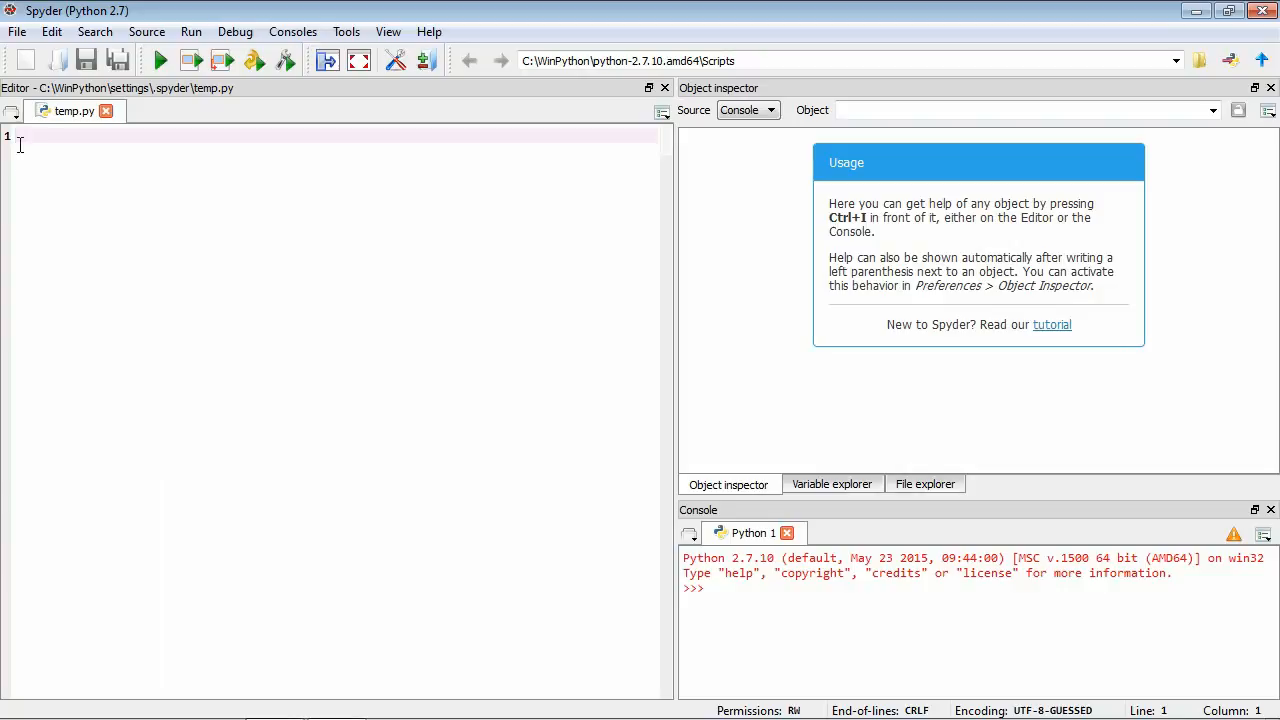
# Save the blank script as screencast_data_nvf.py inside the python_screencasts folder.
pyautogui.click(24, 60)
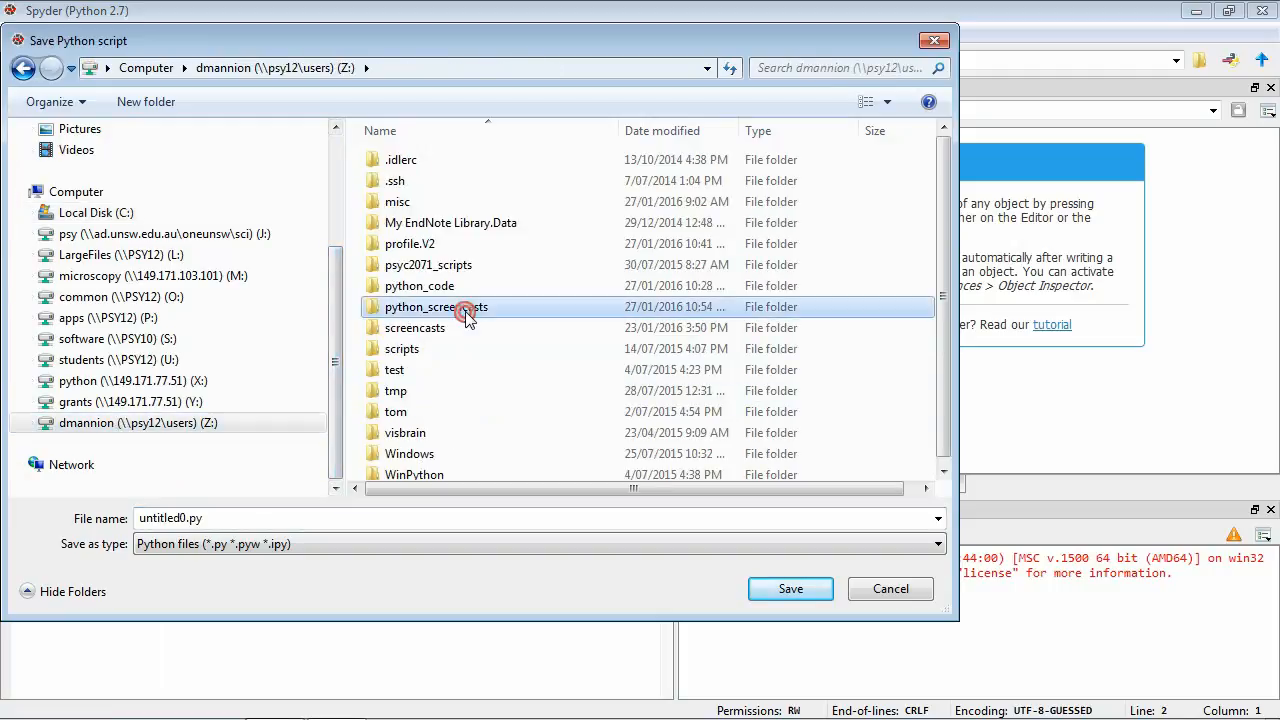
pyautogui.doubleClick(436, 308)
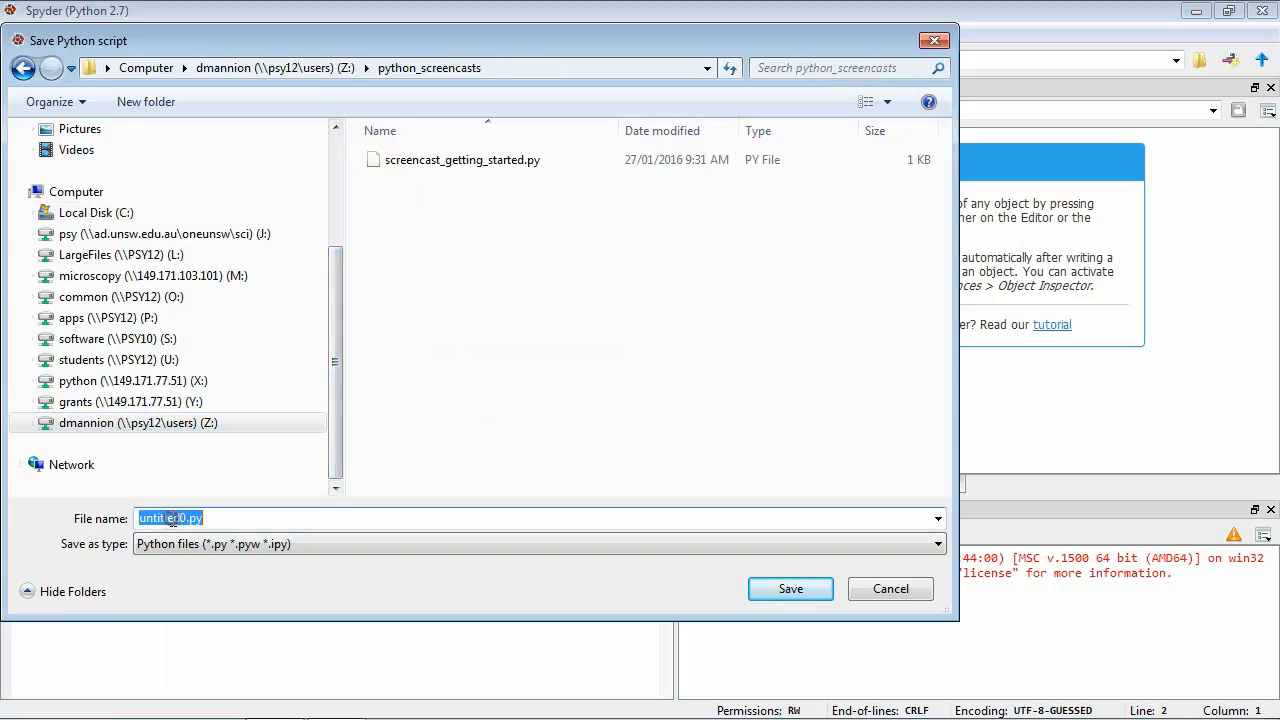
pyautogui.write('screencast_data_nv')
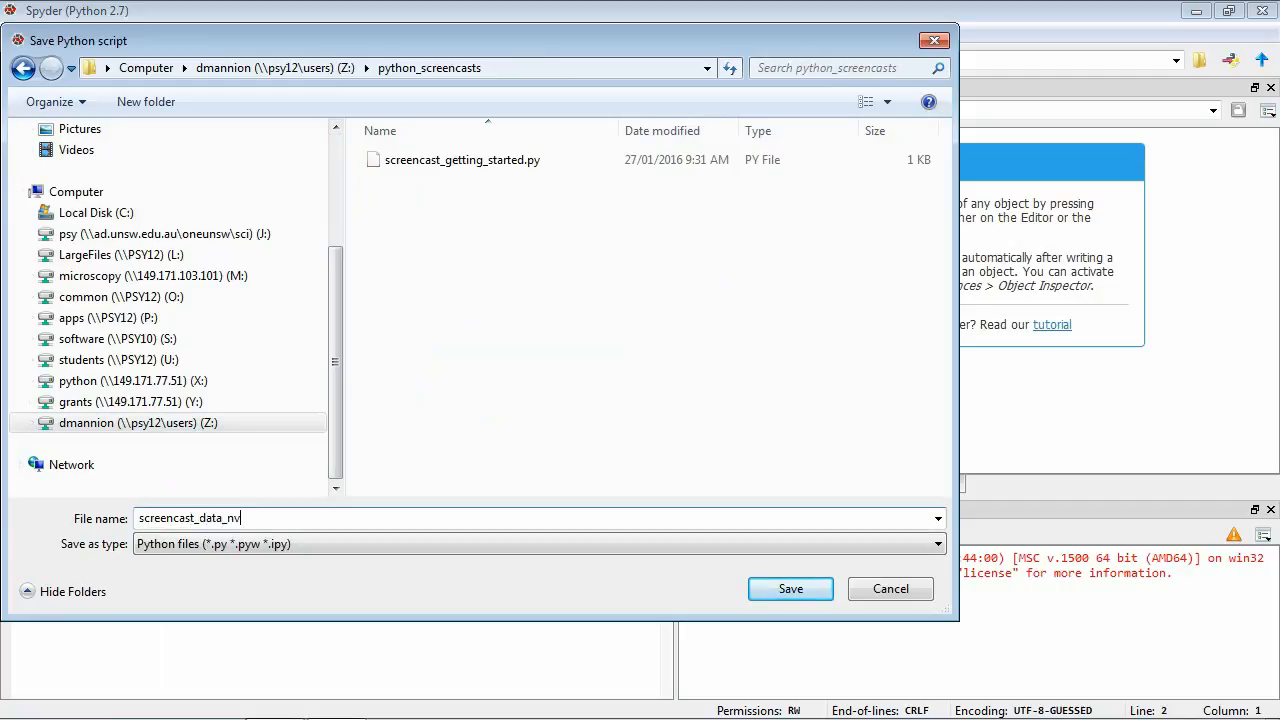
pyautogui.click(790, 588)
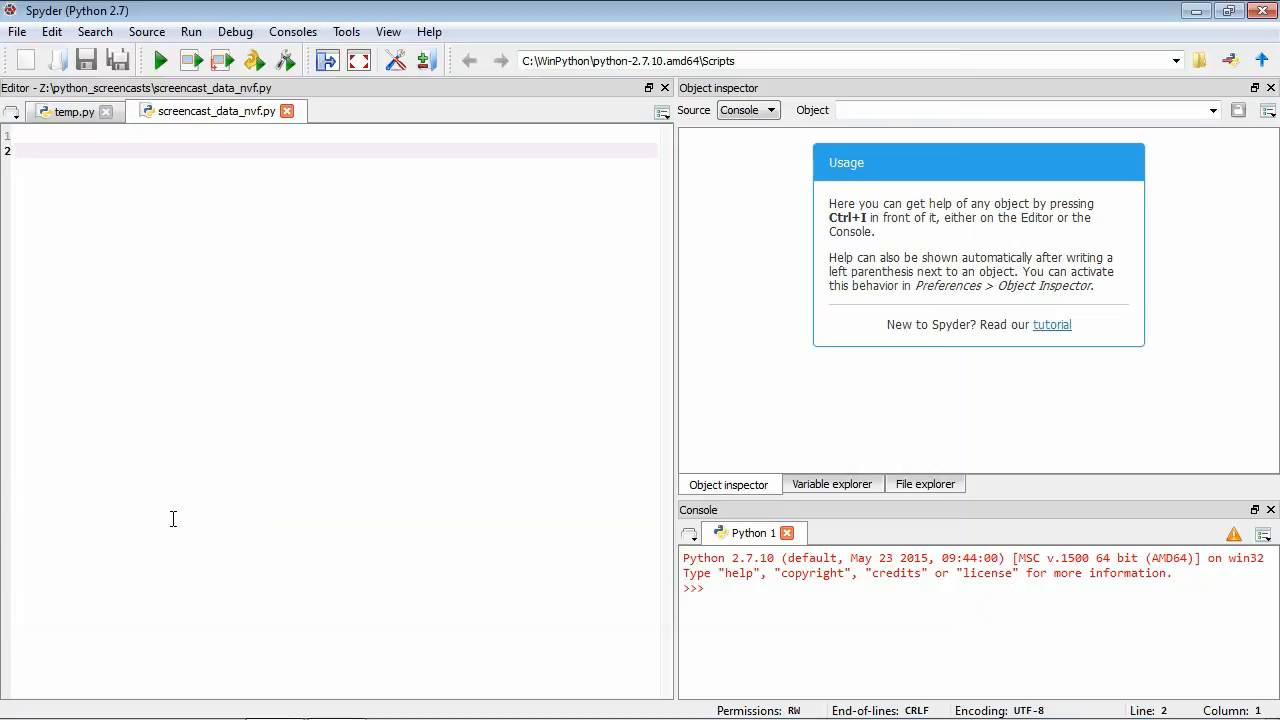
# Write print 2 + 2 and run it, showing 4 in the console.
pyautogui.write('print')
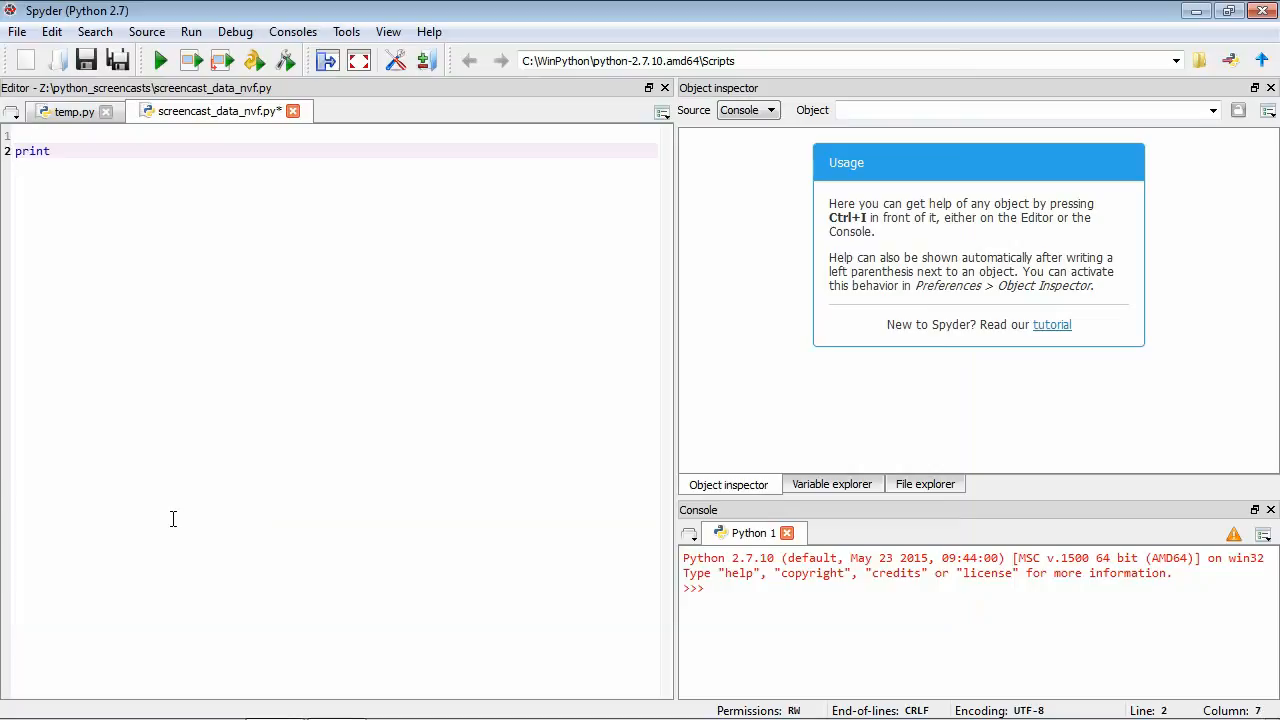
pyautogui.write('2 + 2')
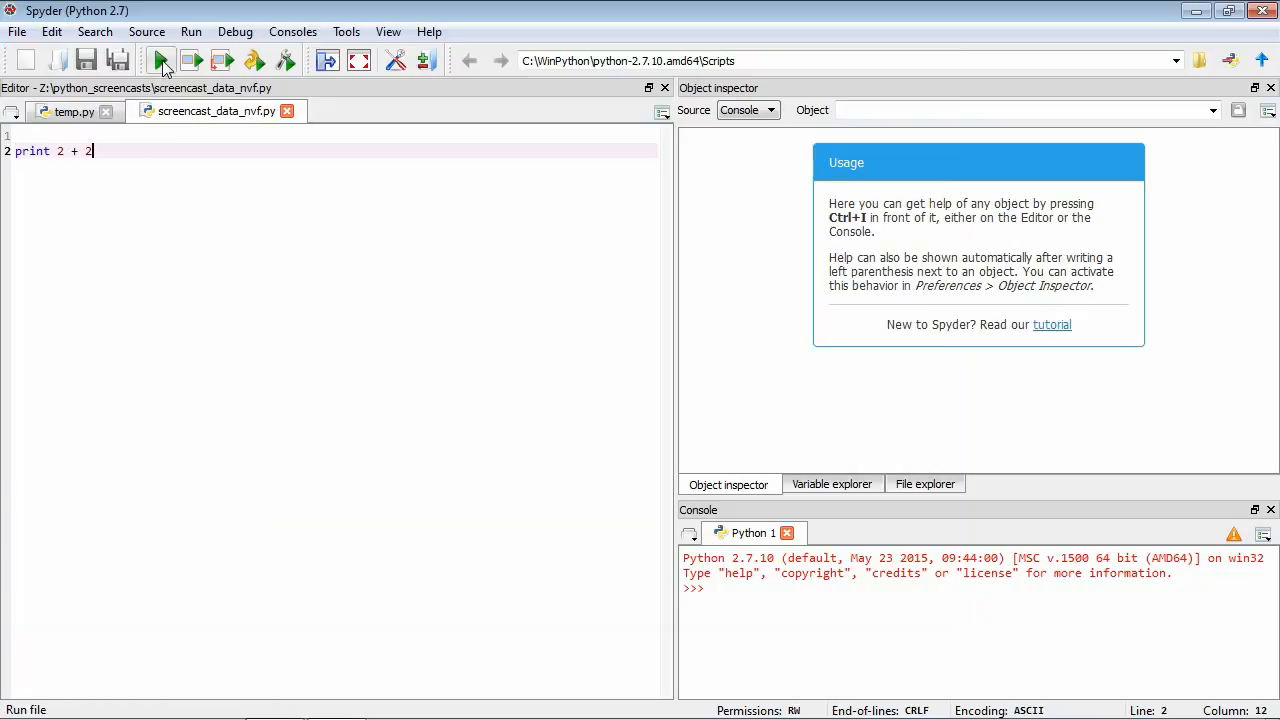
pyautogui.click(162, 60)
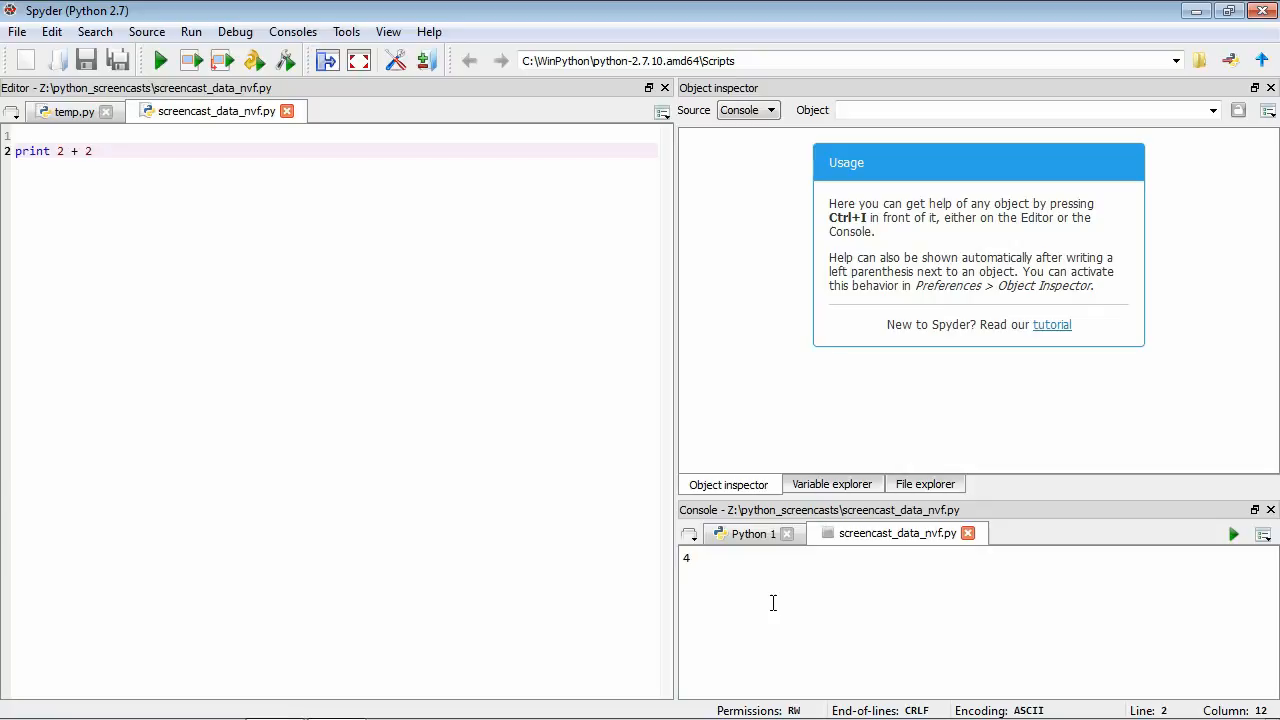
# Add print lines for 2 * 2, 2 / 2 and 2 ** 2 and run, giving 4, 1 and 4.
pyautogui.write('print')
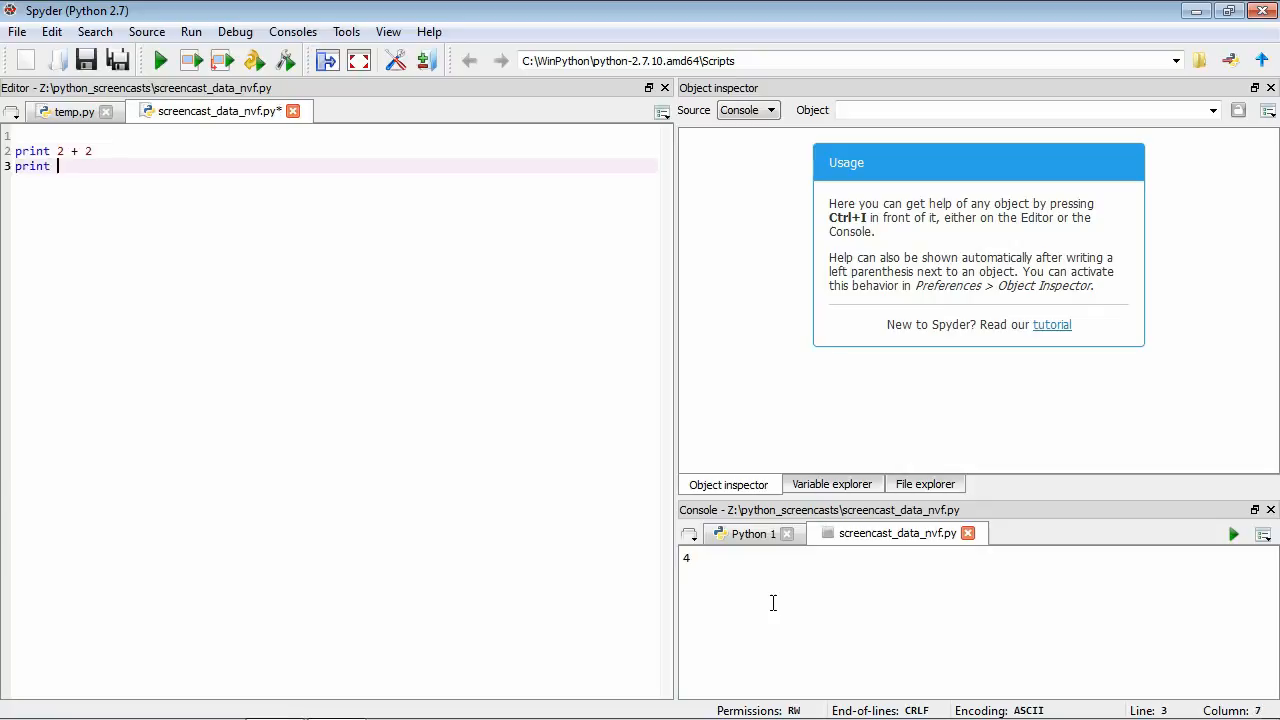
pyautogui.write('2 * 2')
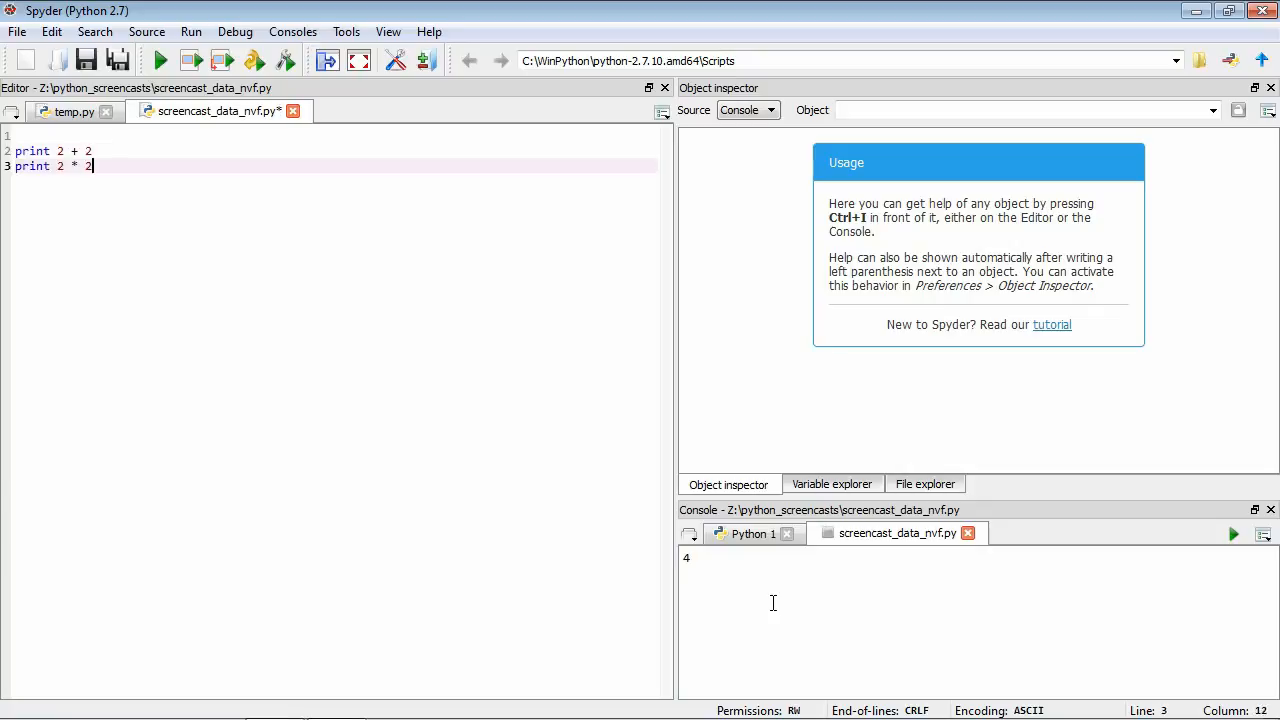
pyautogui.write('print 2 / 2')
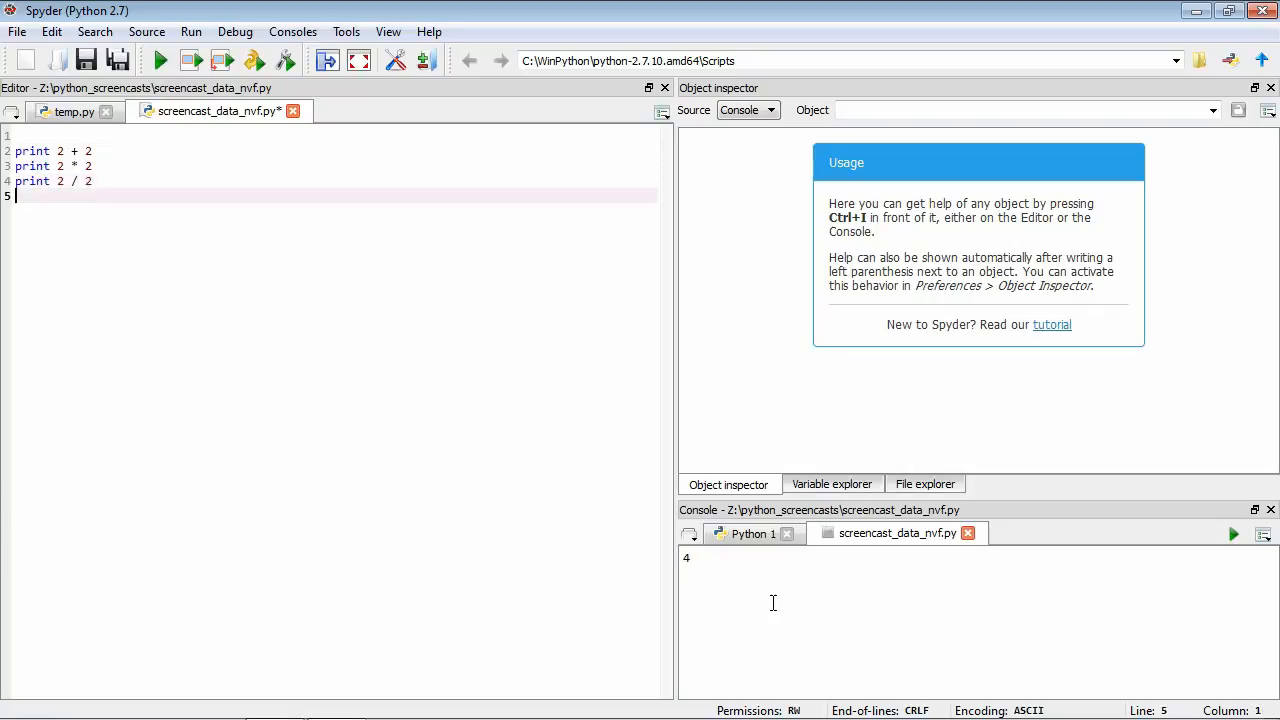
pyautogui.write('print 2 *')
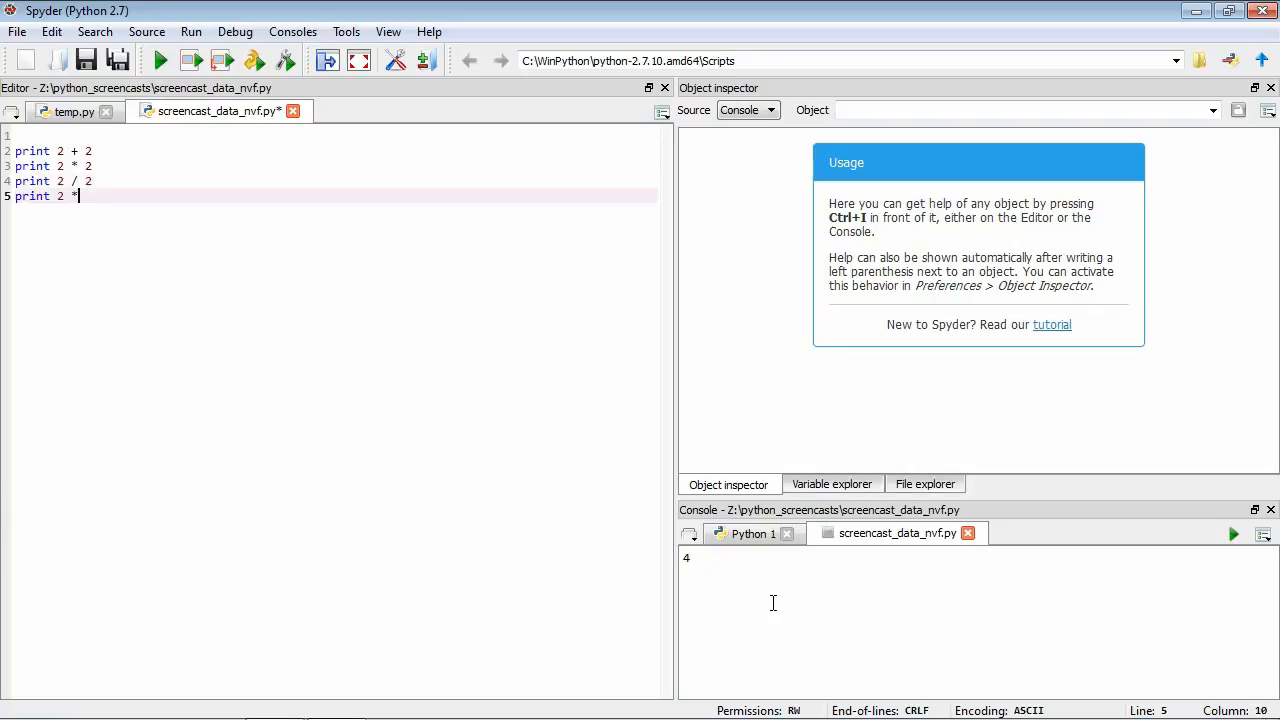
pyautogui.write('* 2')
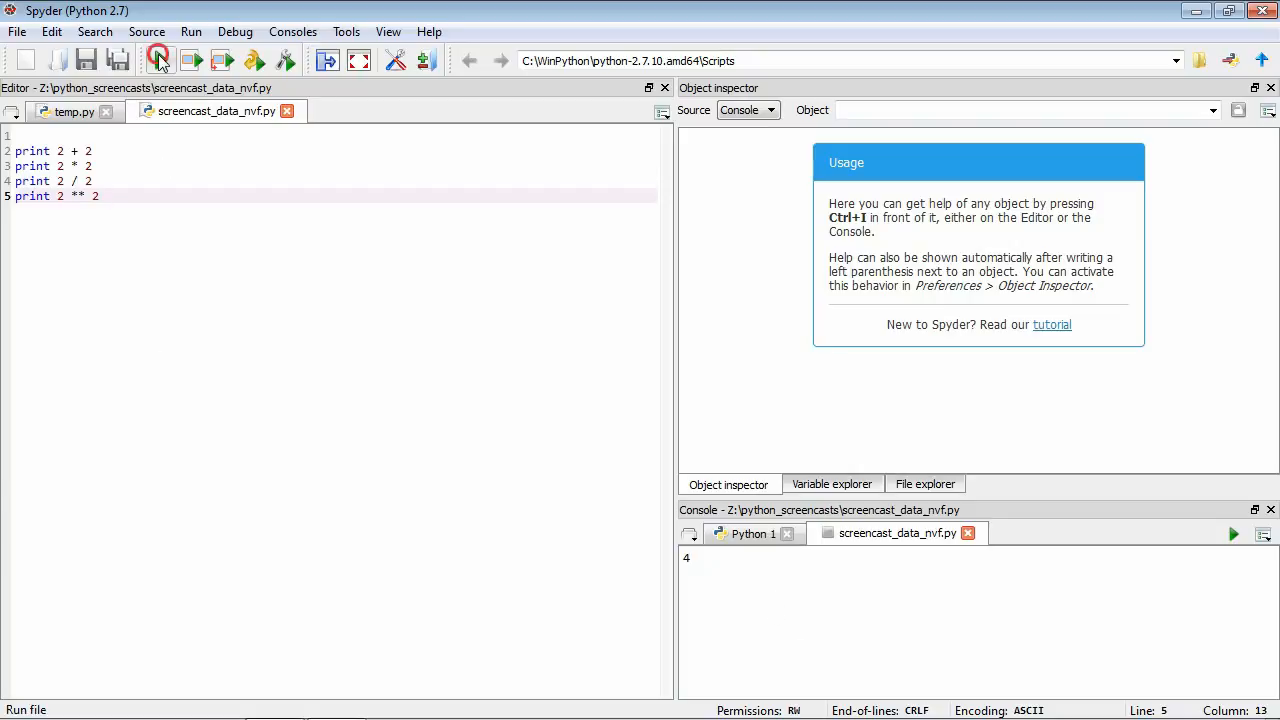
pyautogui.click(160, 60)
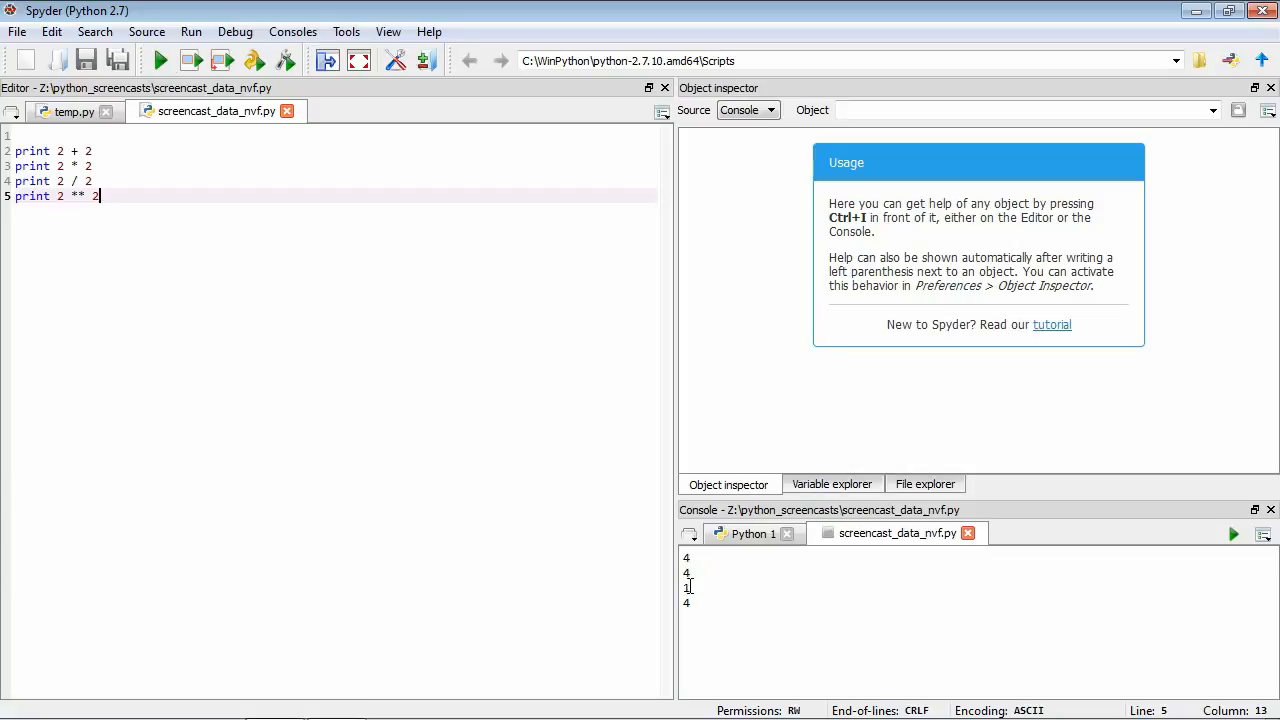
pyautogui.moveTo(692, 608)
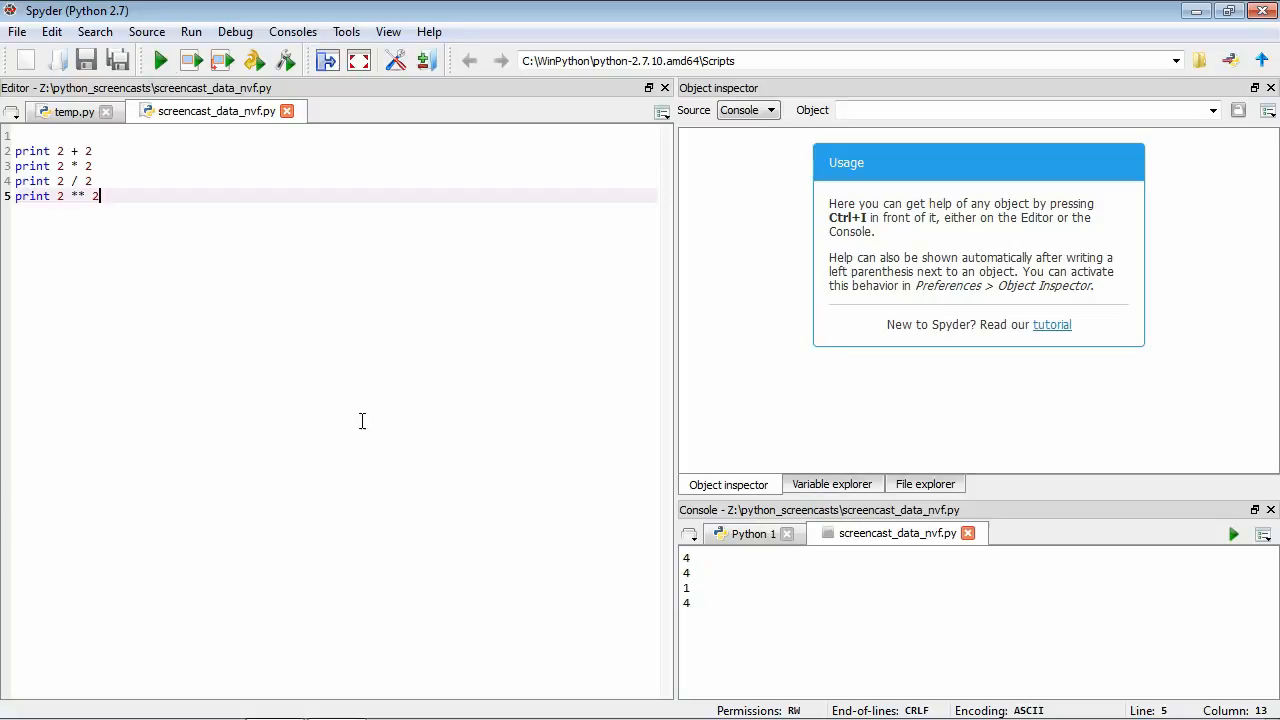
pyautogui.moveTo(344, 390)
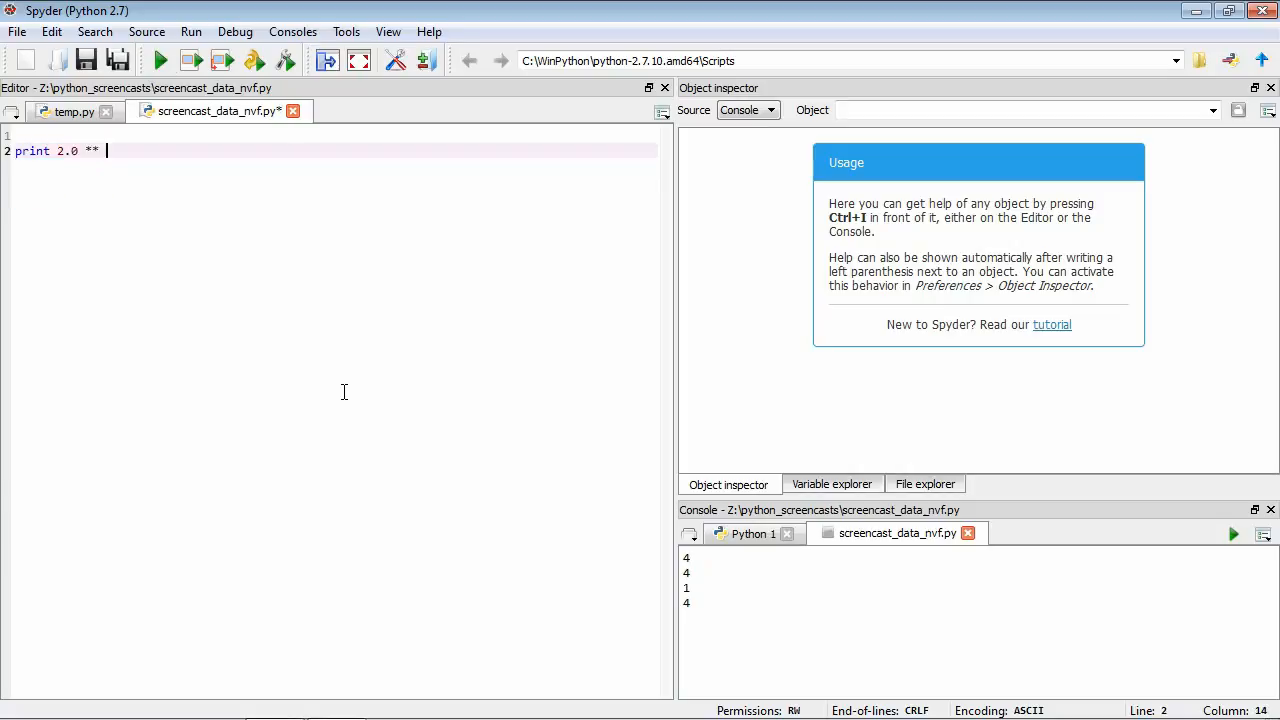
# Reduce the script to print 2.0 ** 3.0 and run it, showing 8.0.
pyautogui.write('3.0')
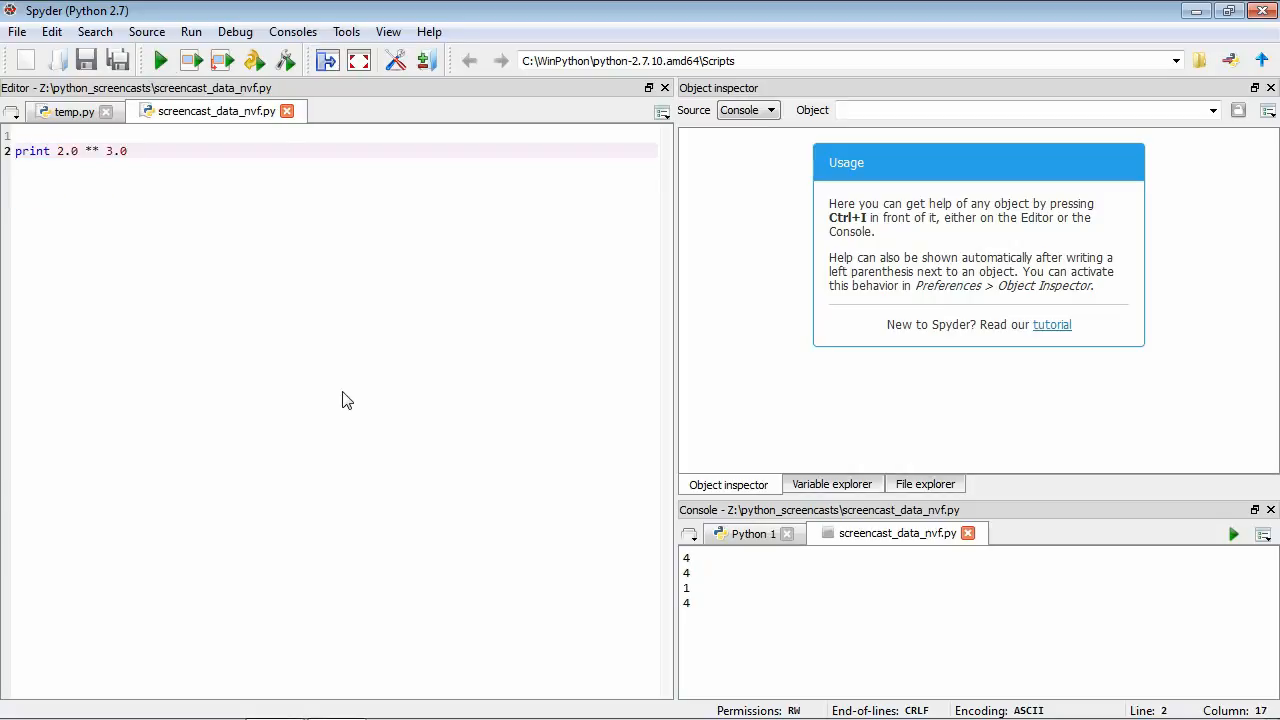
pyautogui.click(160, 60)
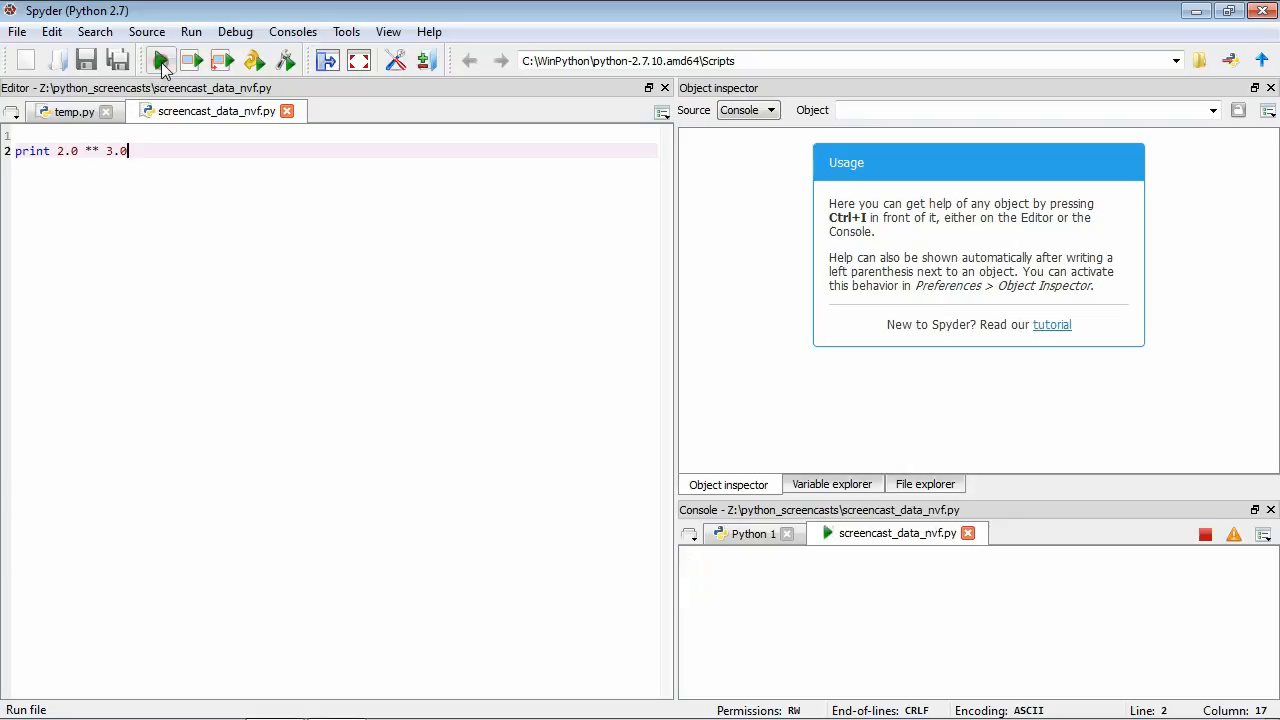
pyautogui.click(160, 60)
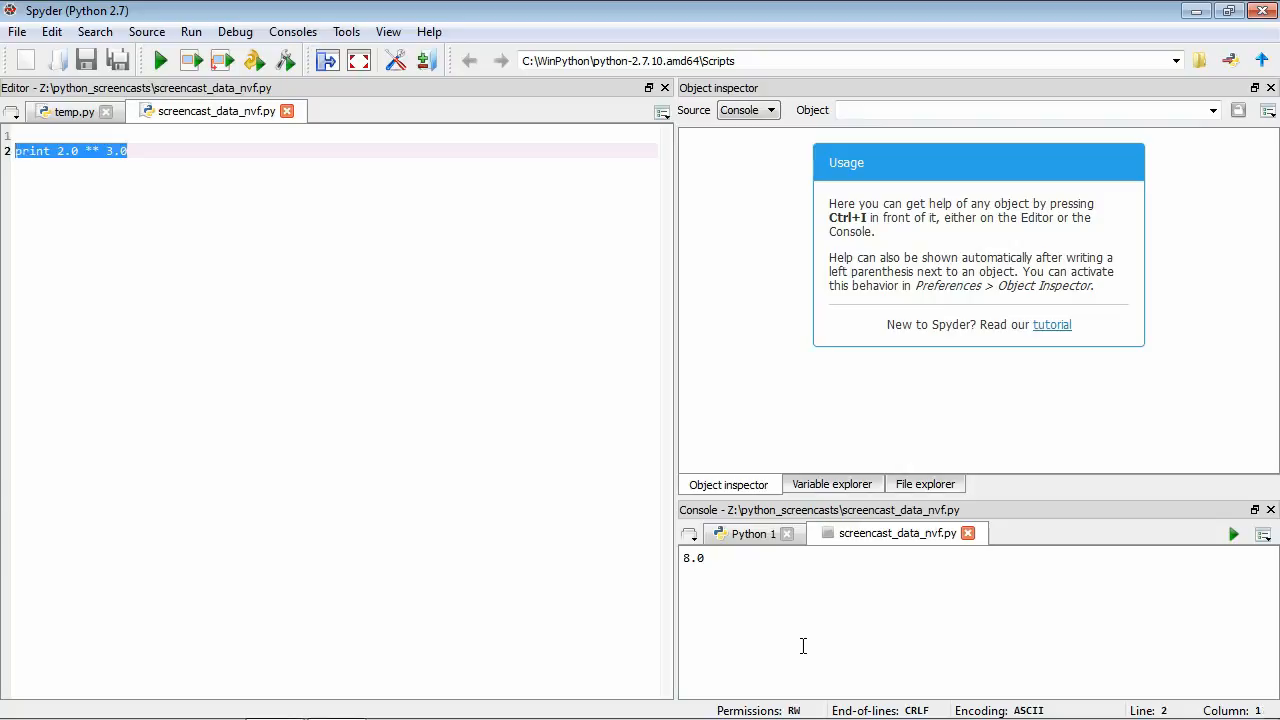
# Define apples = 3 and oranges = 2, print their sum 5, and highlight uses of oranges.
pyautogui.write('apples =')
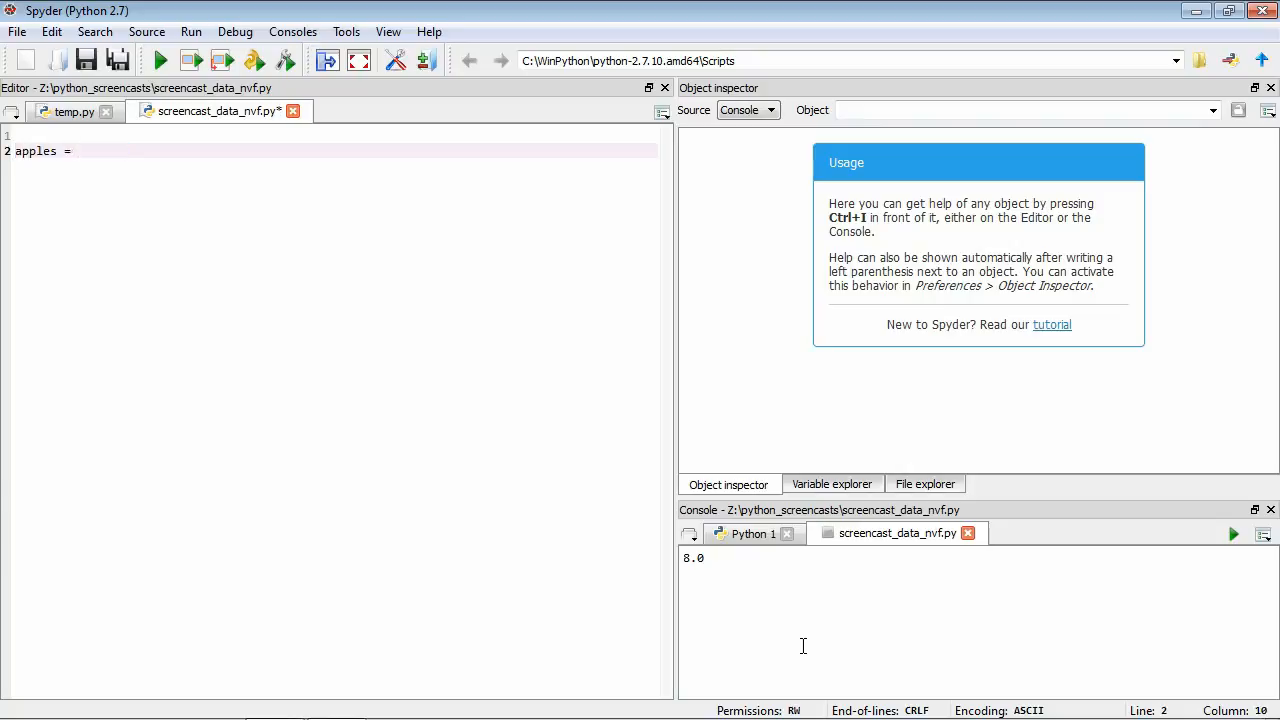
pyautogui.write('3')
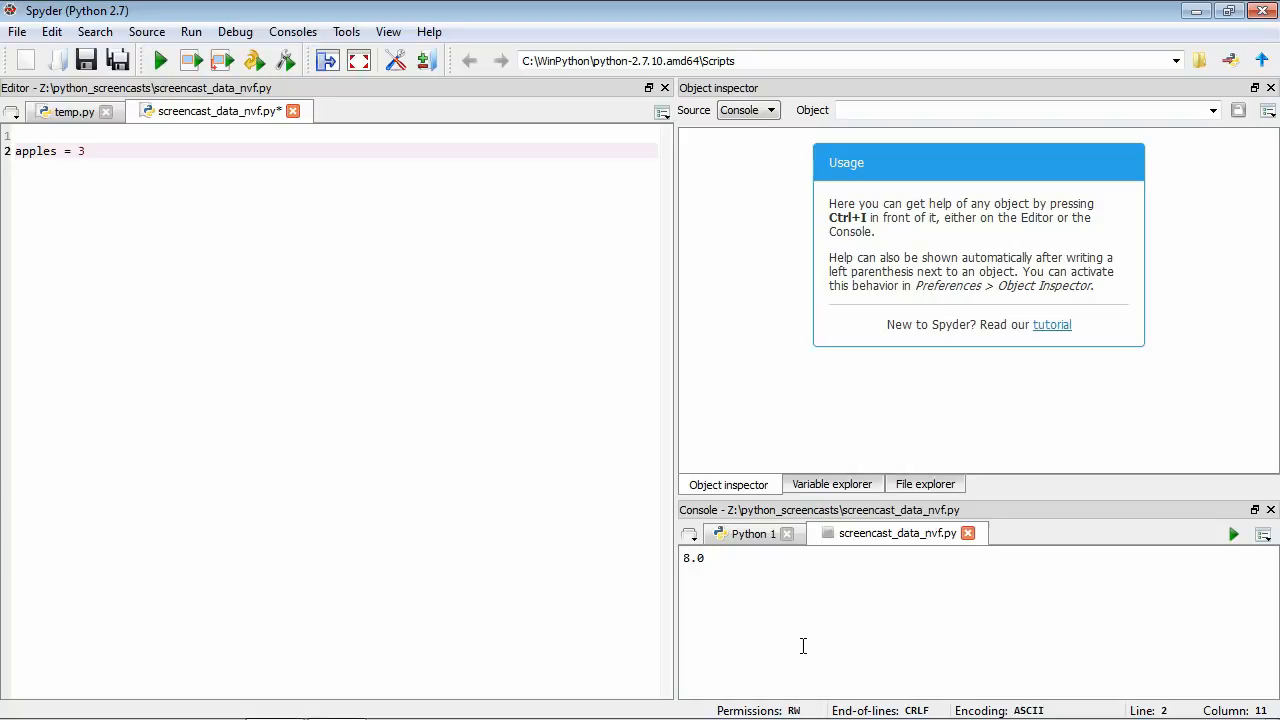
pyautogui.write('oranges = 2')
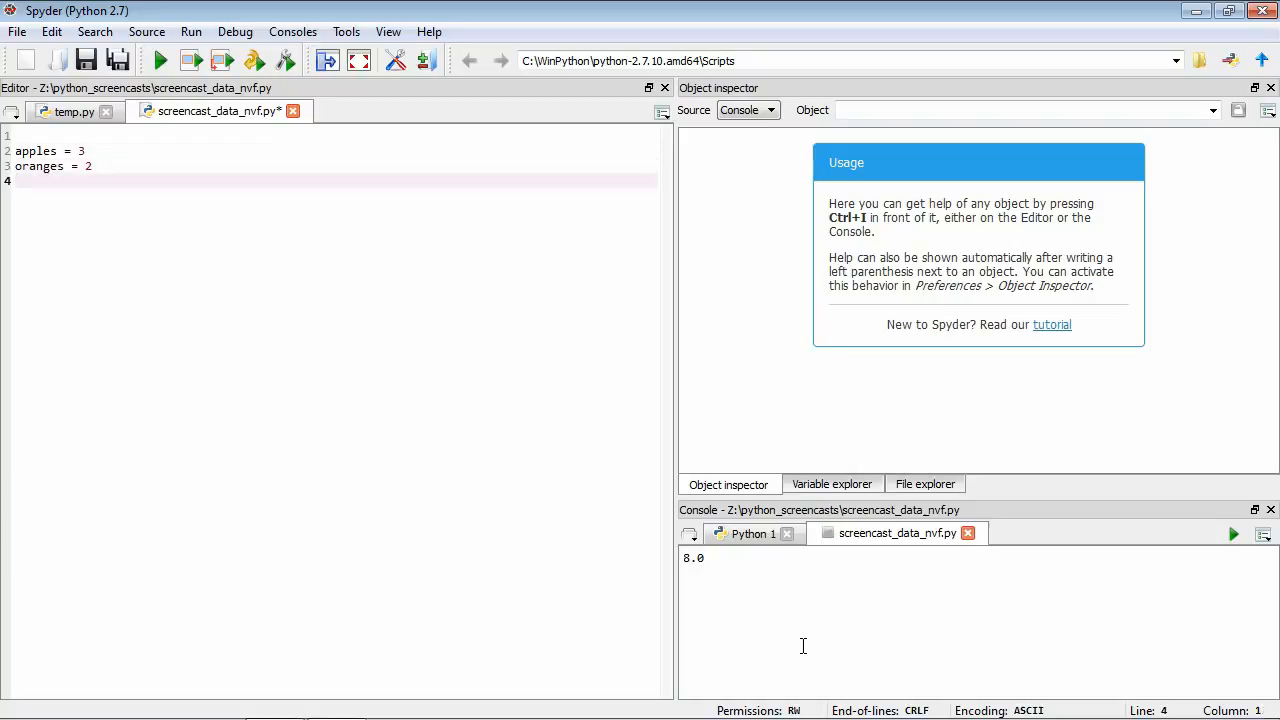
pyautogui.write('print a')
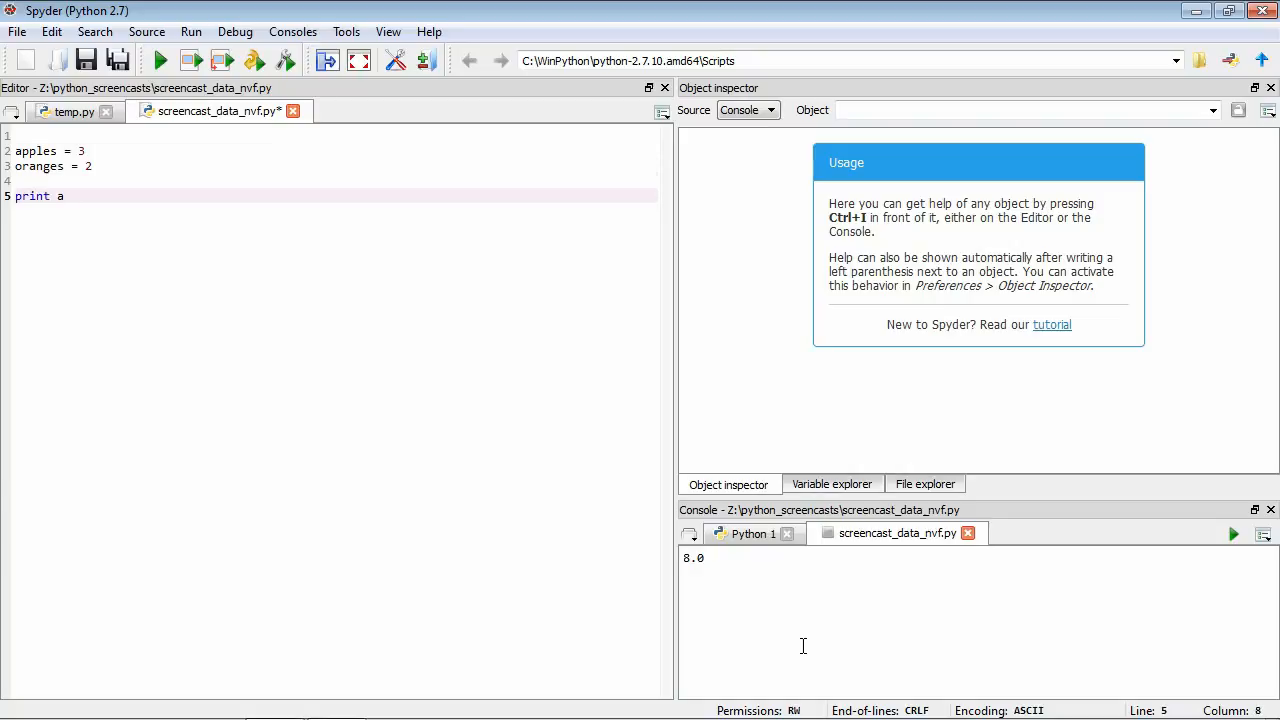
pyautogui.write('pples + oranges')
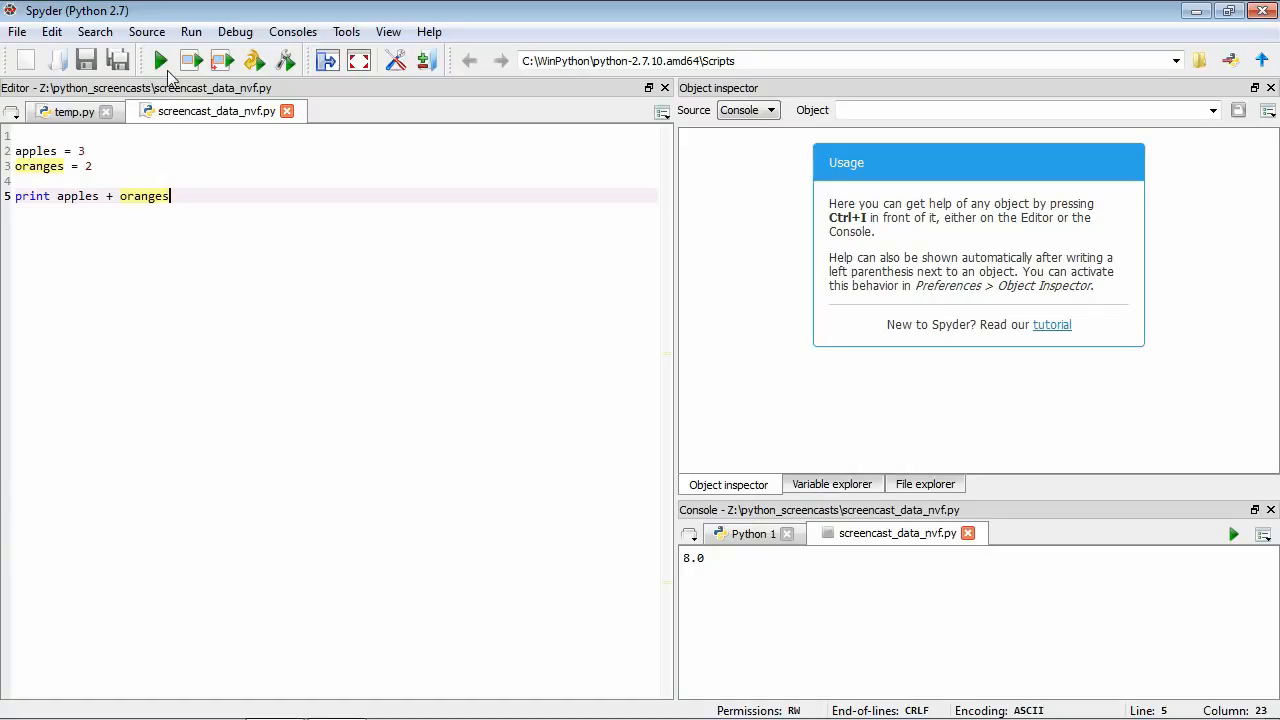
pyautogui.click(160, 60)
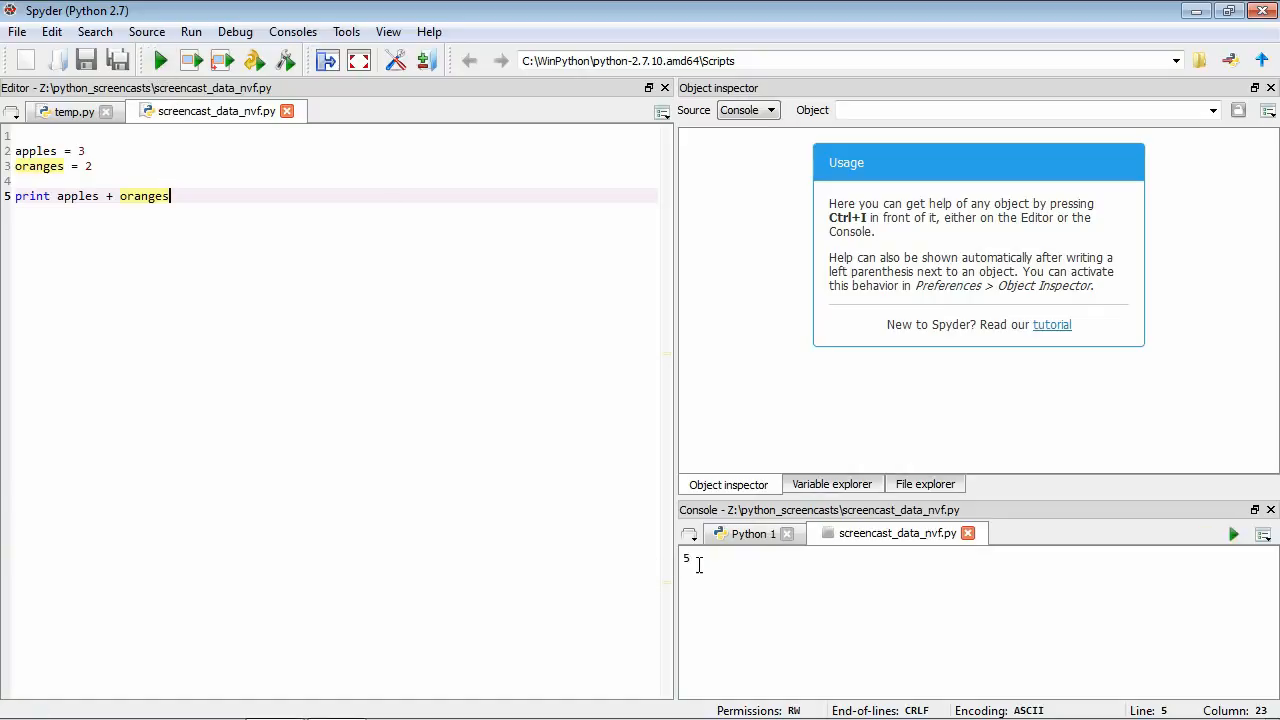
pyautogui.moveTo(76, 196)
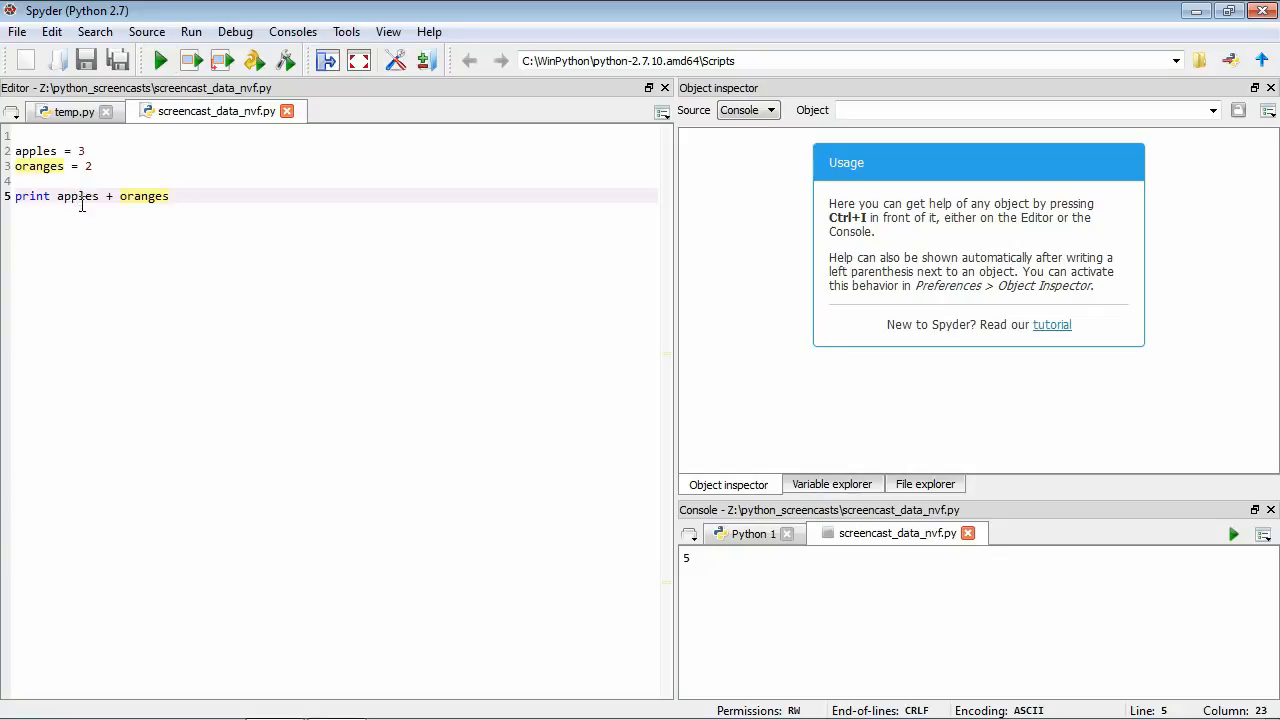
pyautogui.moveTo(148, 206)
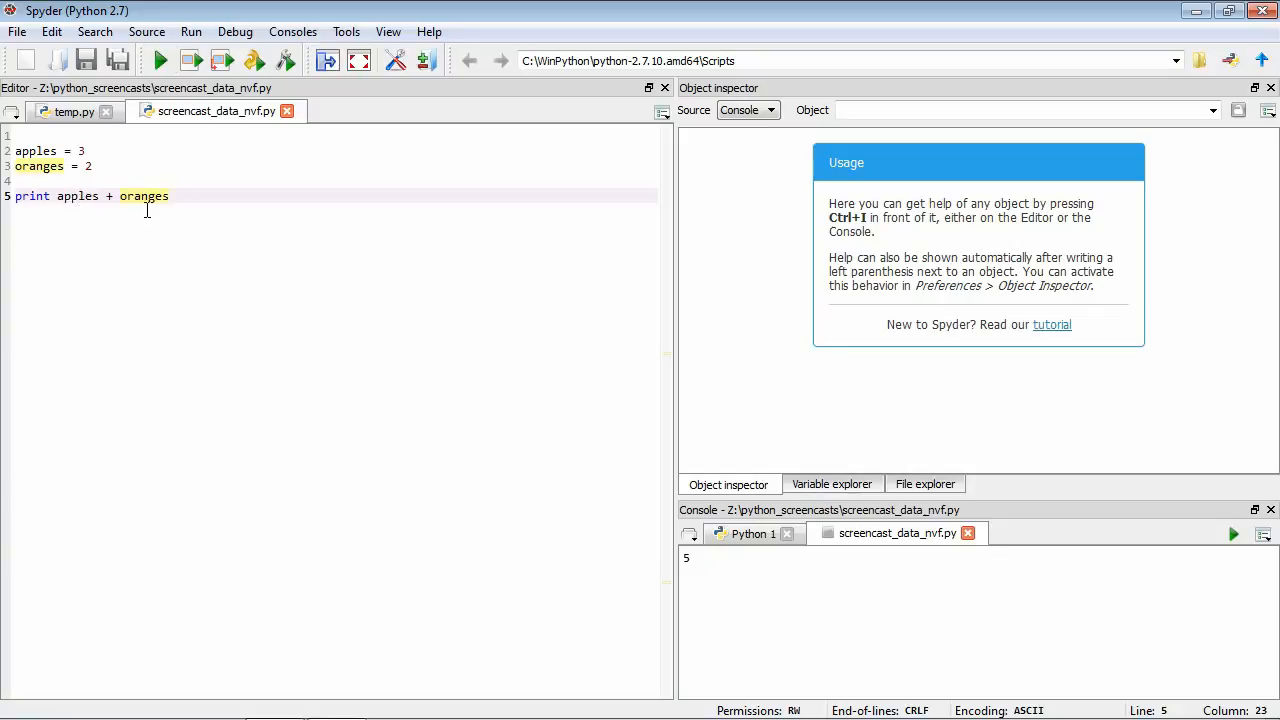
pyautogui.click(200, 196)
pyautogui.write('print apples * ora')
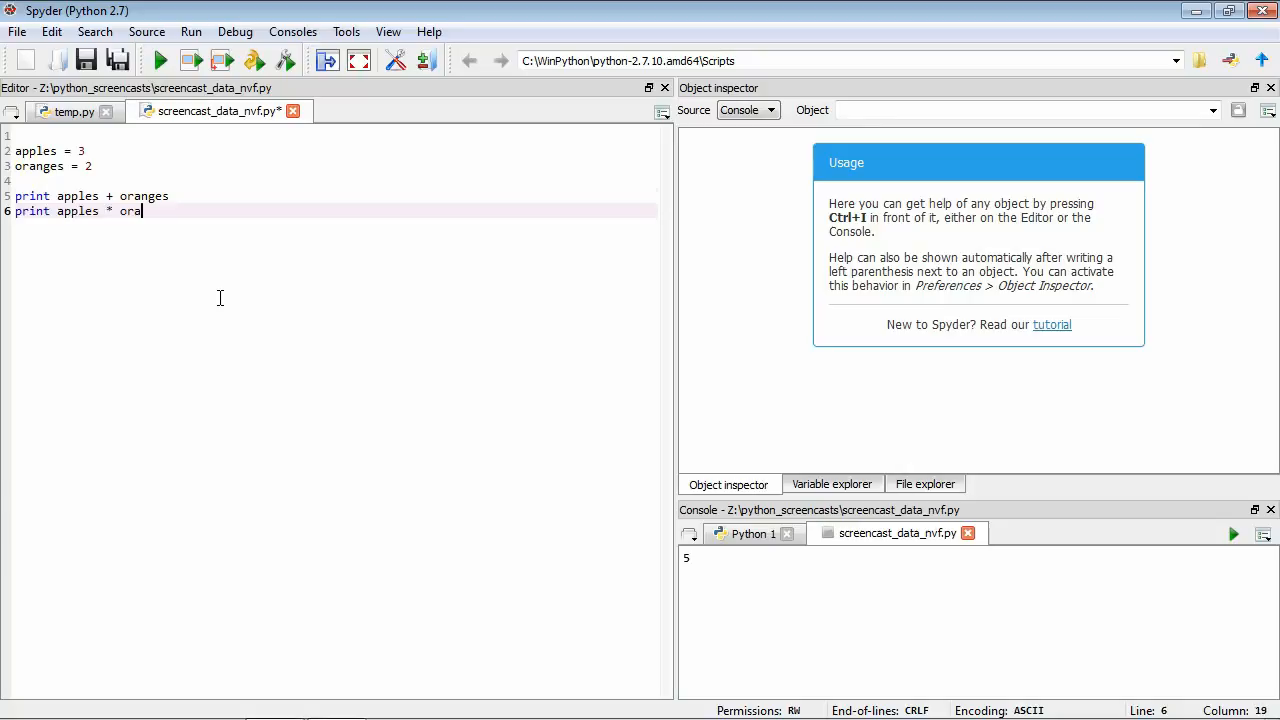
# Add print apples * oranges and run, showing 6 in the console.
pyautogui.write('nges')
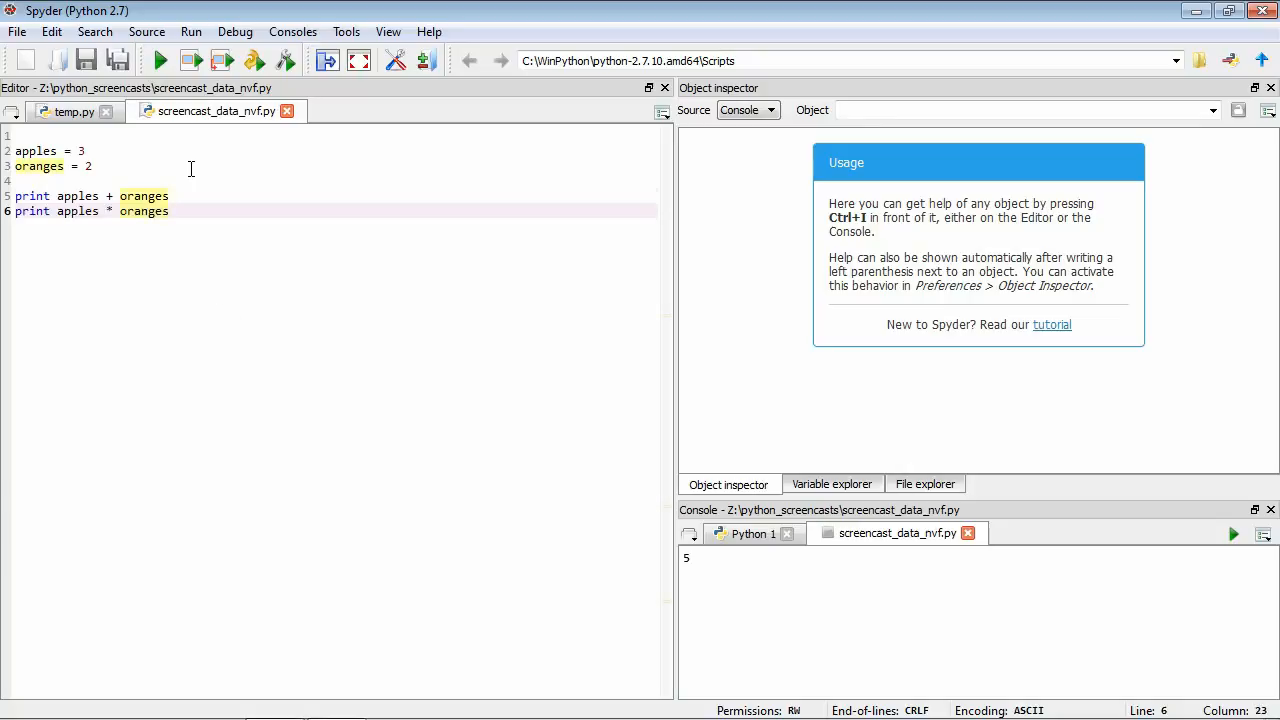
pyautogui.click(160, 60)
pyautogui.write('import')
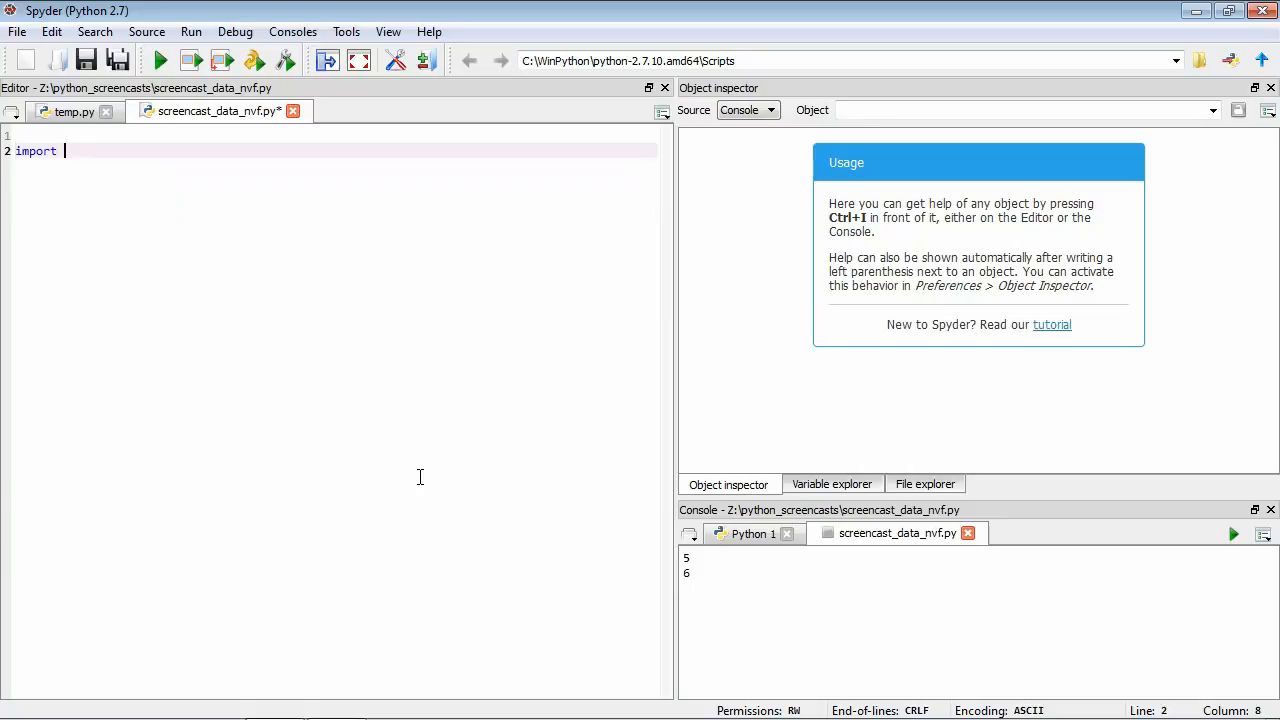
# Write import random and begin rand_val = random.random on line 4.
pyautogui.write('ra')
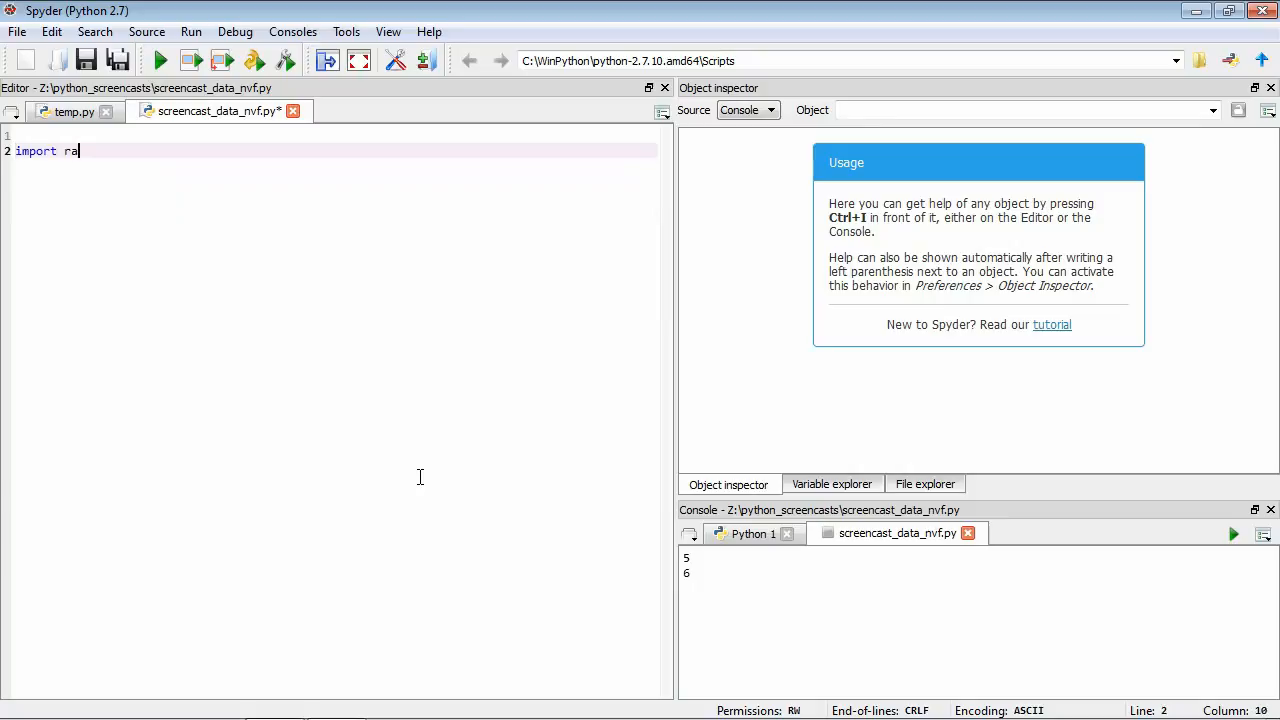
pyautogui.write('ndom')
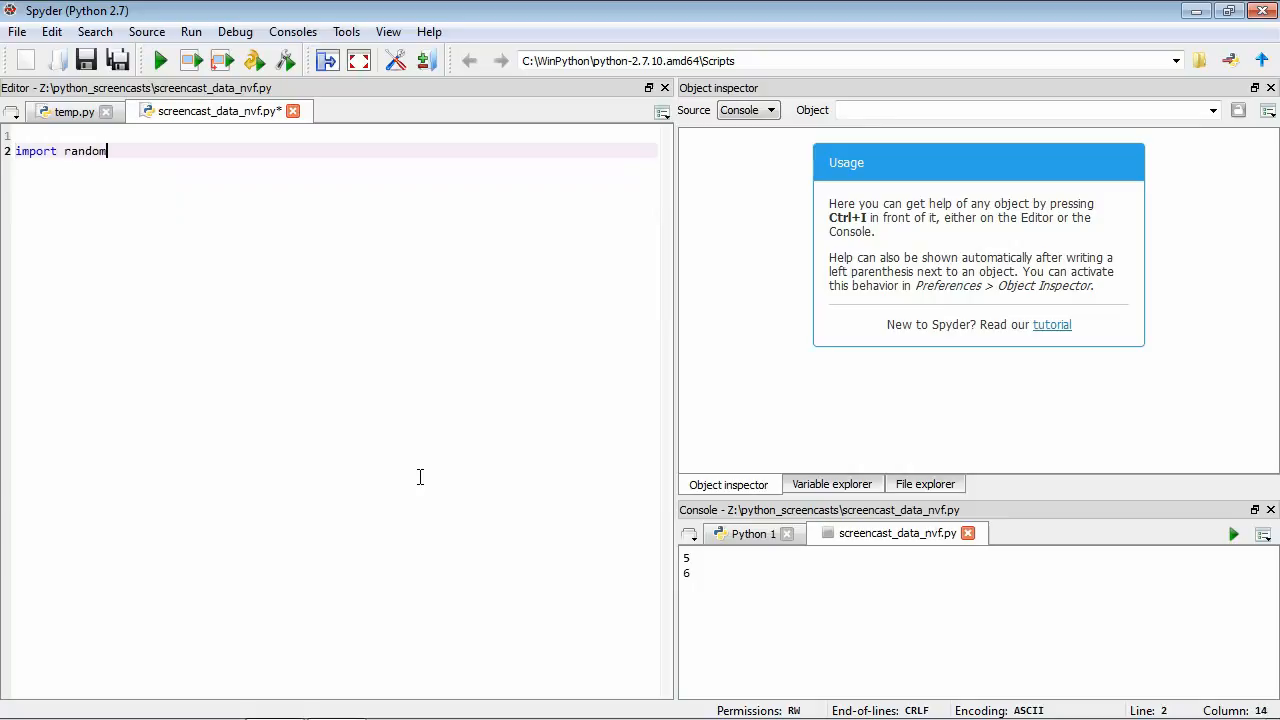
pyautogui.doubleClick(86, 152)
pyautogui.write('r')
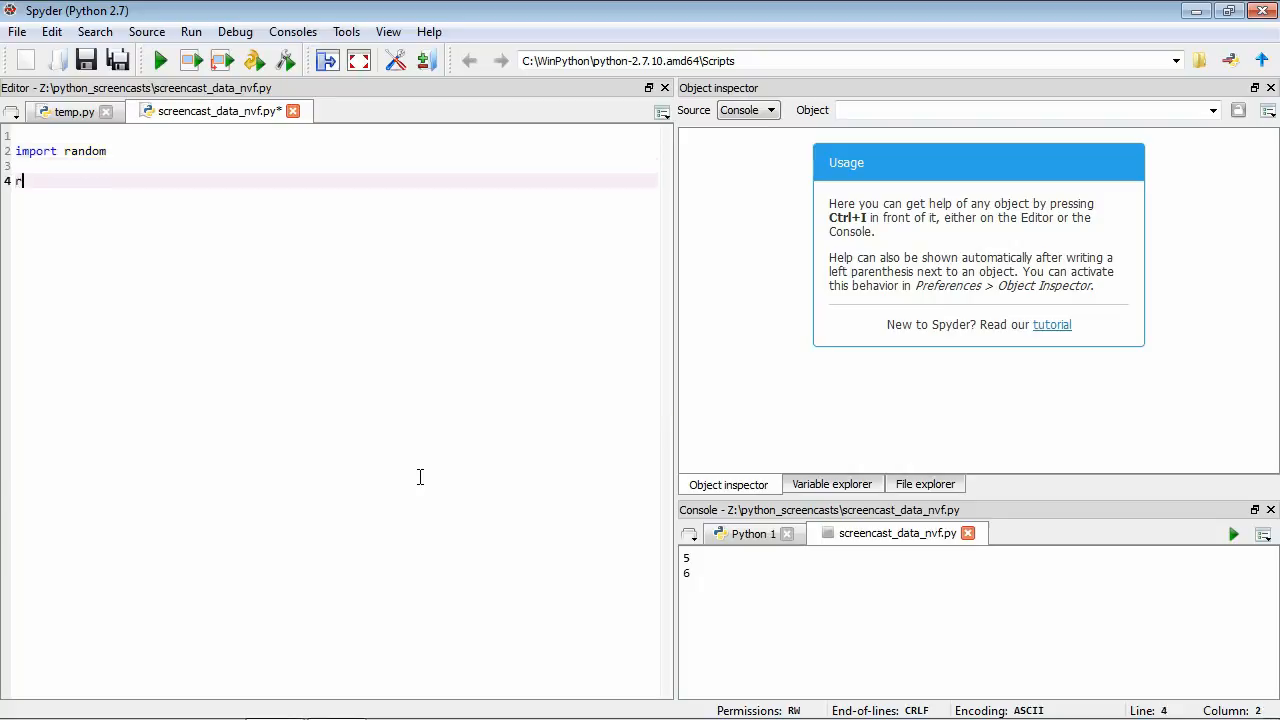
pyautogui.write('and_val')
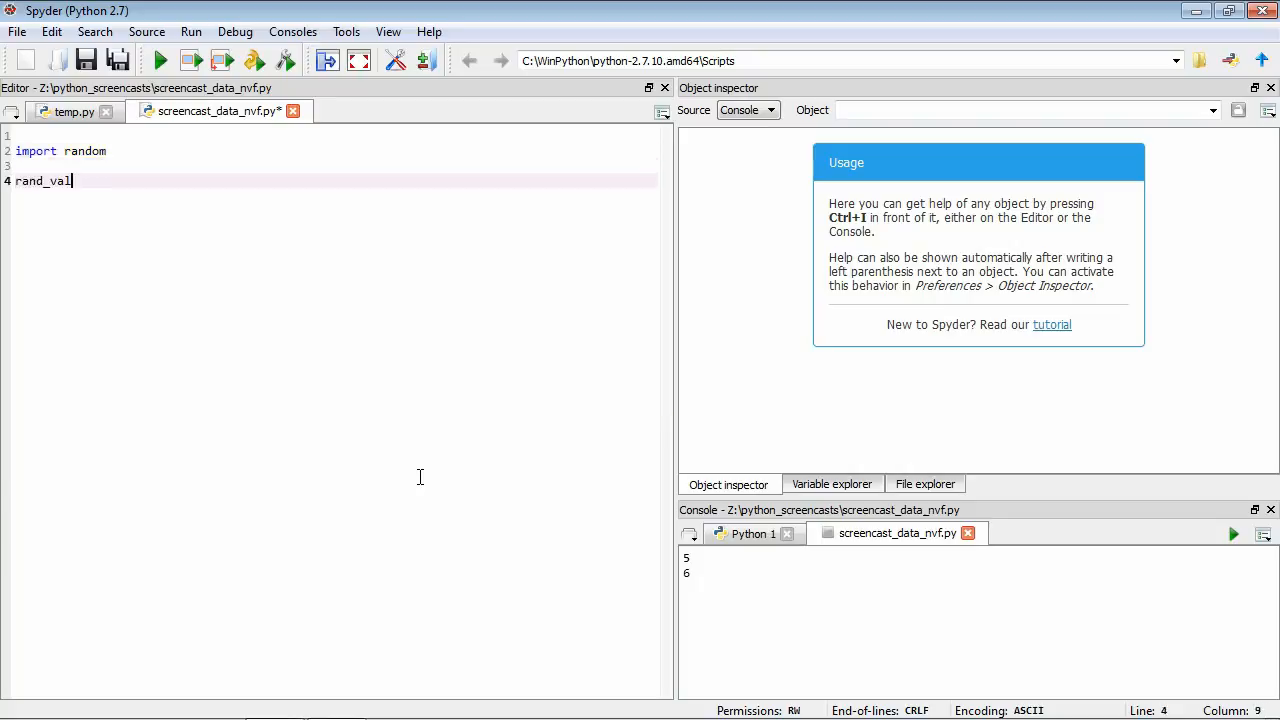
pyautogui.doubleClick(40, 180)
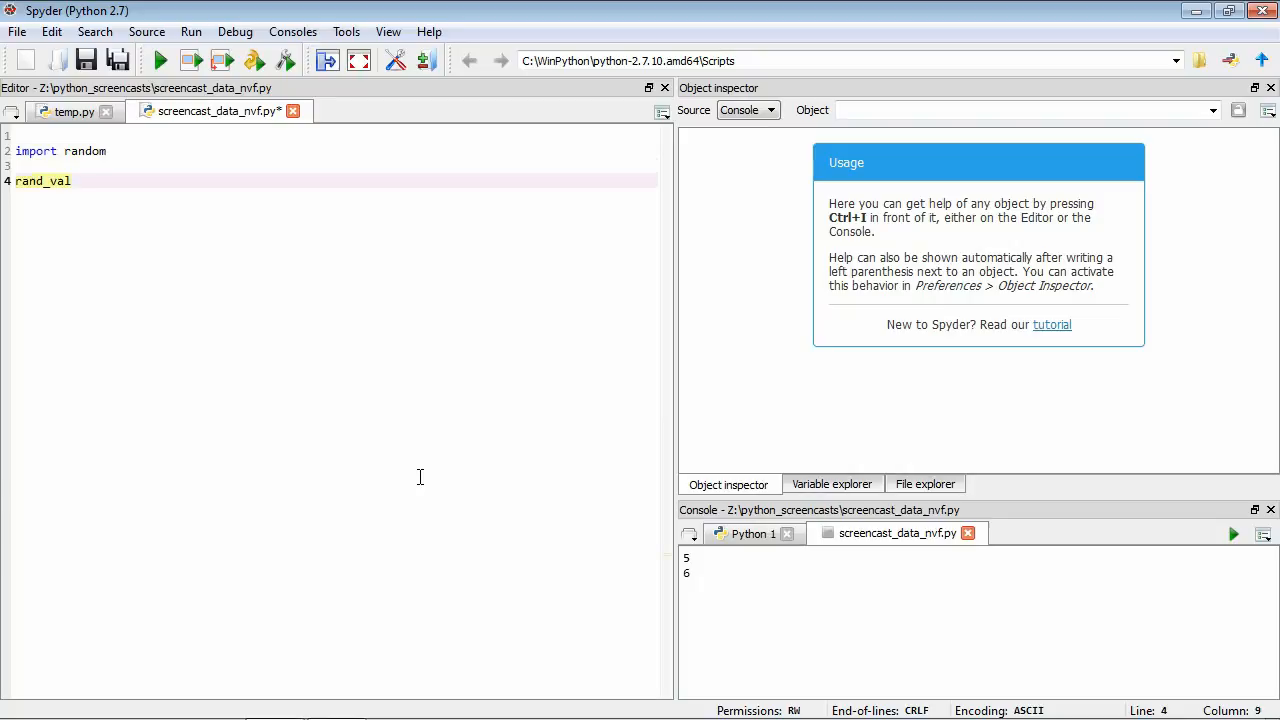
pyautogui.write('=')
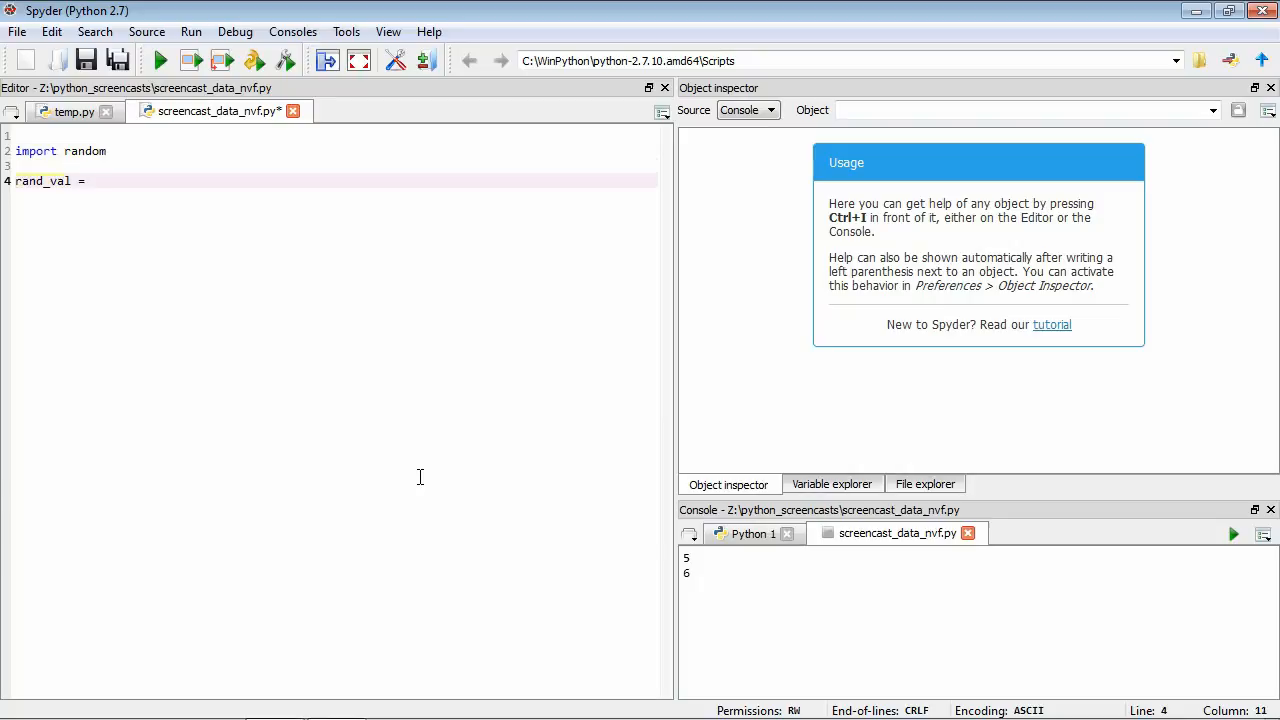
pyautogui.write('random')
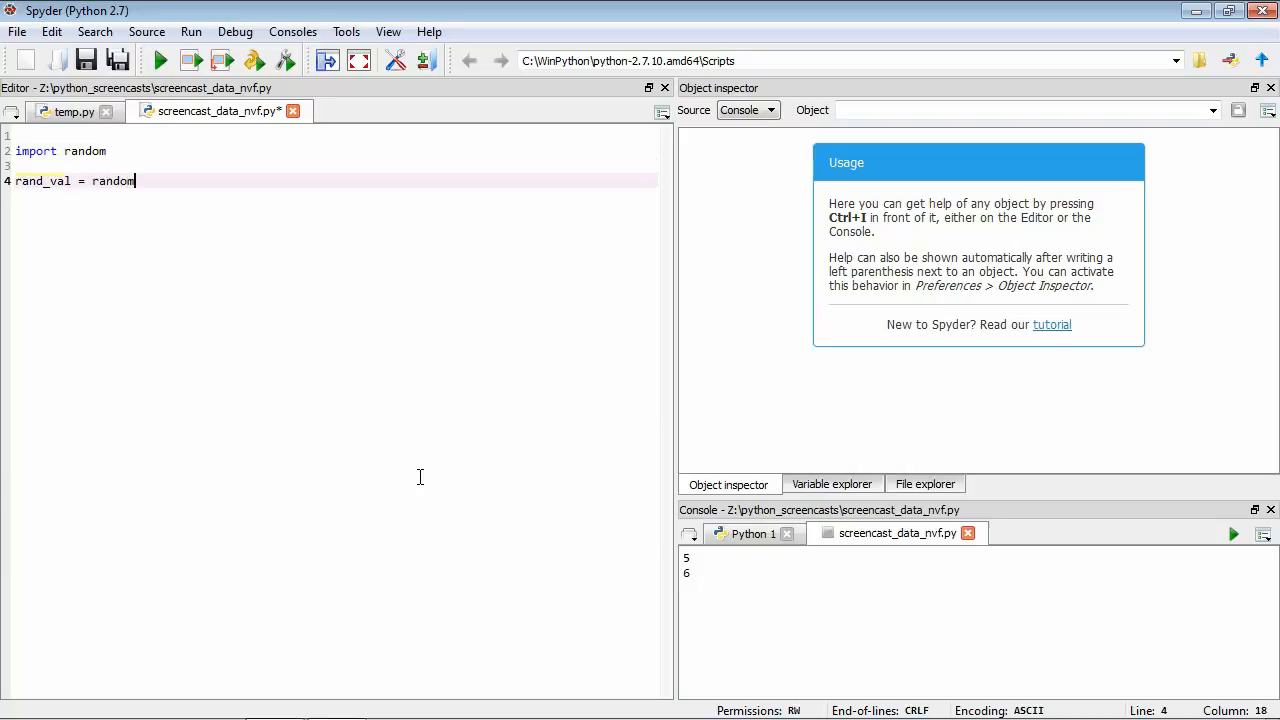
pyautogui.write('.ra')
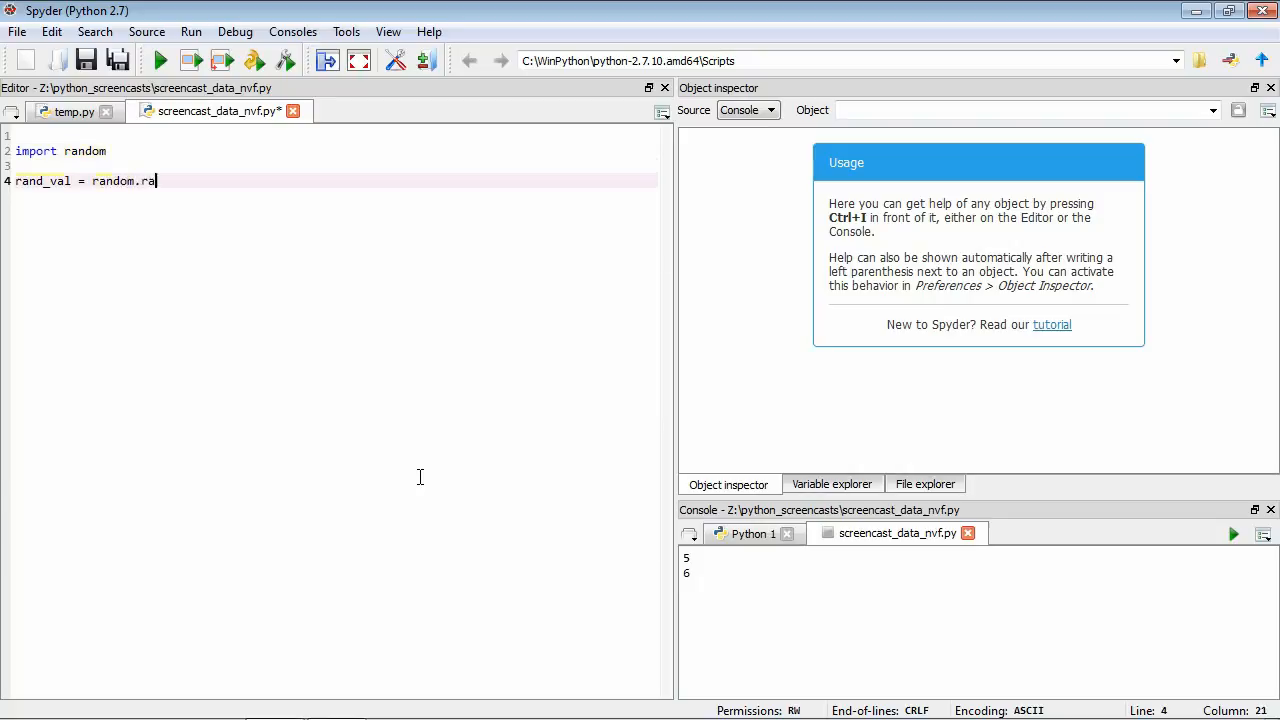
pyautogui.write('ndom')
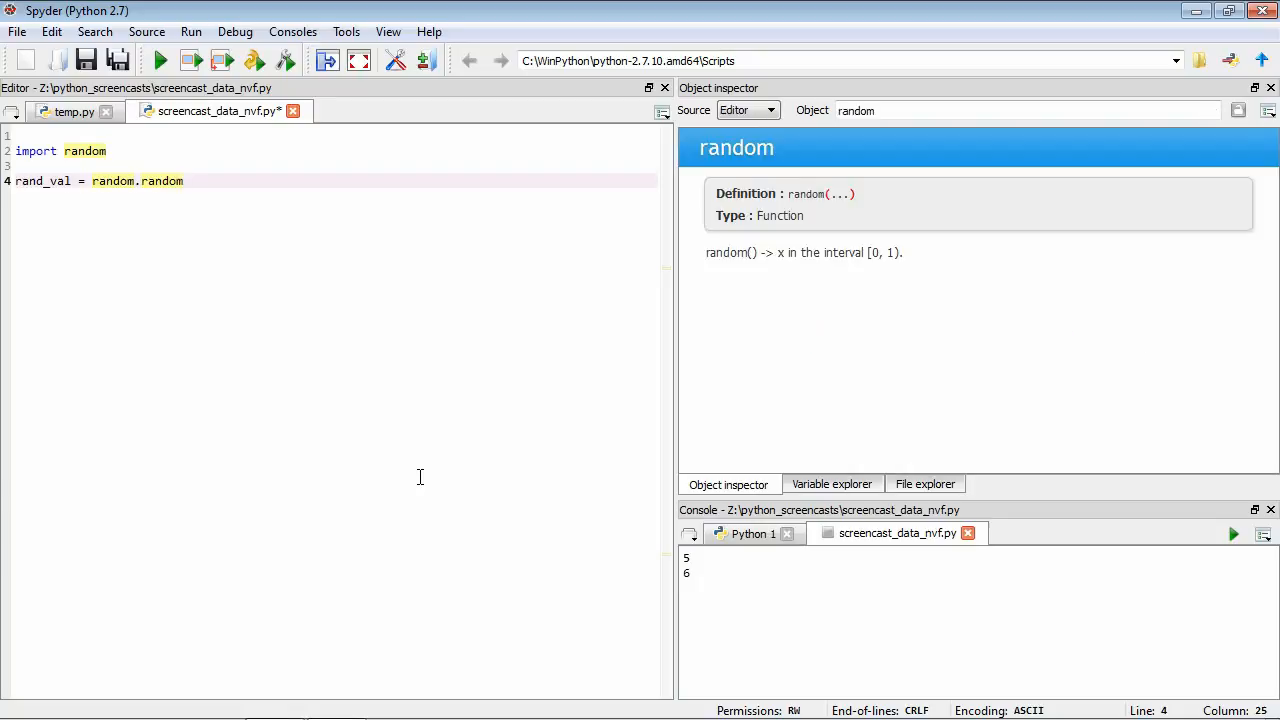
pyautogui.moveTo(940, 344)
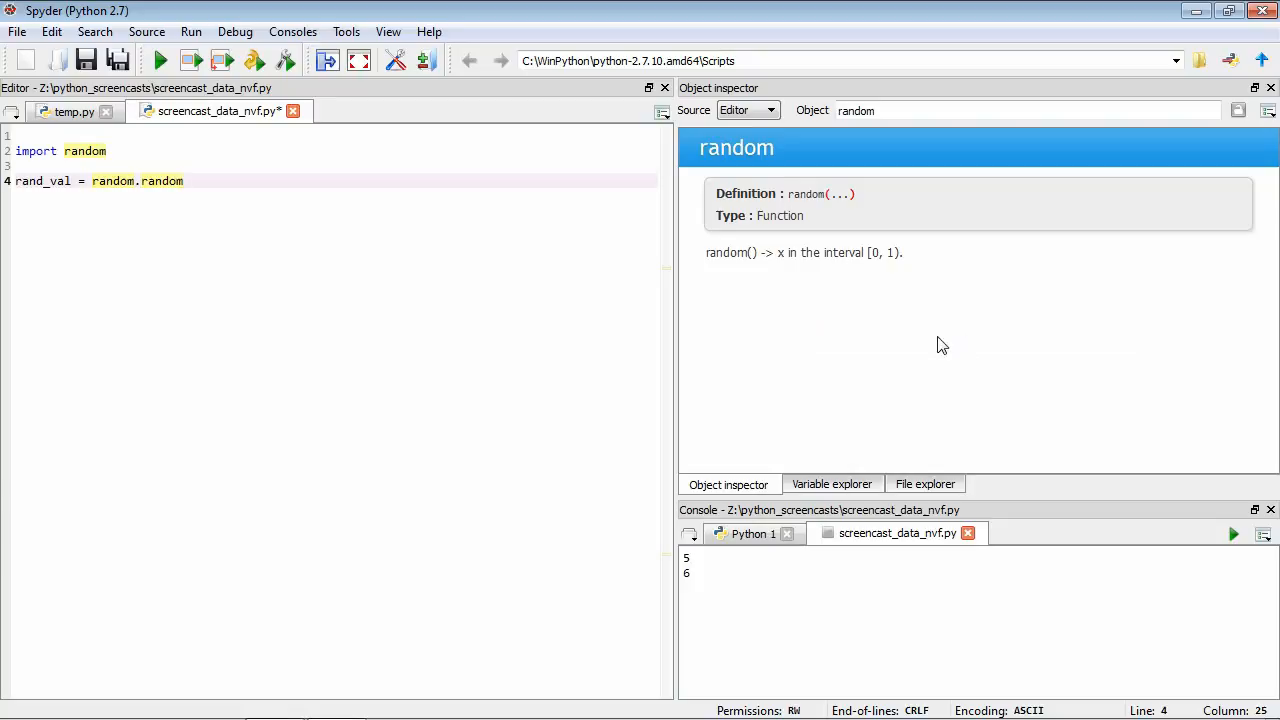
pyautogui.moveTo(948, 348)
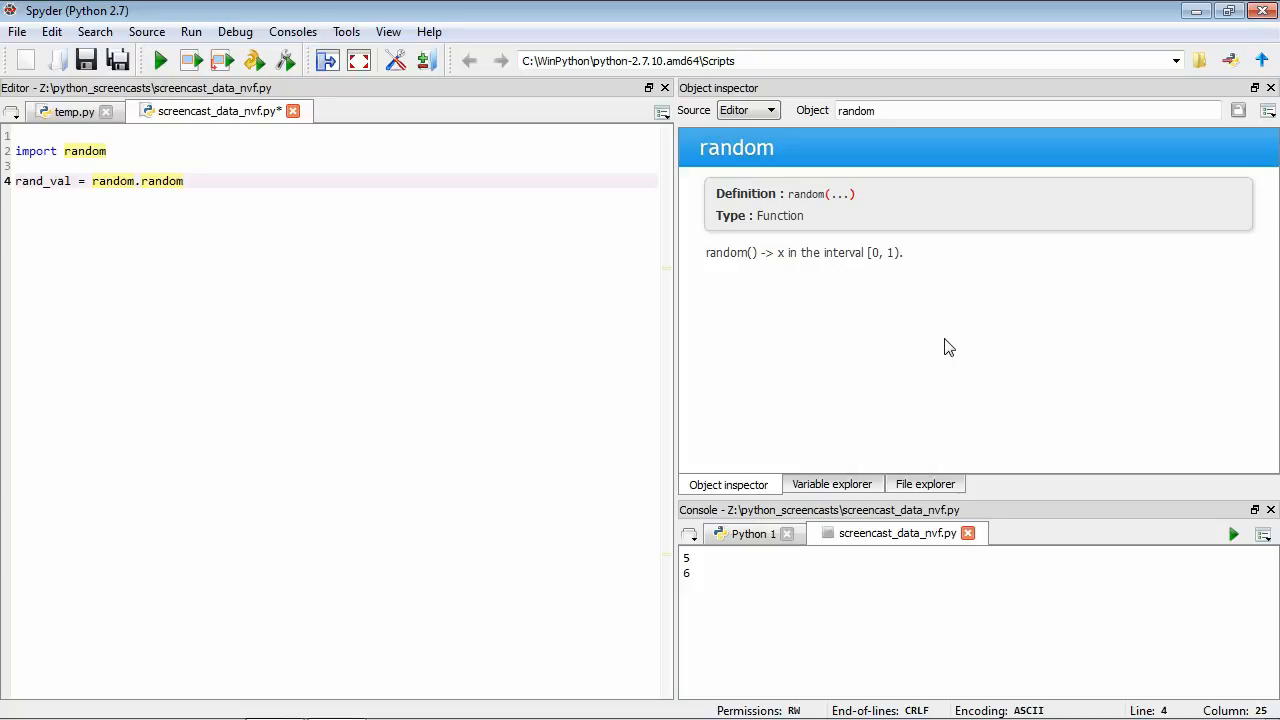
pyautogui.moveTo(256, 224)
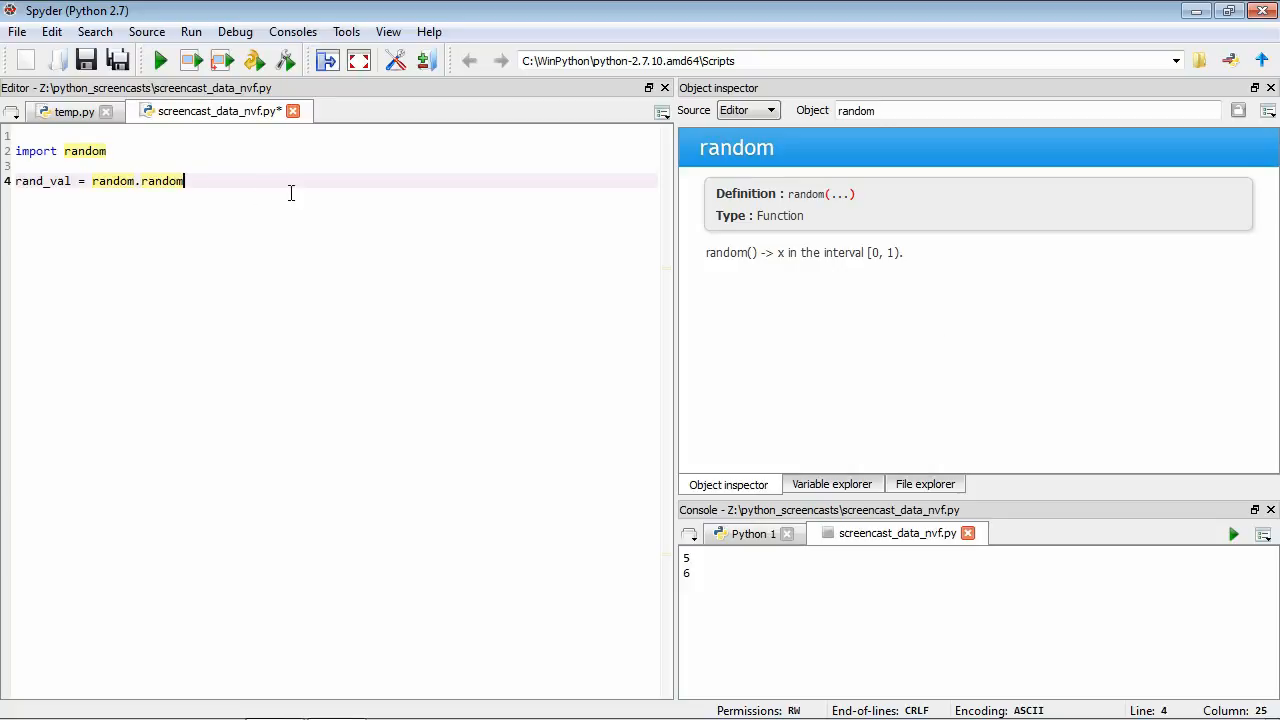
# Complete the call as rand_val = random.random().
pyautogui.write('()')
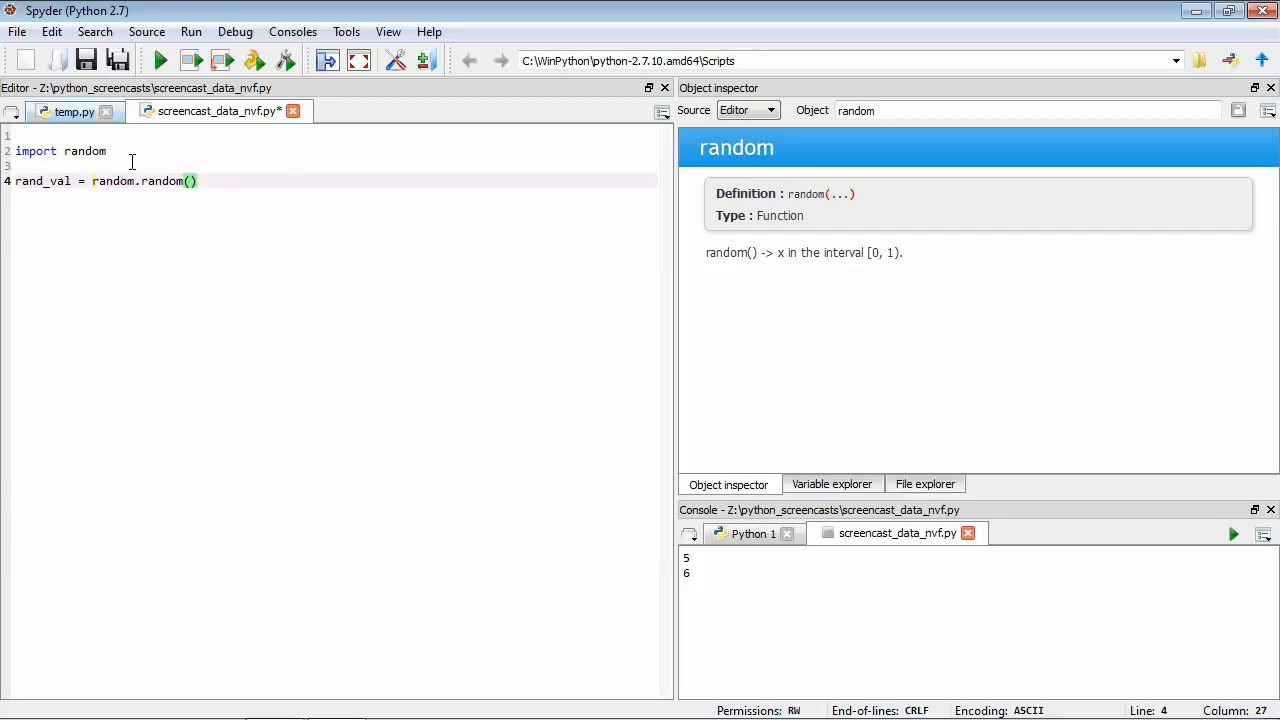
pyautogui.moveTo(164, 216)
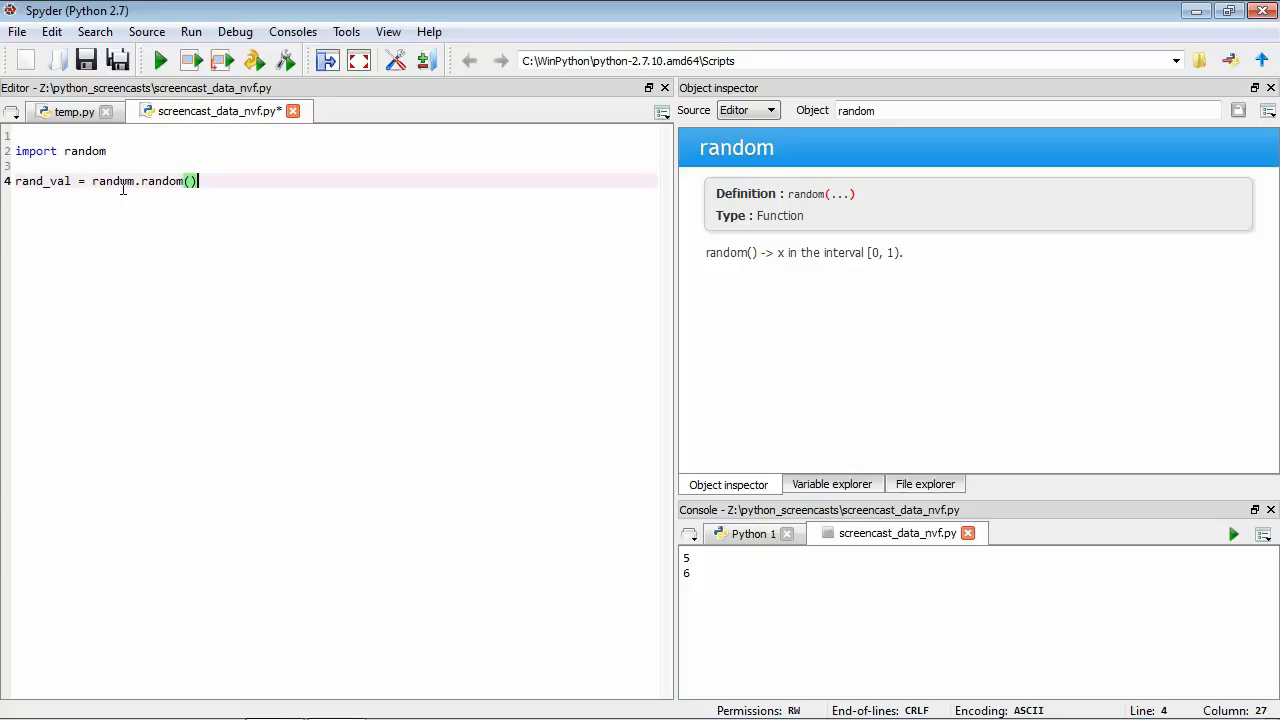
pyautogui.moveTo(204, 204)
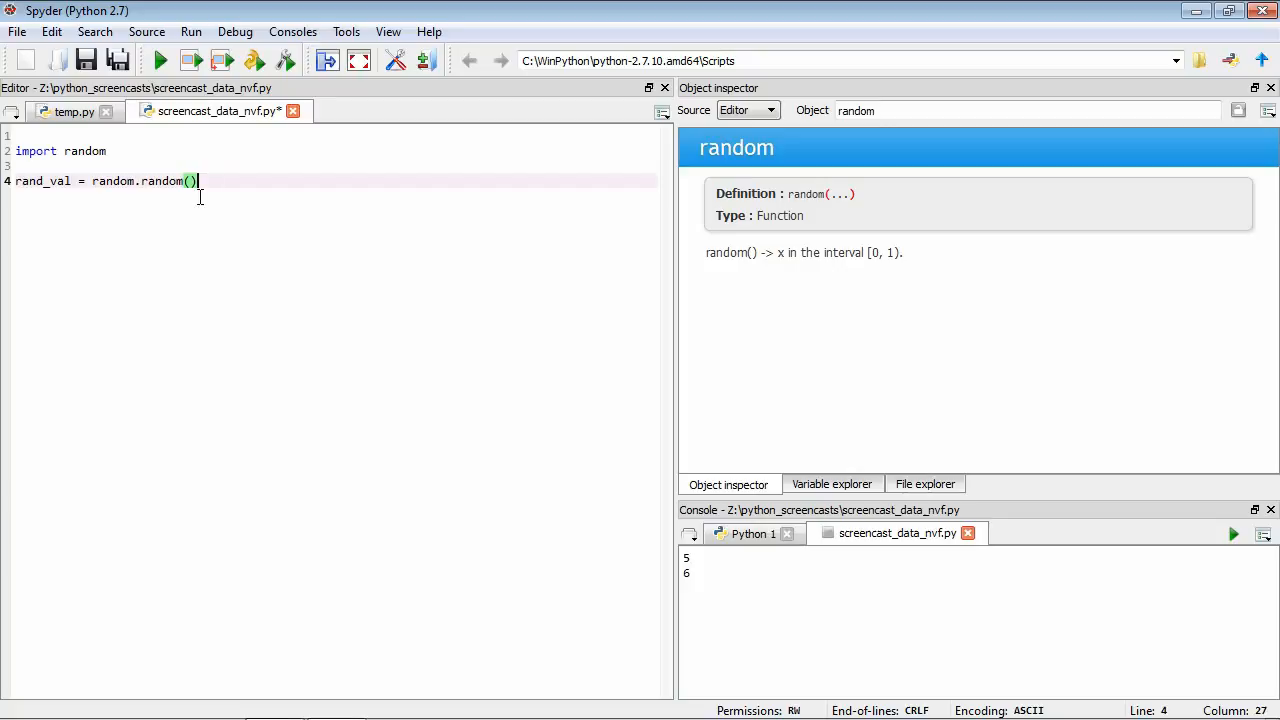
pyautogui.moveTo(58, 204)
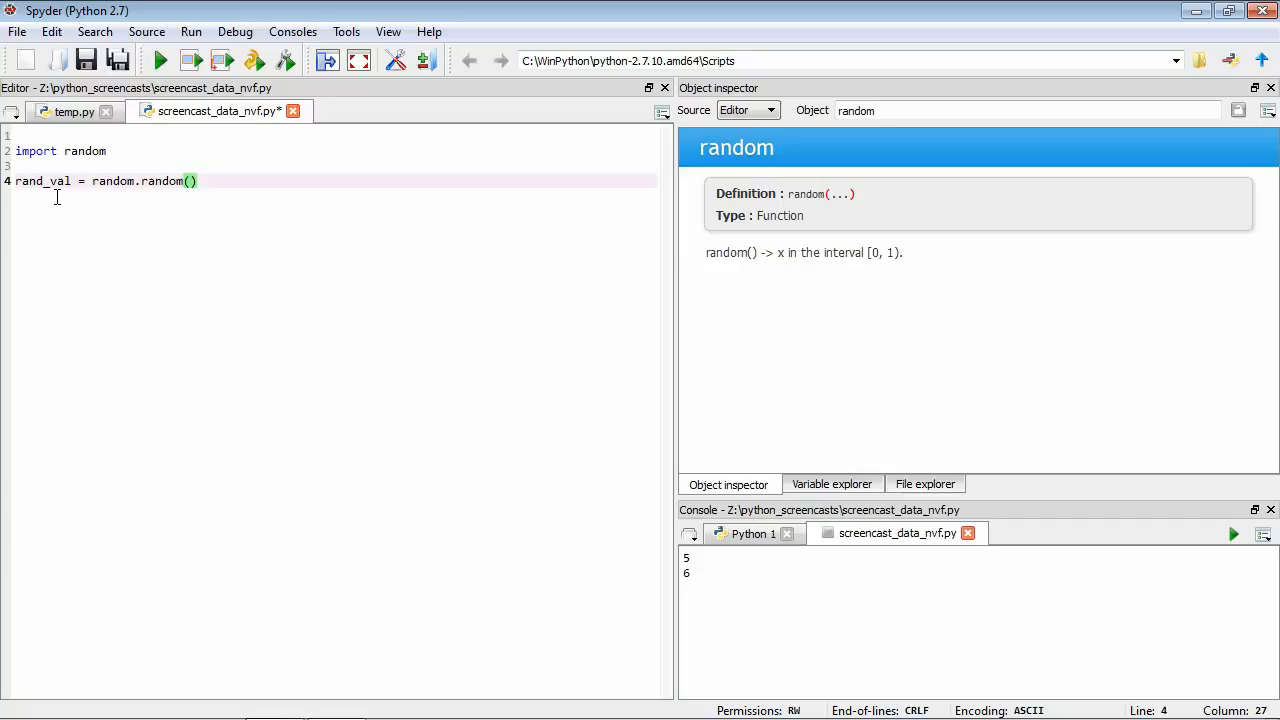
# Print rand_val and run twice, getting 0.862516975898 then 0.677486624448.
pyautogui.write('print')
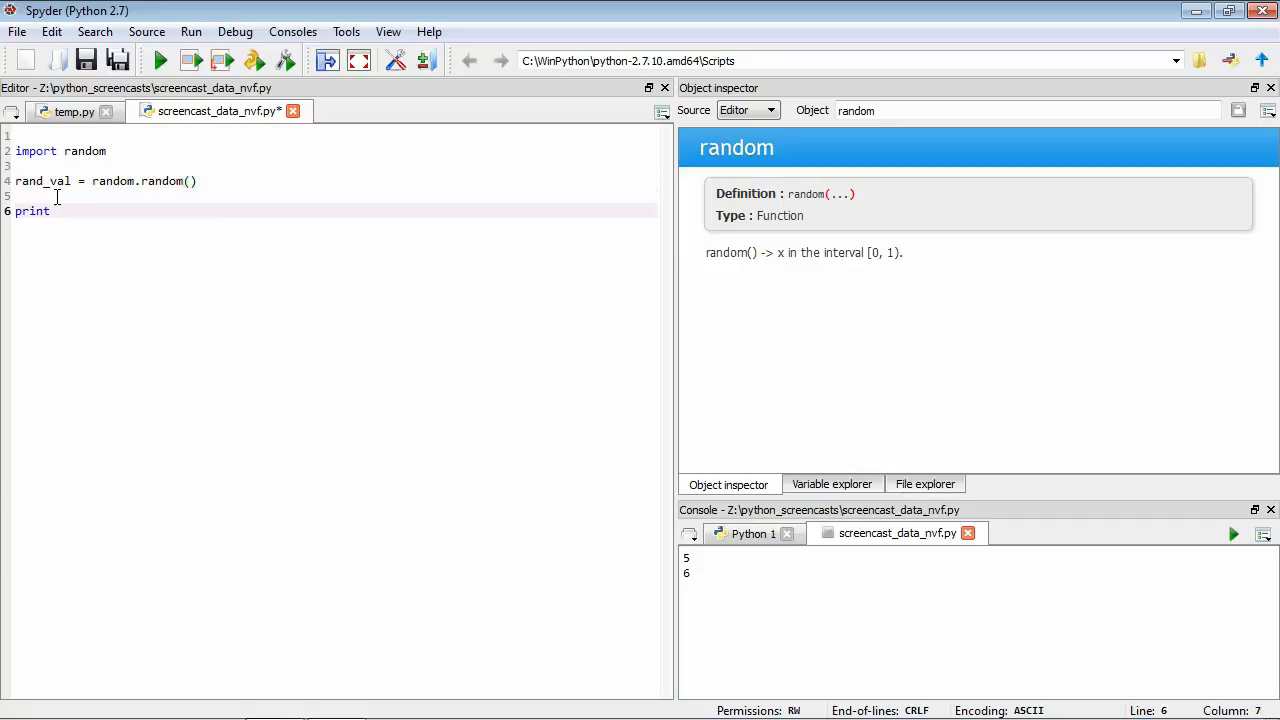
pyautogui.write('rand_val')
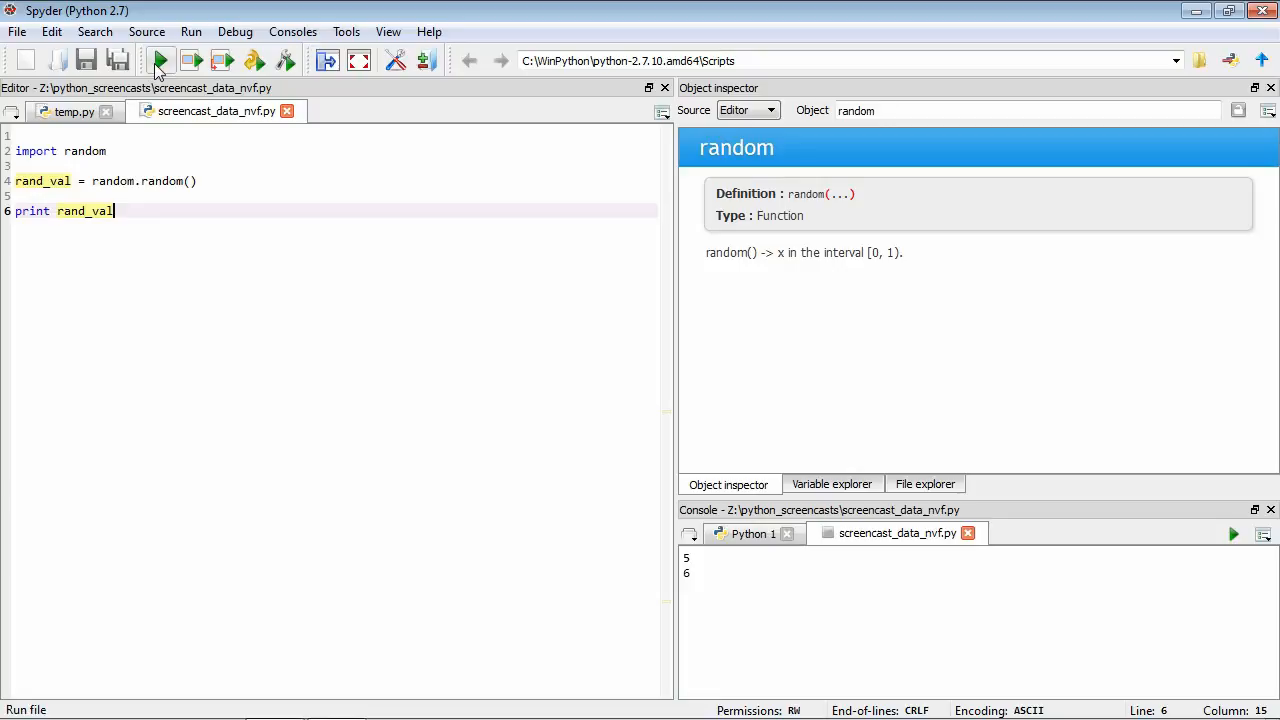
pyautogui.click(160, 60)
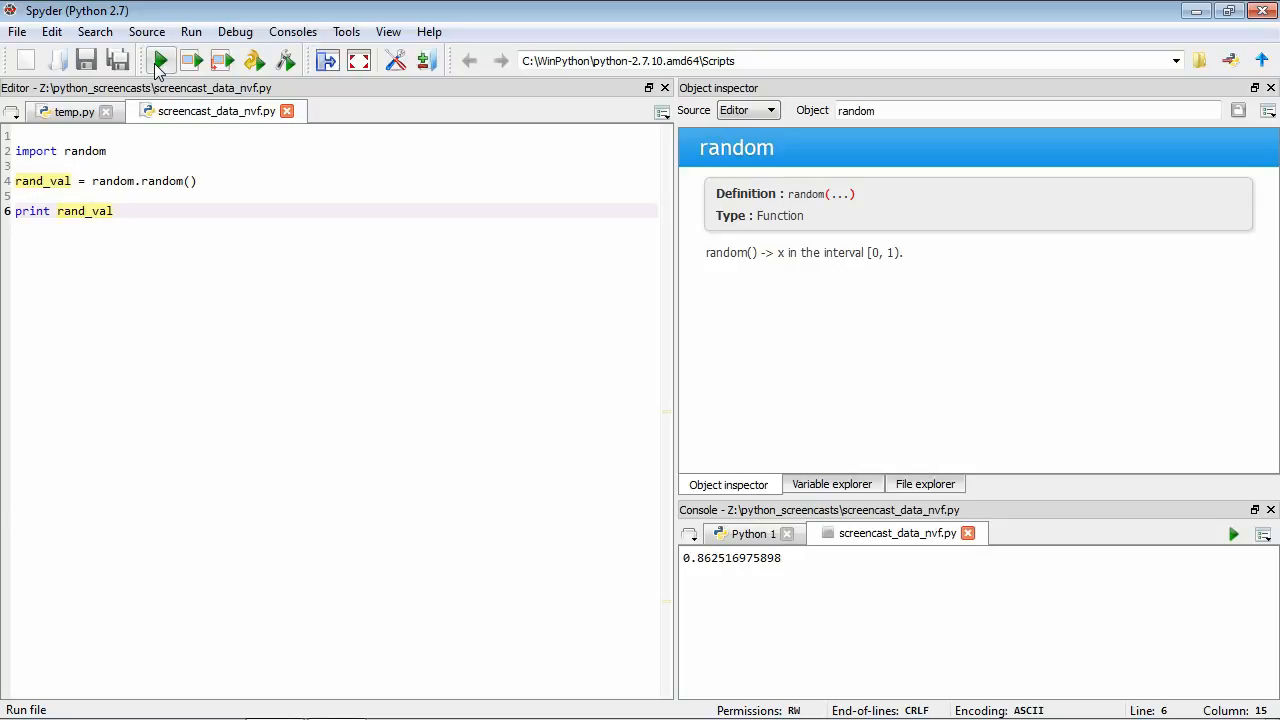
pyautogui.click(160, 60)
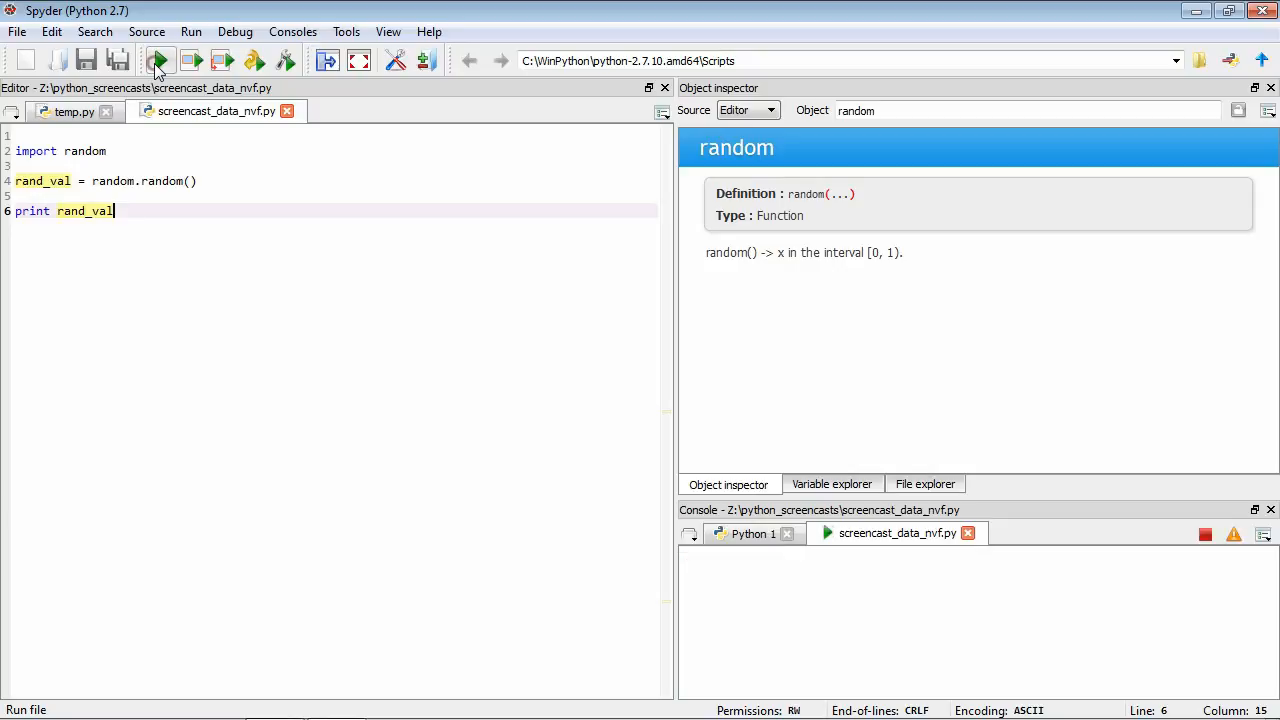
pyautogui.click(160, 60)
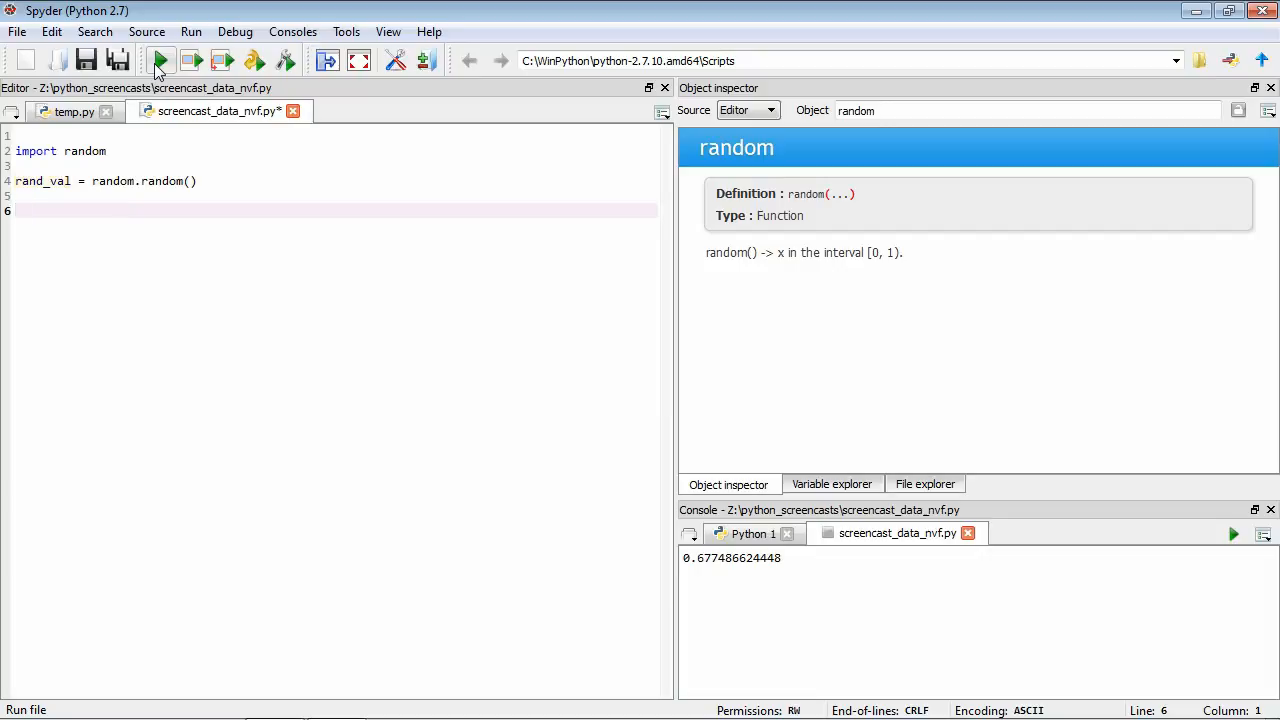
# Write gauss_val = random.gauss and look up the gauss(mu, sigma) documentation.
pyautogui.write('gau')
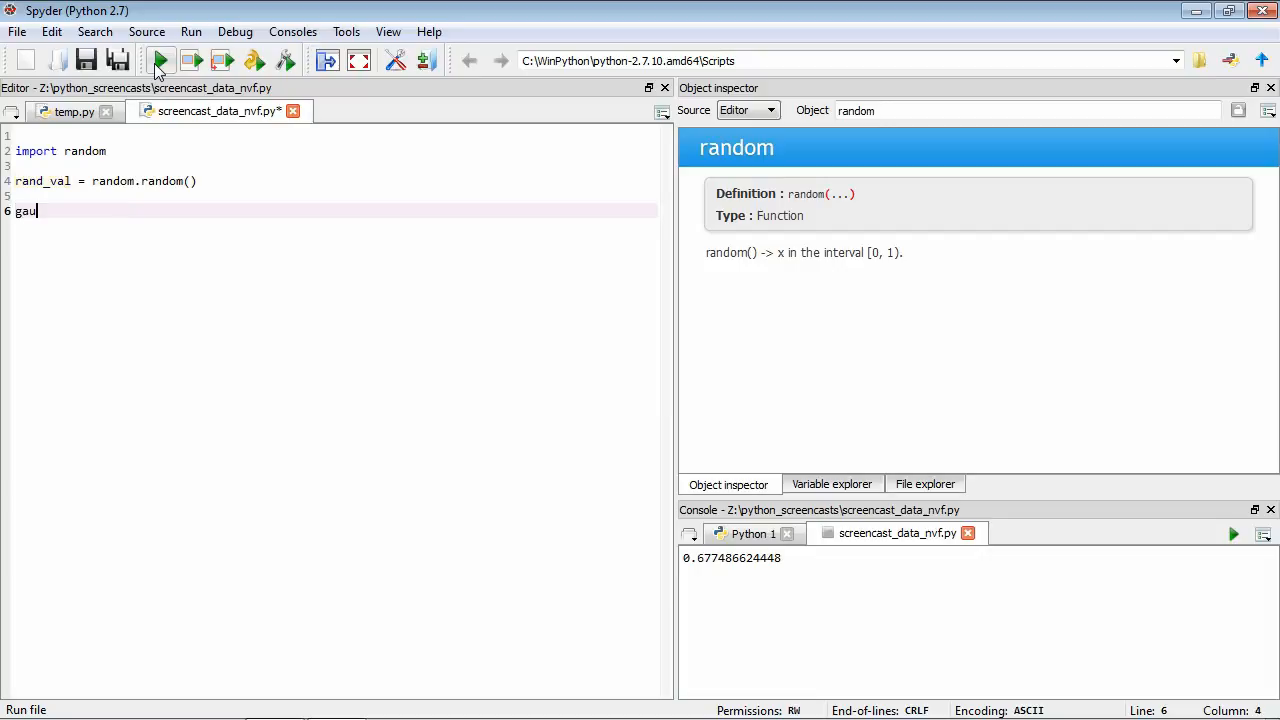
pyautogui.write('ss_val =')
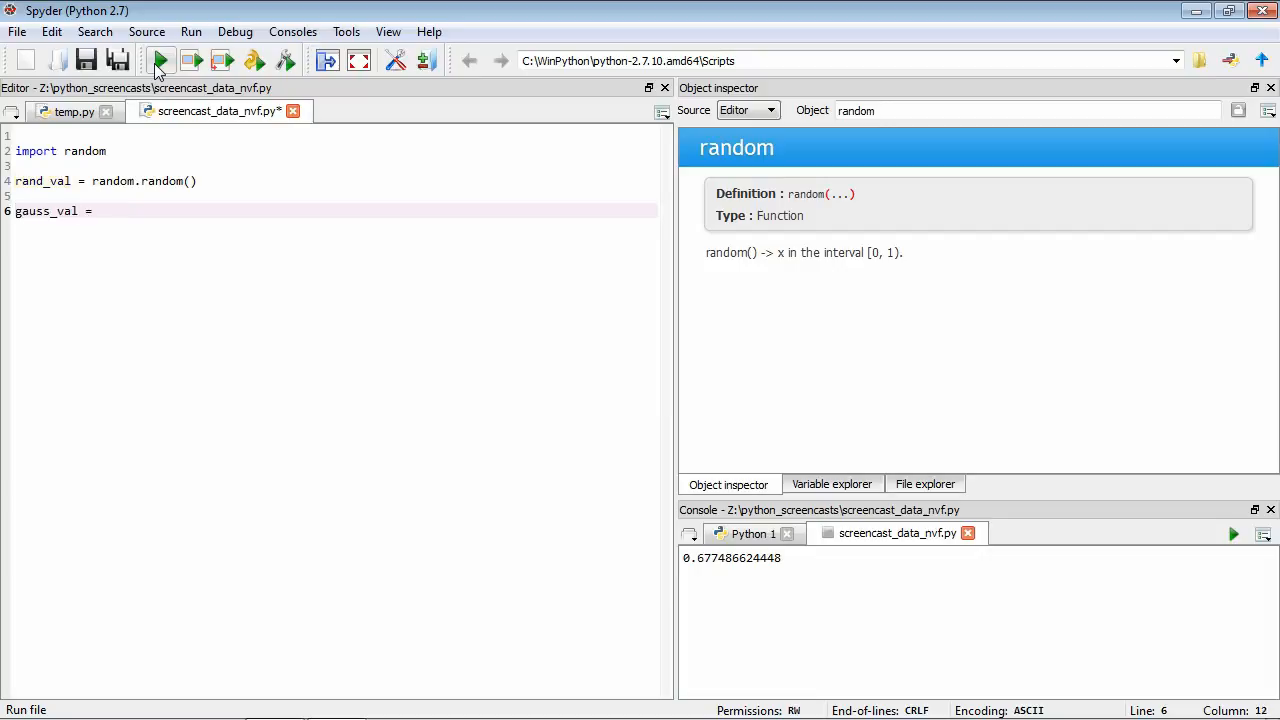
pyautogui.write('random')
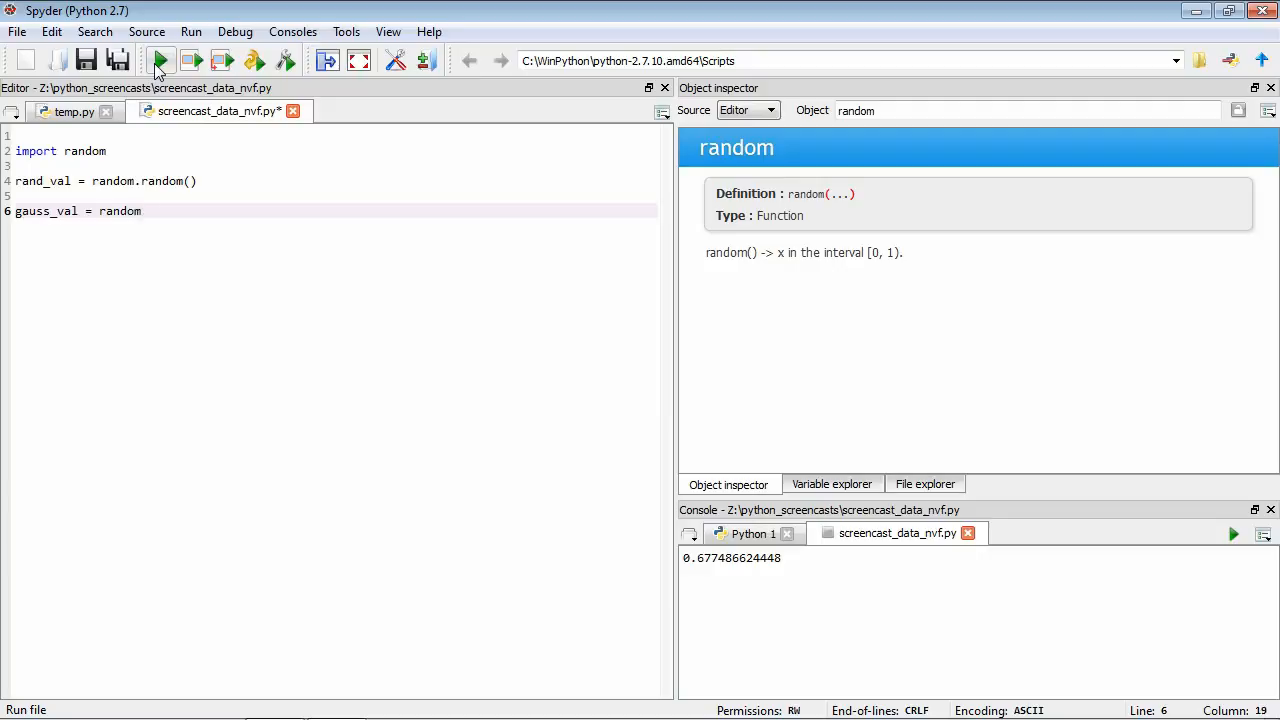
pyautogui.write('.gauss')
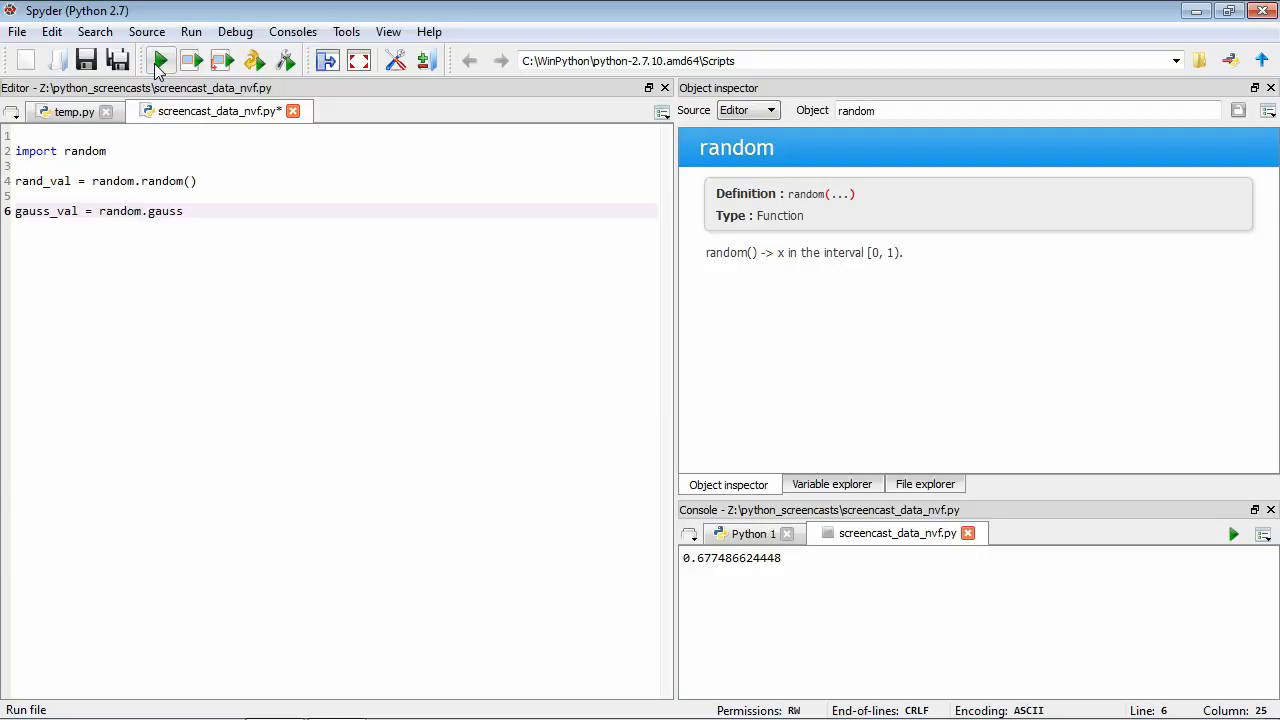
pyautogui.doubleClick(164, 212)
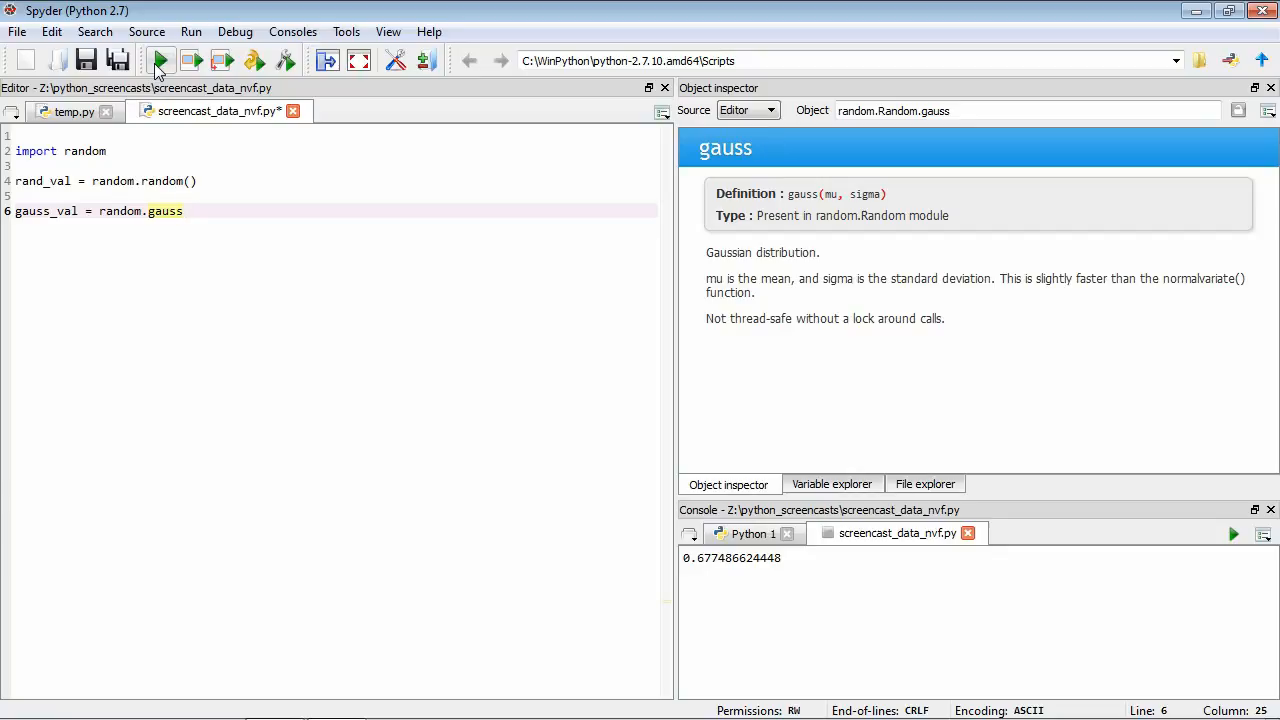
pyautogui.moveTo(620, 142)
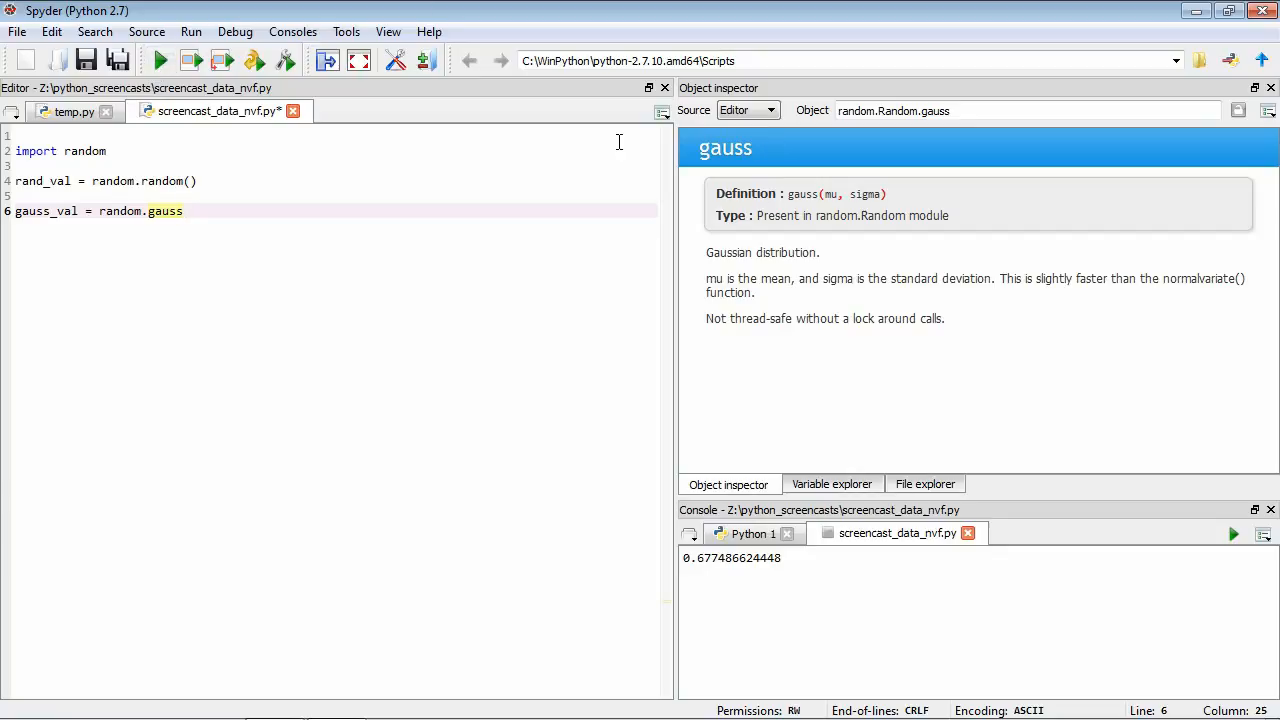
pyautogui.moveTo(840, 250)
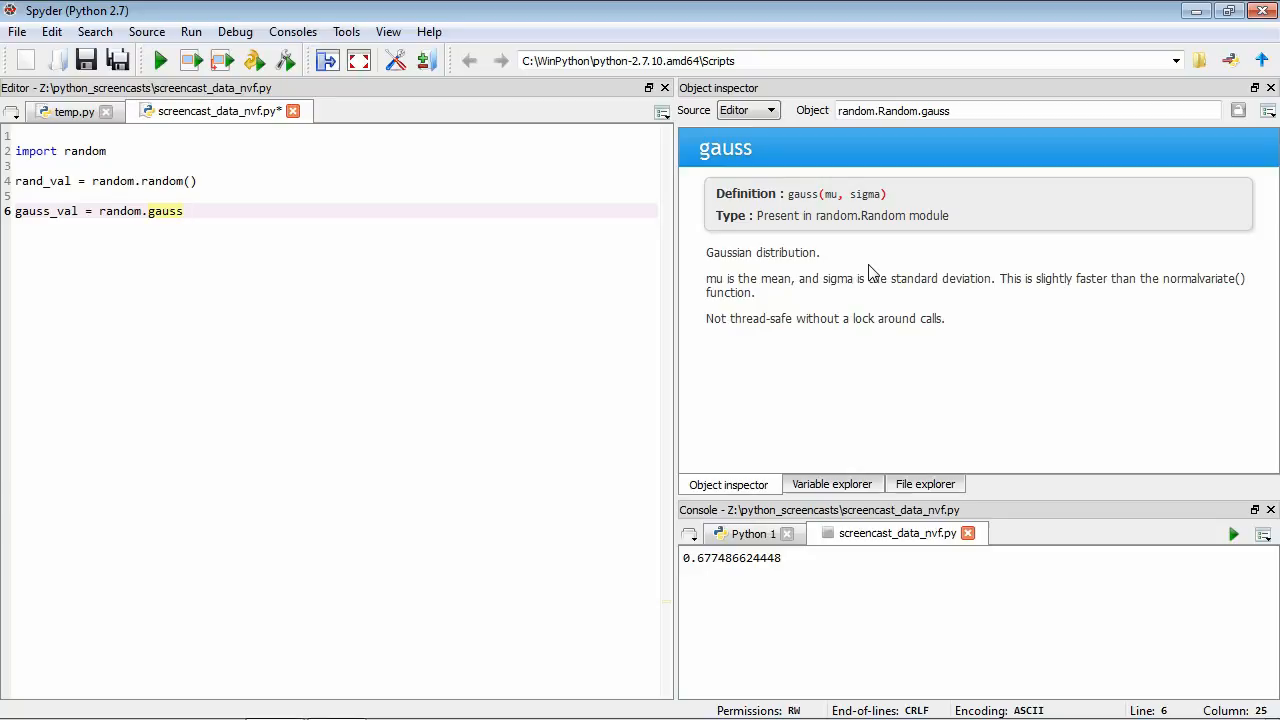
# Complete line 6 as gauss_val = random.gauss(0, 1) with mean 0 and standard deviation 1.
pyautogui.click(200, 212)
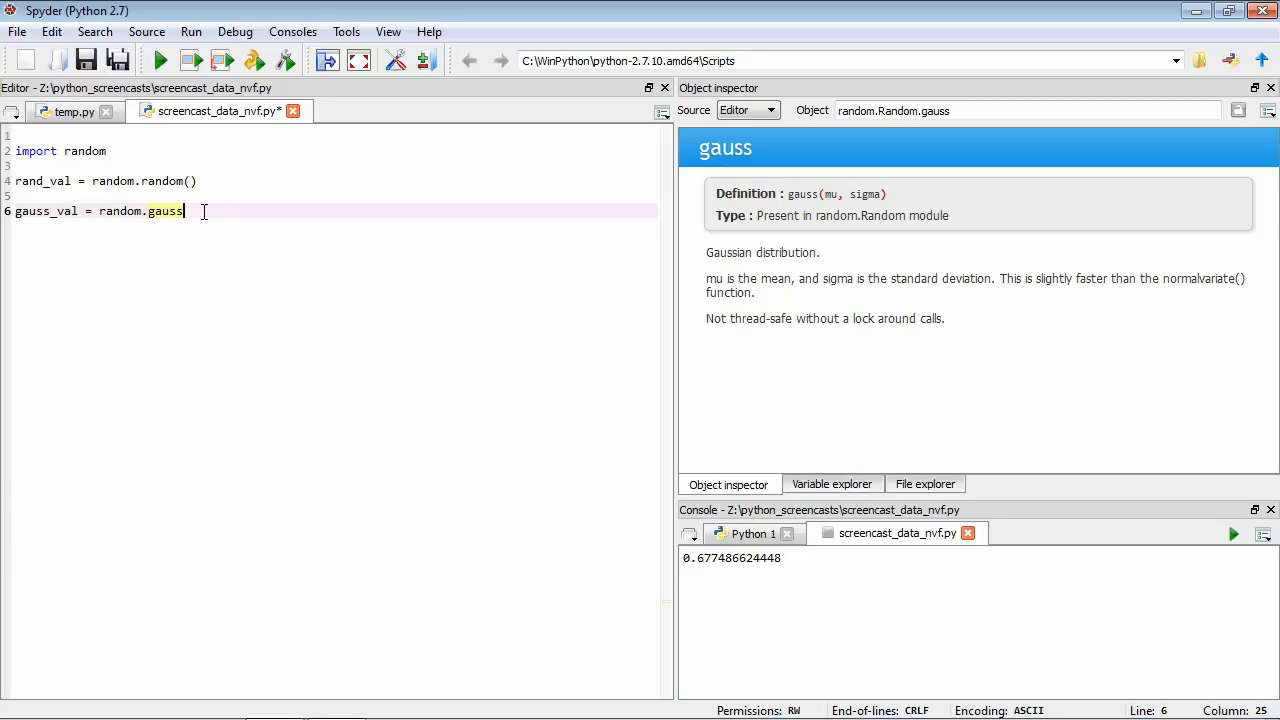
pyautogui.write('(')
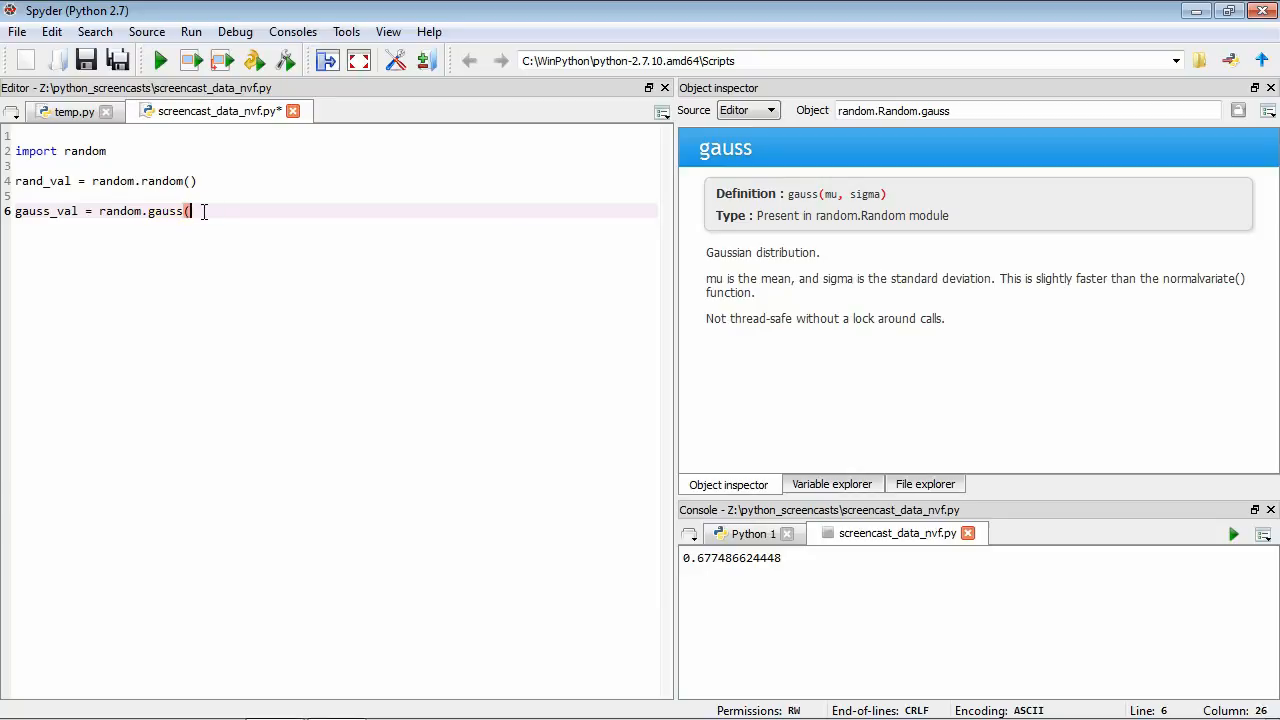
pyautogui.write('0.')
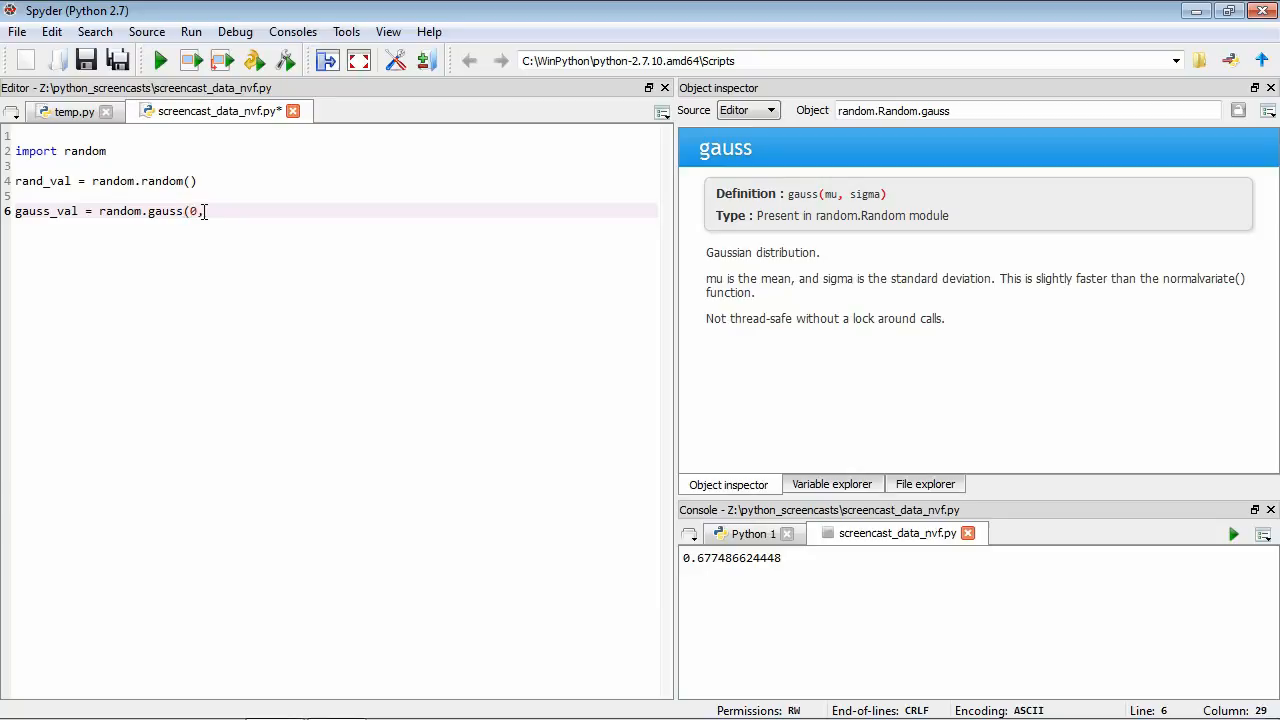
pyautogui.write('1')
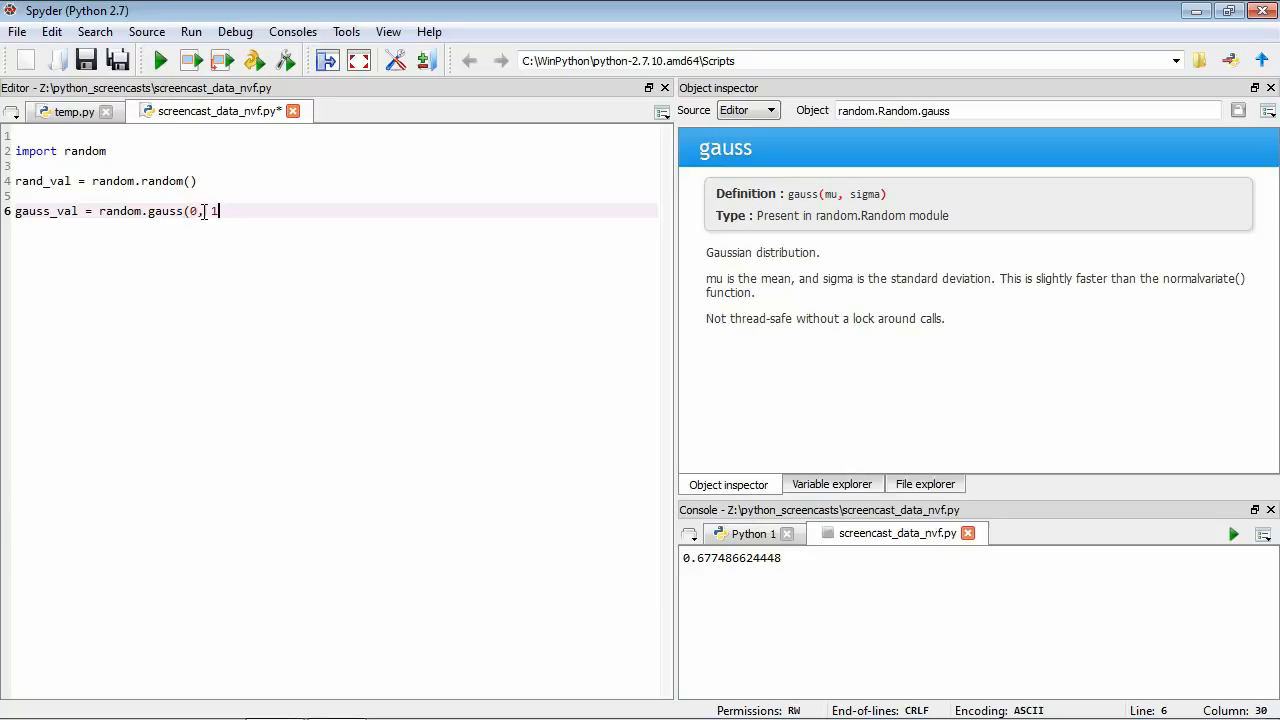
pyautogui.write(')')
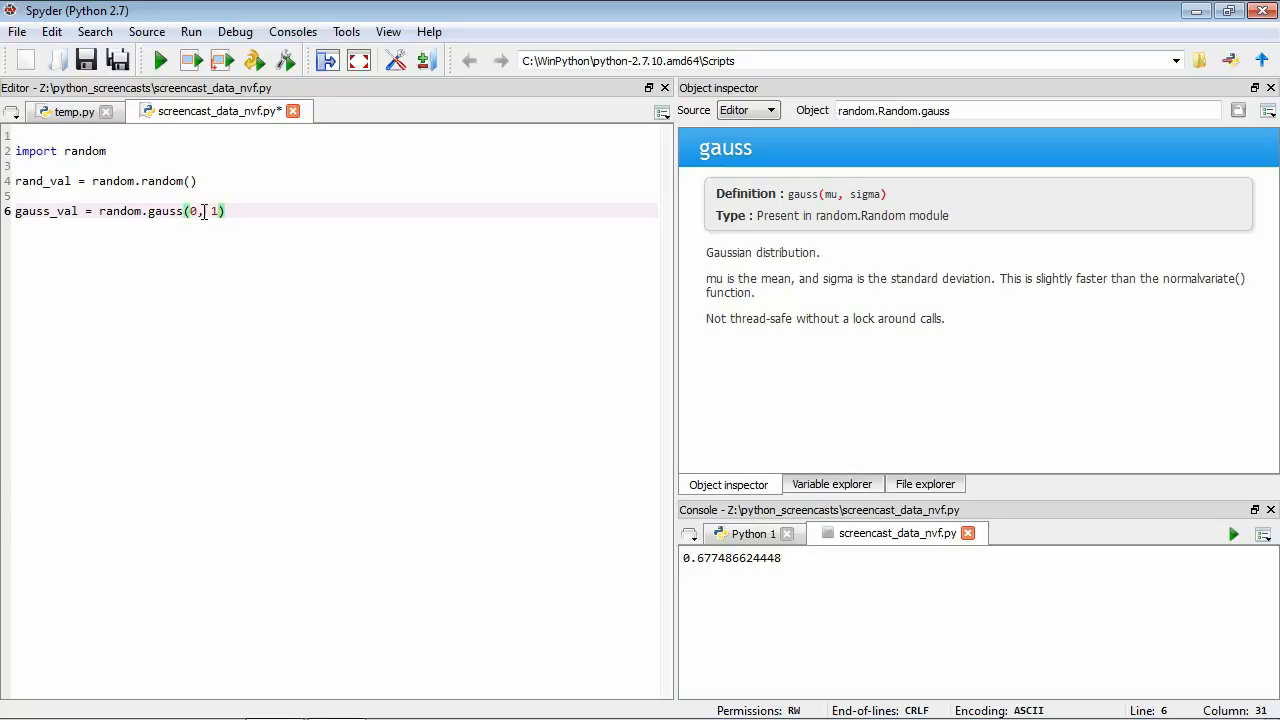
pyautogui.write(',')
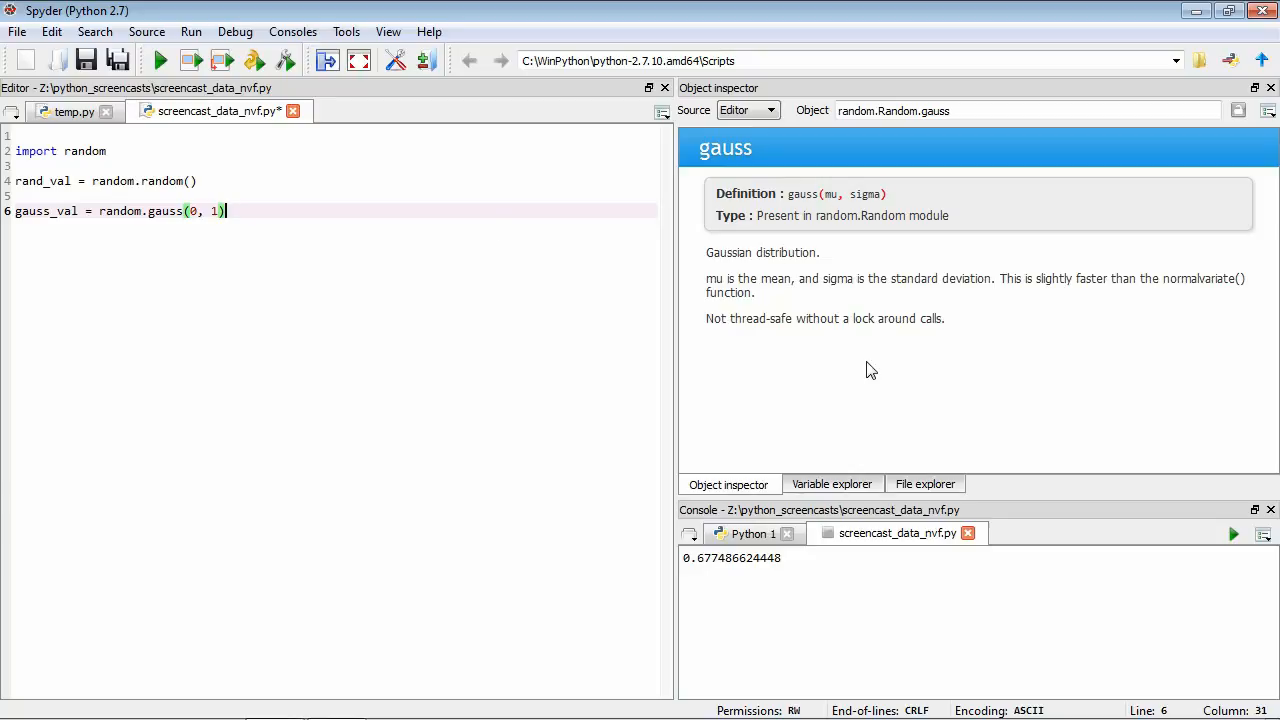
pyautogui.moveTo(156, 210)
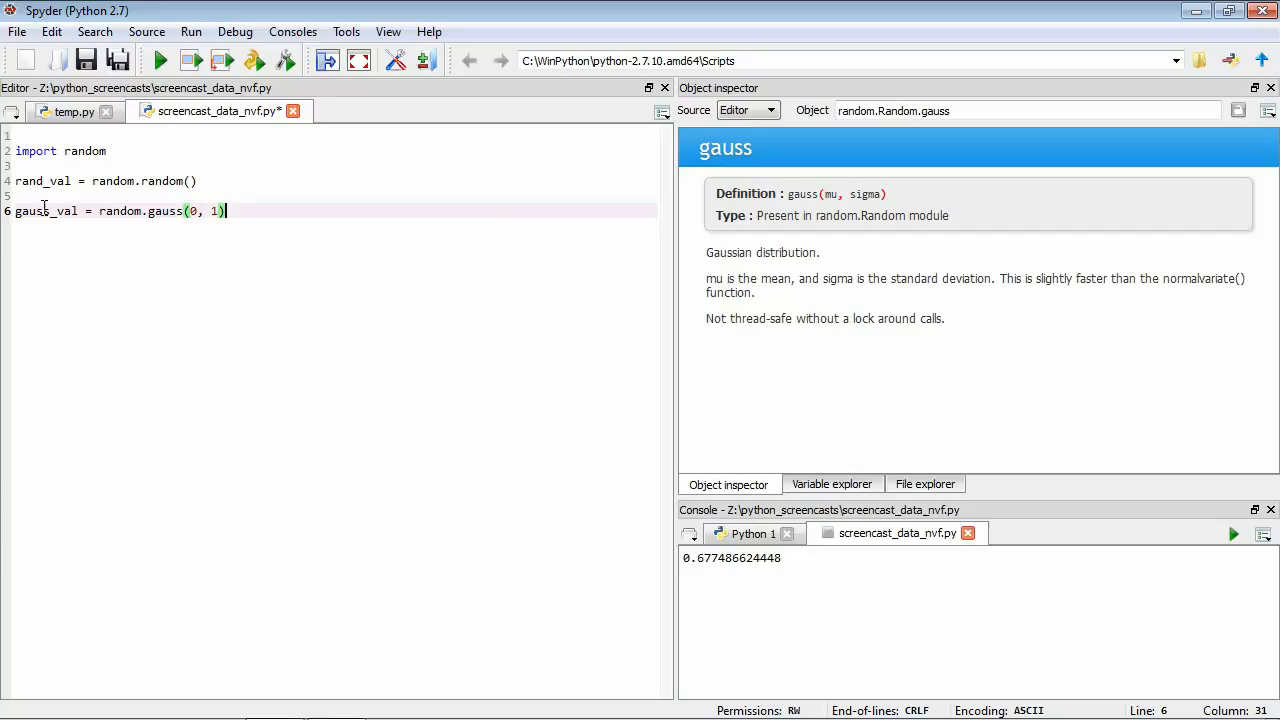
# Print gauss_val, run to get 0.237745051706, then make the first gauss argument mu=0.
pyautogui.write('print ga')
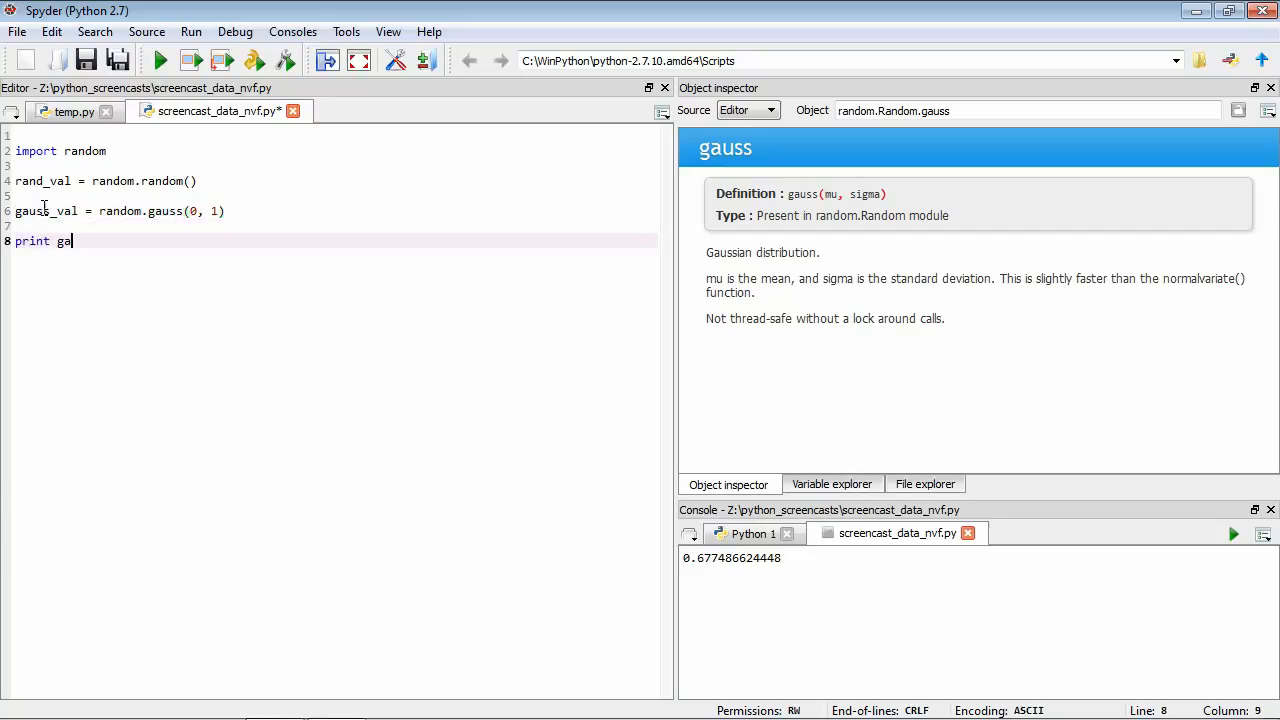
pyautogui.write('uss_val')
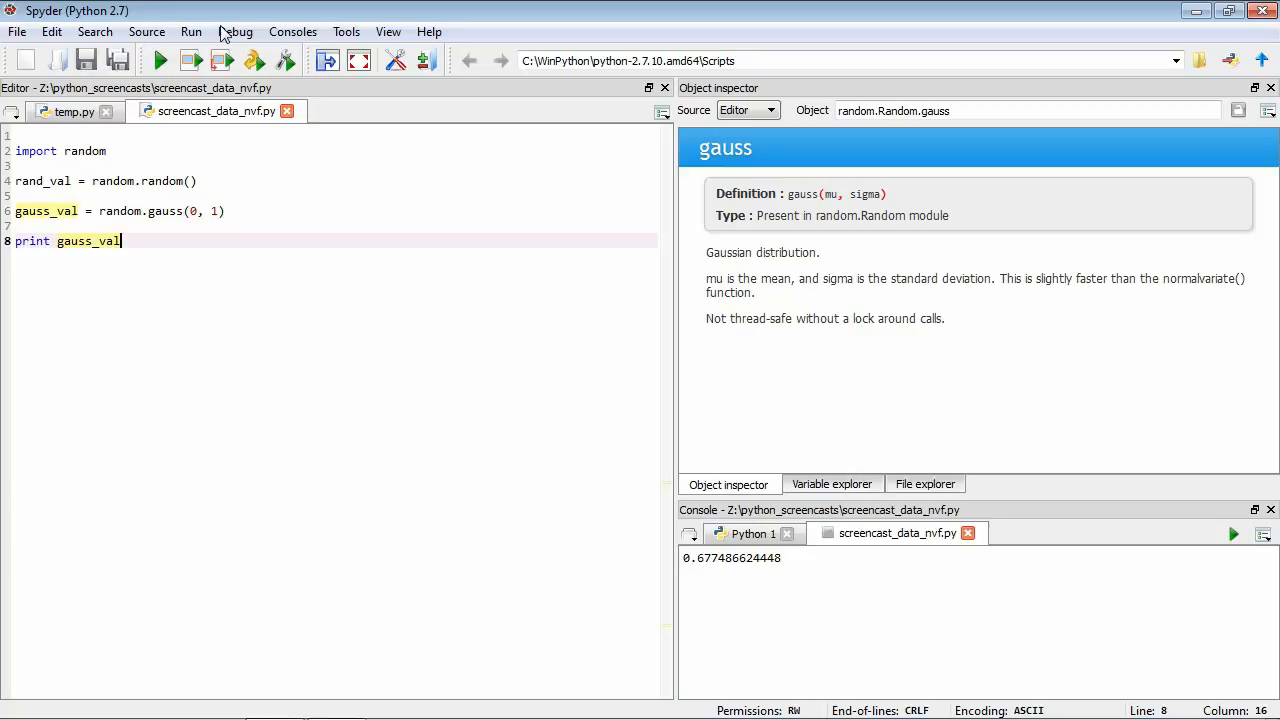
pyautogui.click(160, 60)
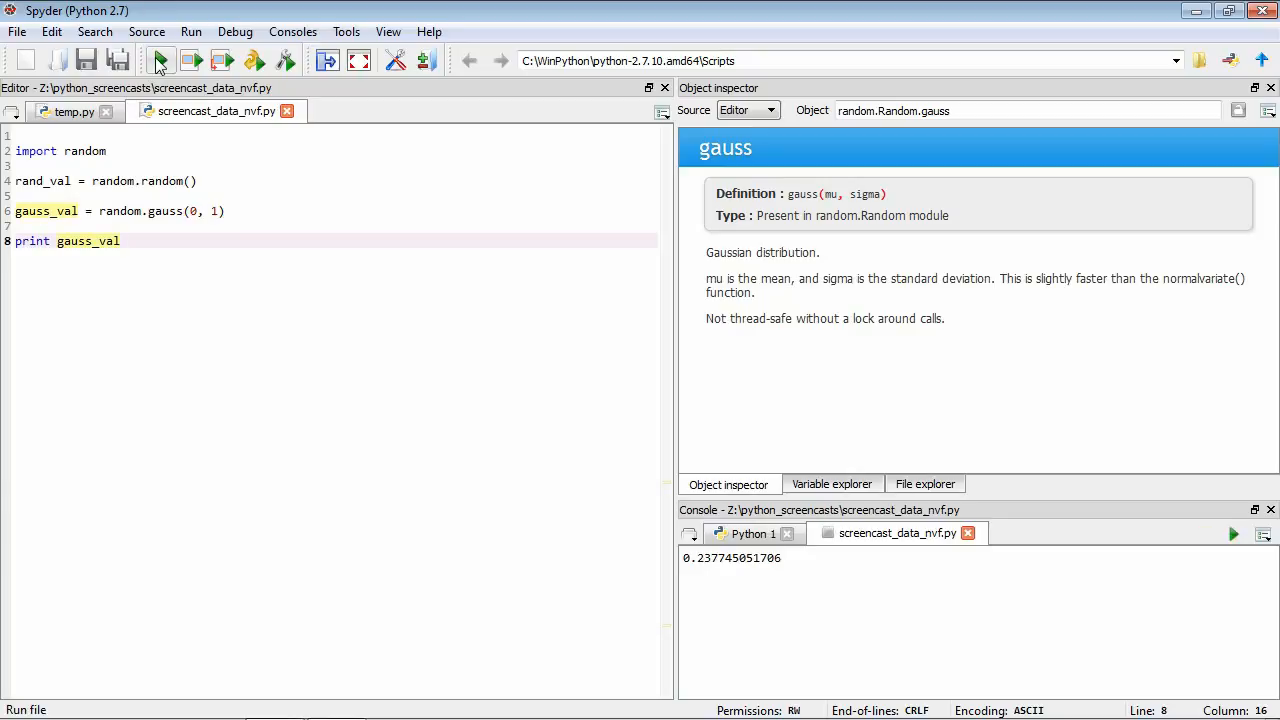
pyautogui.moveTo(160, 62)
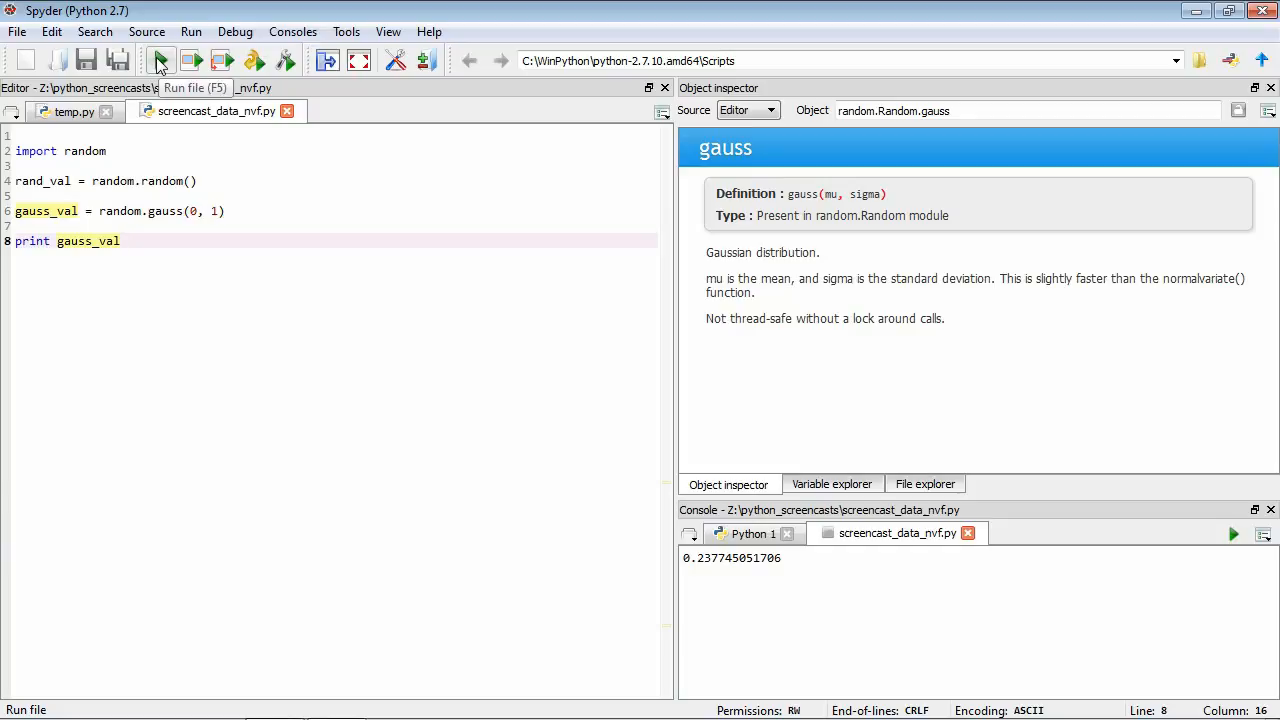
pyautogui.click(120, 240)
pyautogui.write('mu=')
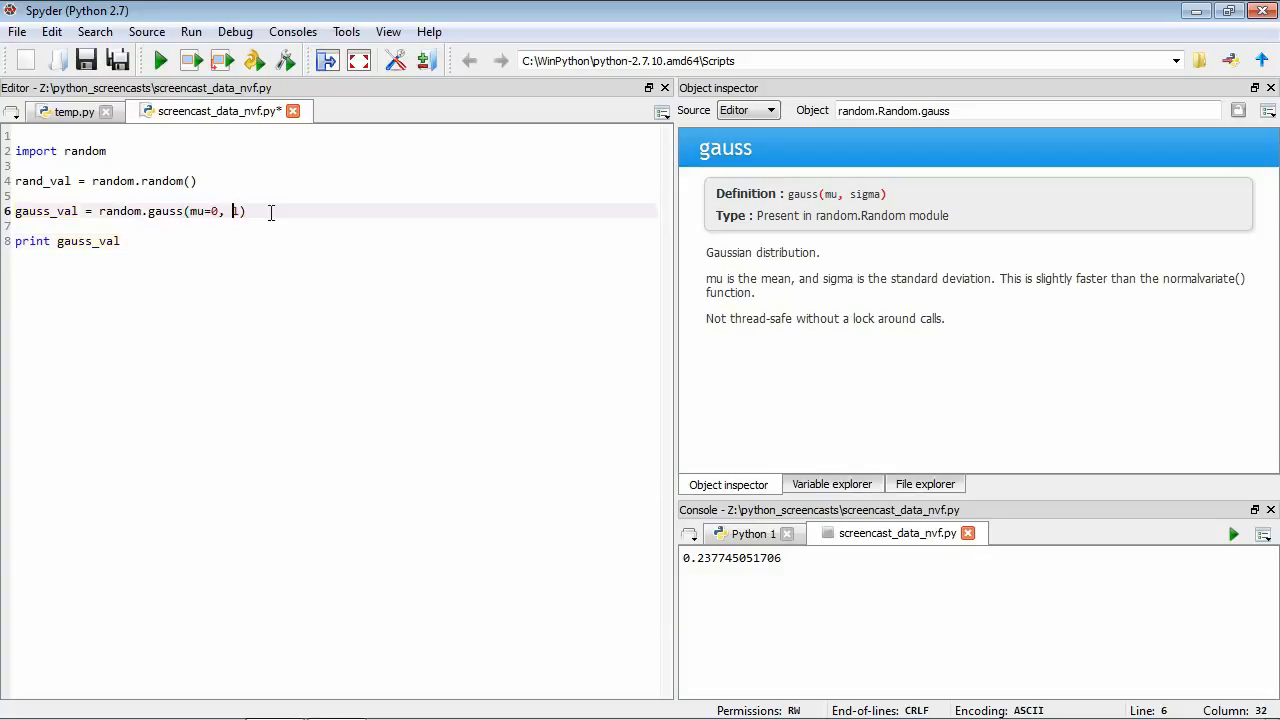
# Rewrite the call as random.gauss(sigma=1, mu=0) and run it, printing 0.987207598625.
pyautogui.write('sigma=')
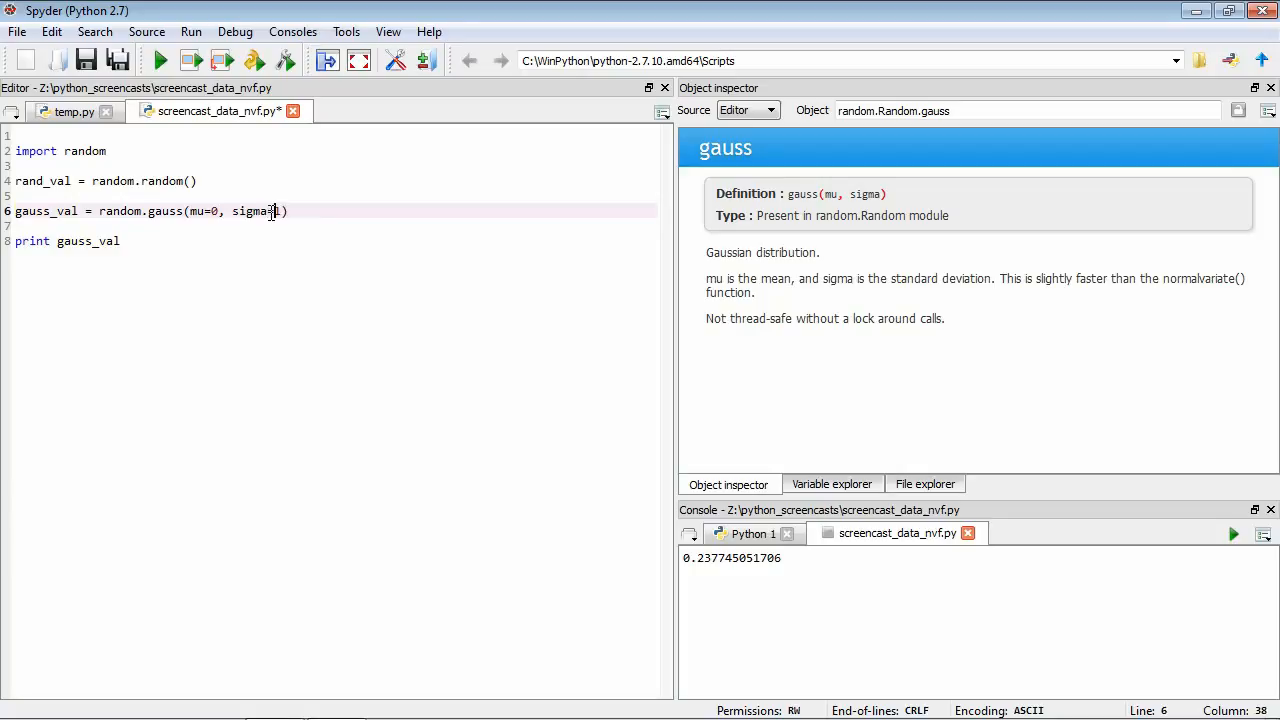
pyautogui.write('1')
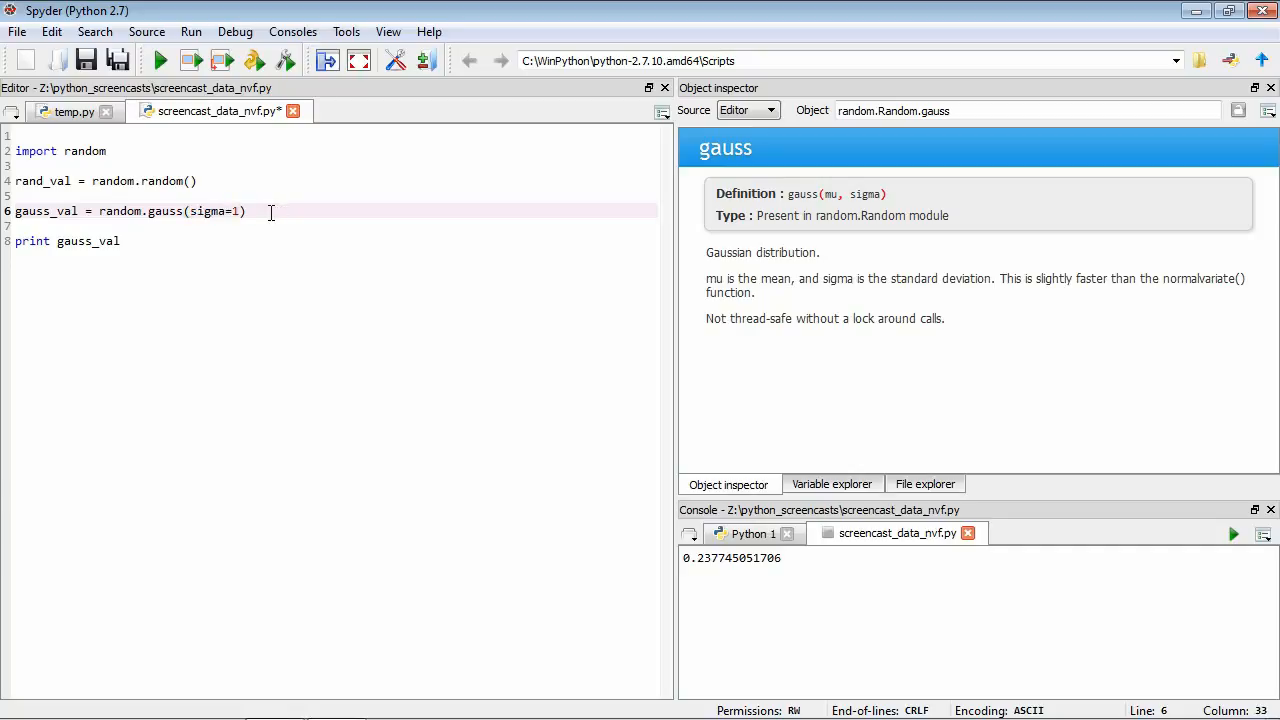
pyautogui.write(', mu=0')
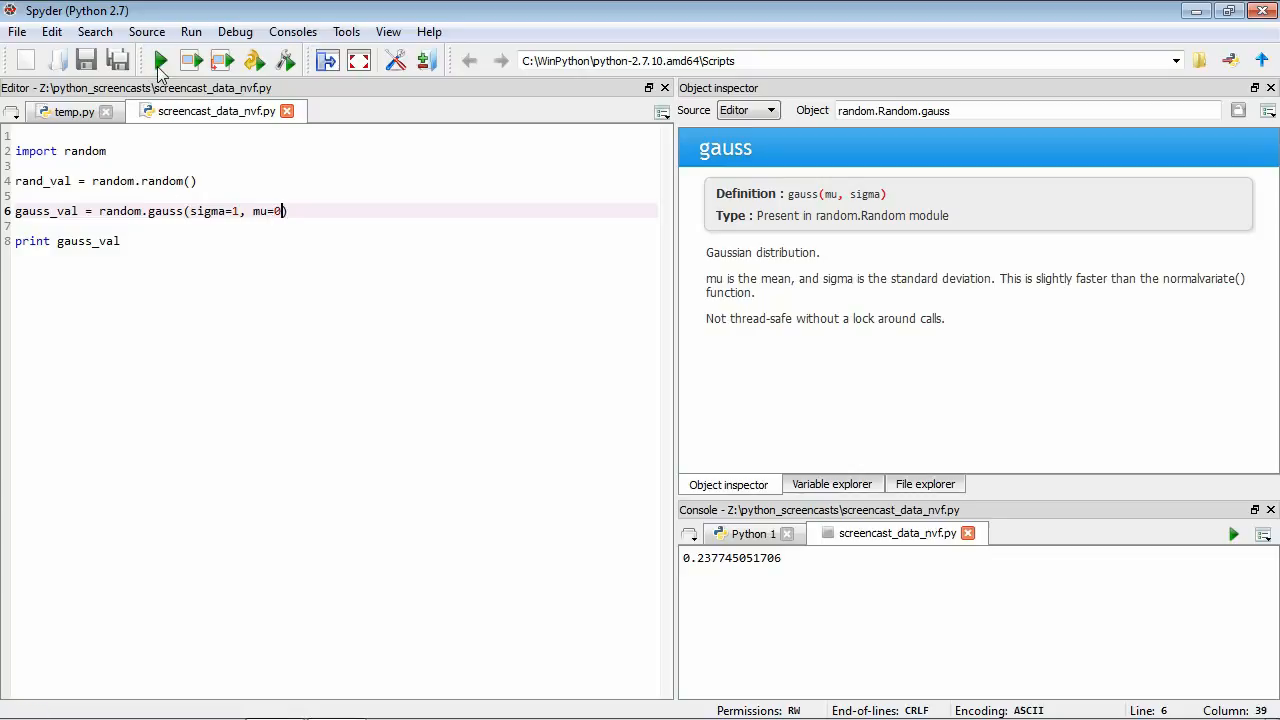
pyautogui.click(160, 60)
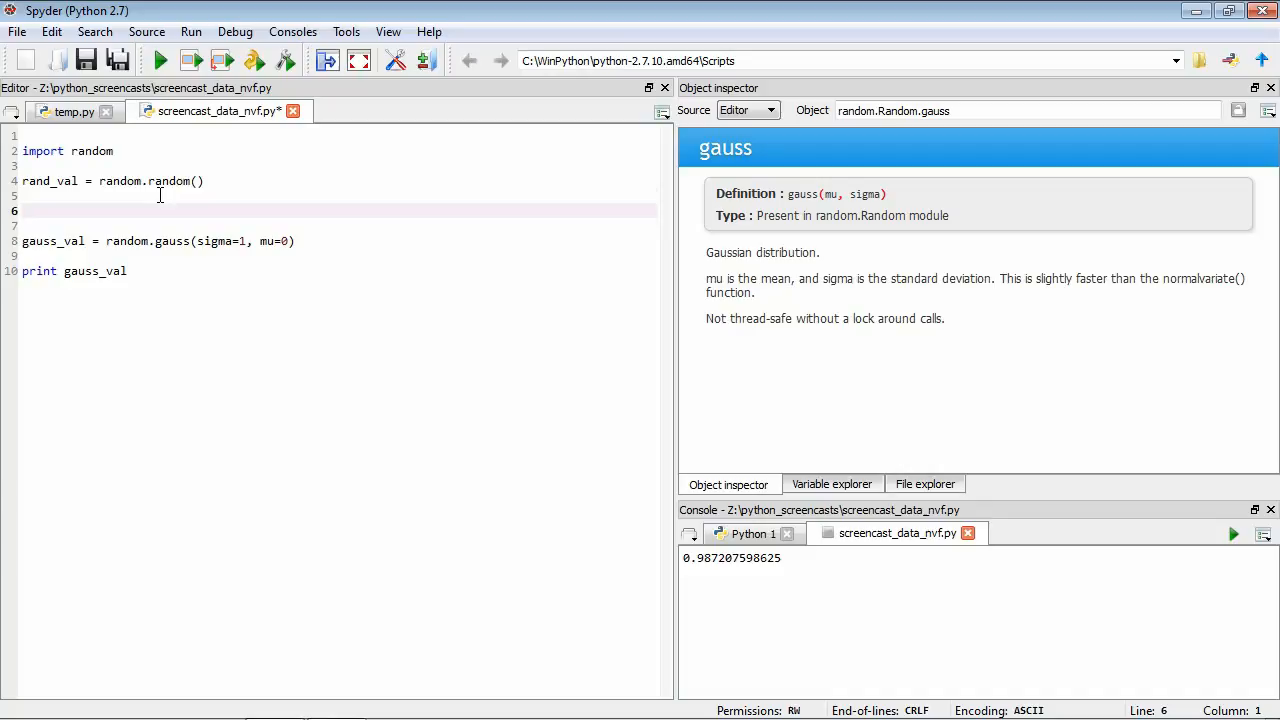
# Define variables gauss_mean = 0 and gauss_sigma = 1 above the gauss call.
pyautogui.write('gauss_mean =')
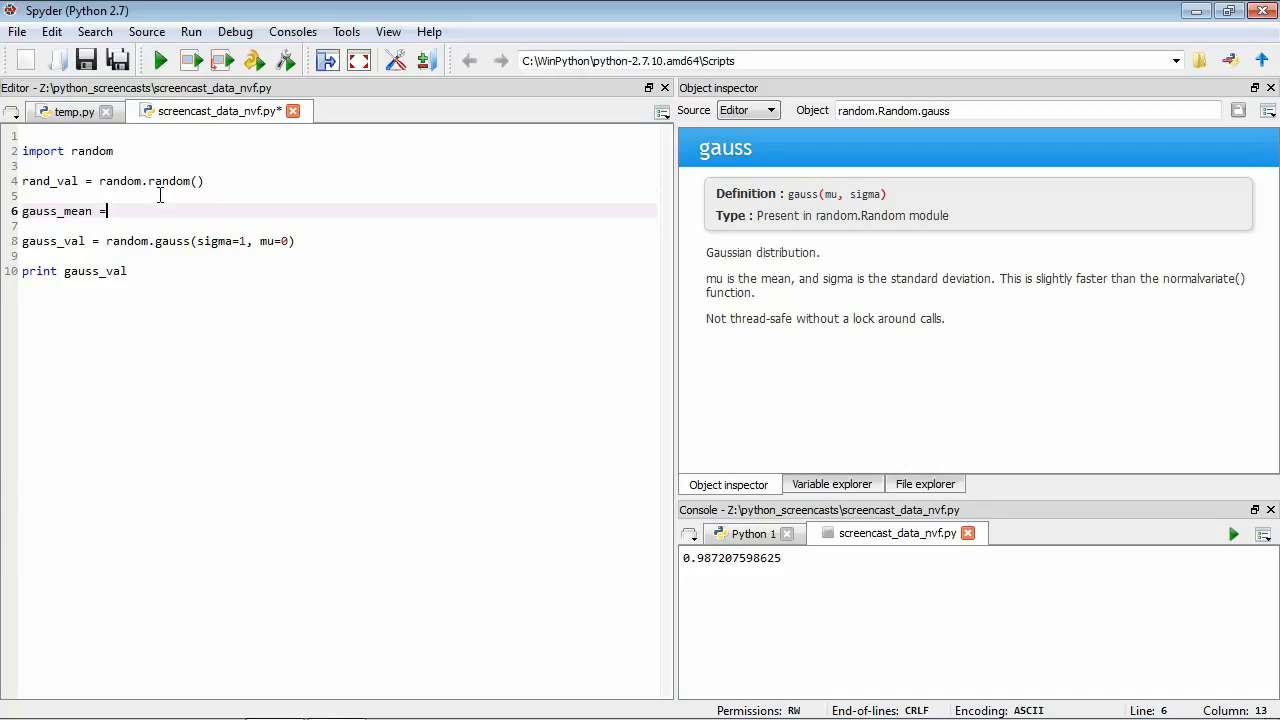
pyautogui.write('0')
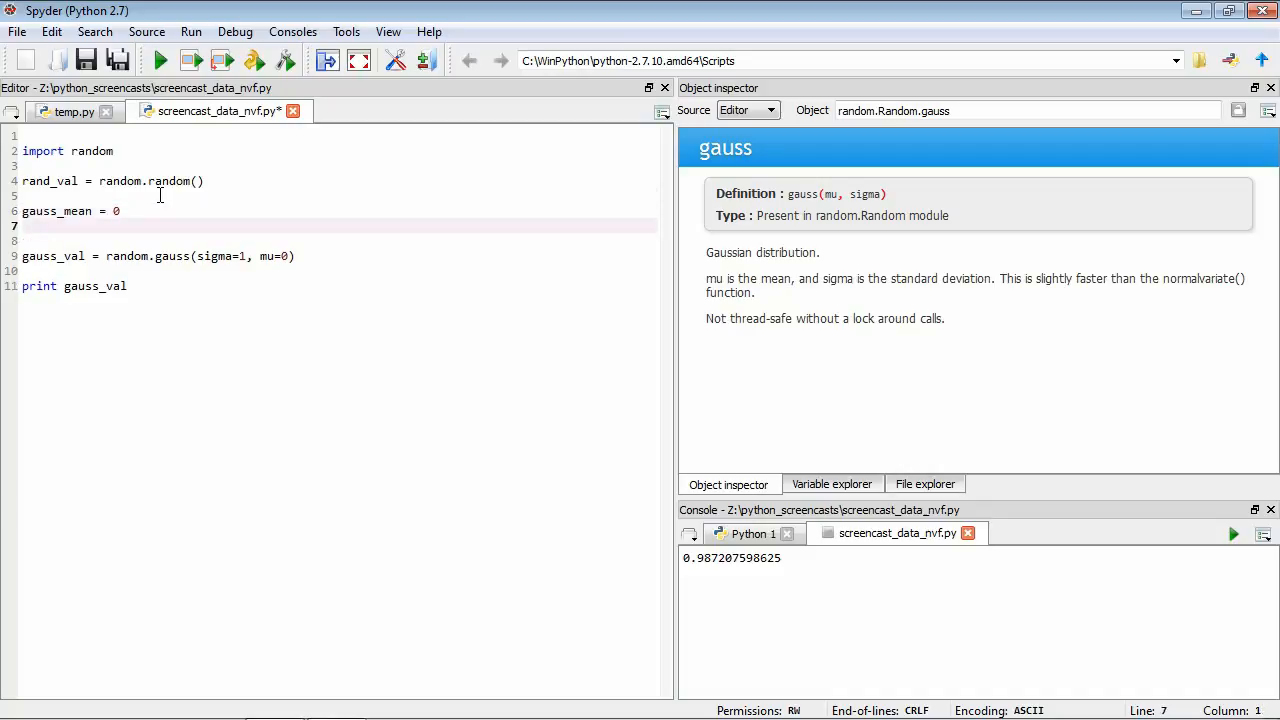
pyautogui.write('gauss_sigma =')
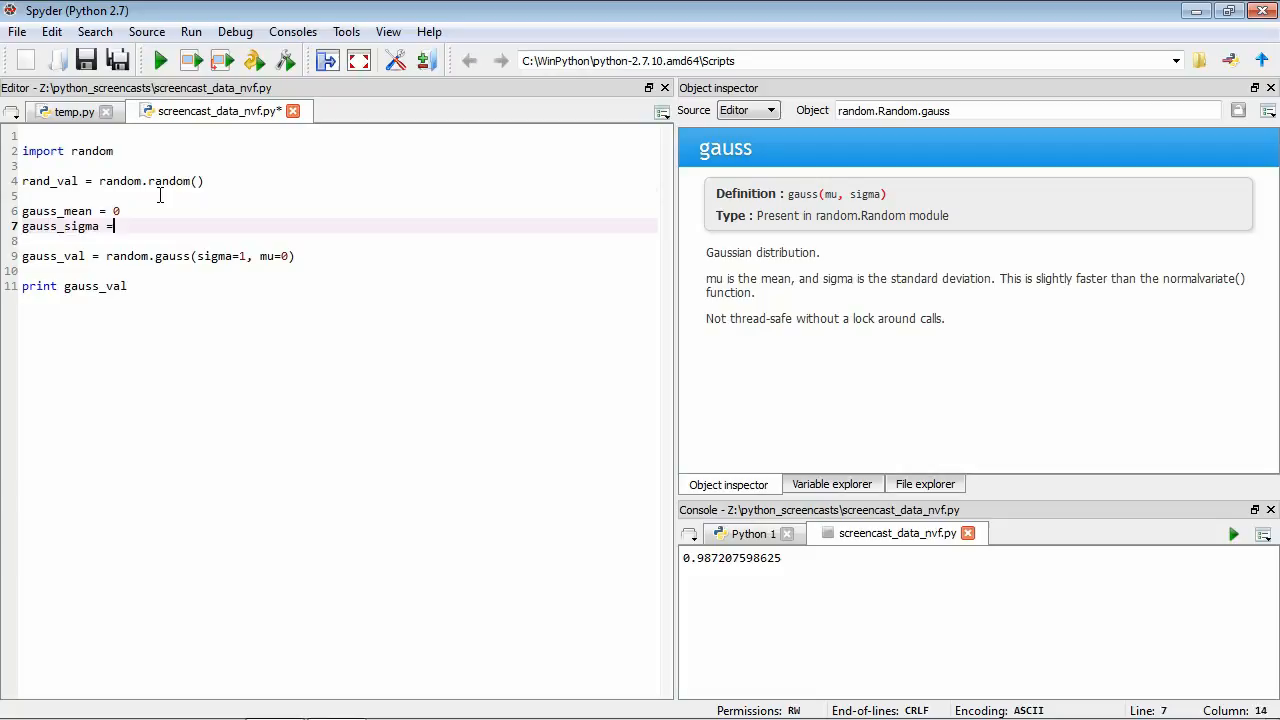
pyautogui.write('1')
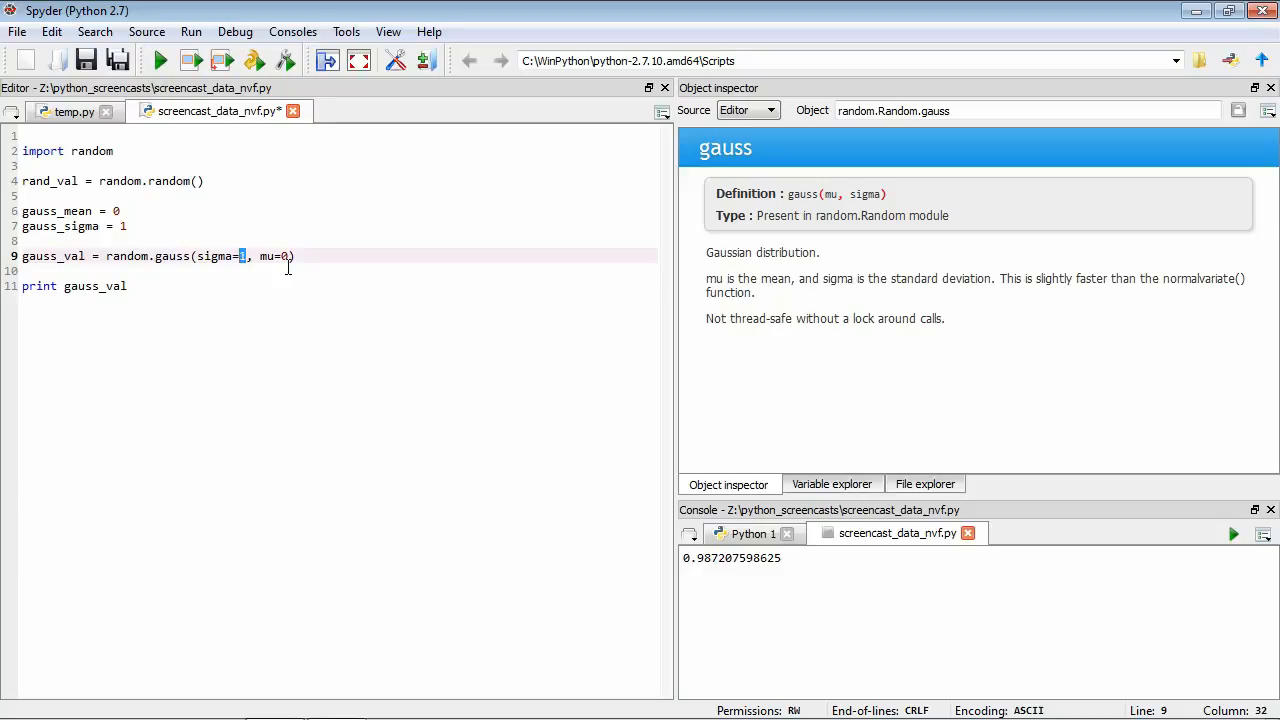
# Pass gauss_sigma and gauss_mean into the gauss call and run, printing 1.76616324366.
pyautogui.write('gauss_sigma')
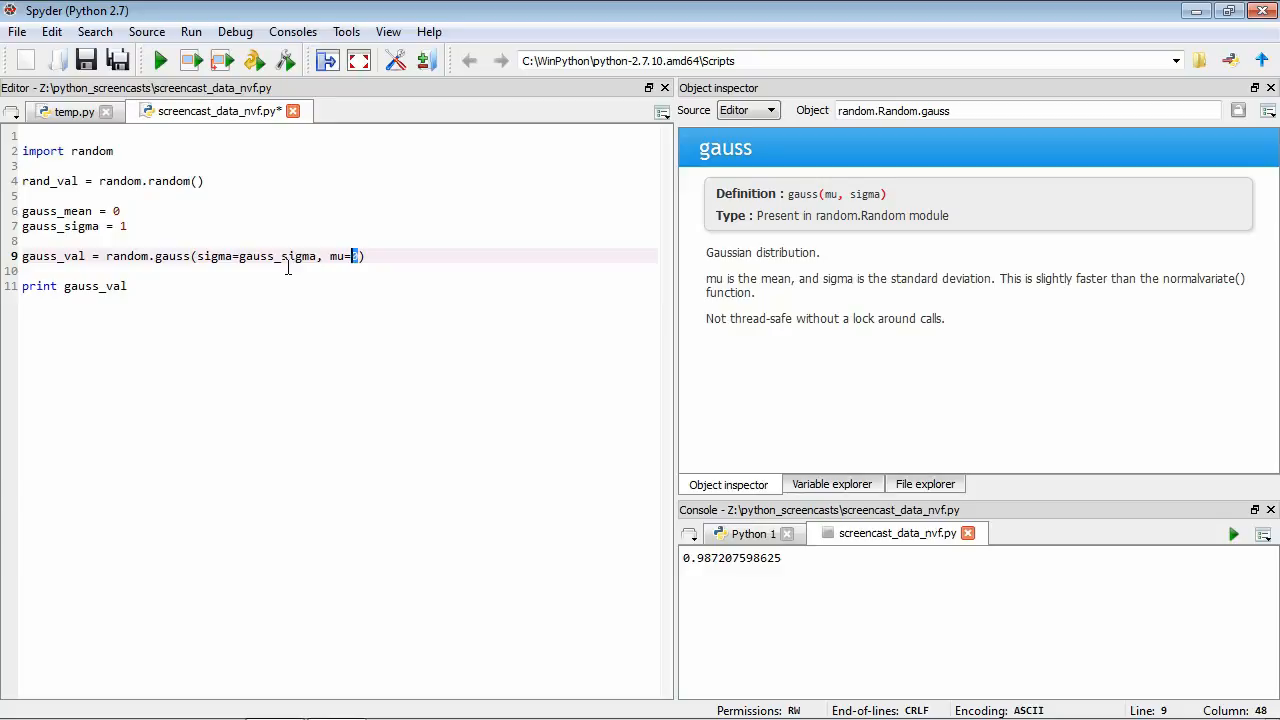
pyautogui.write('gauss_mean')
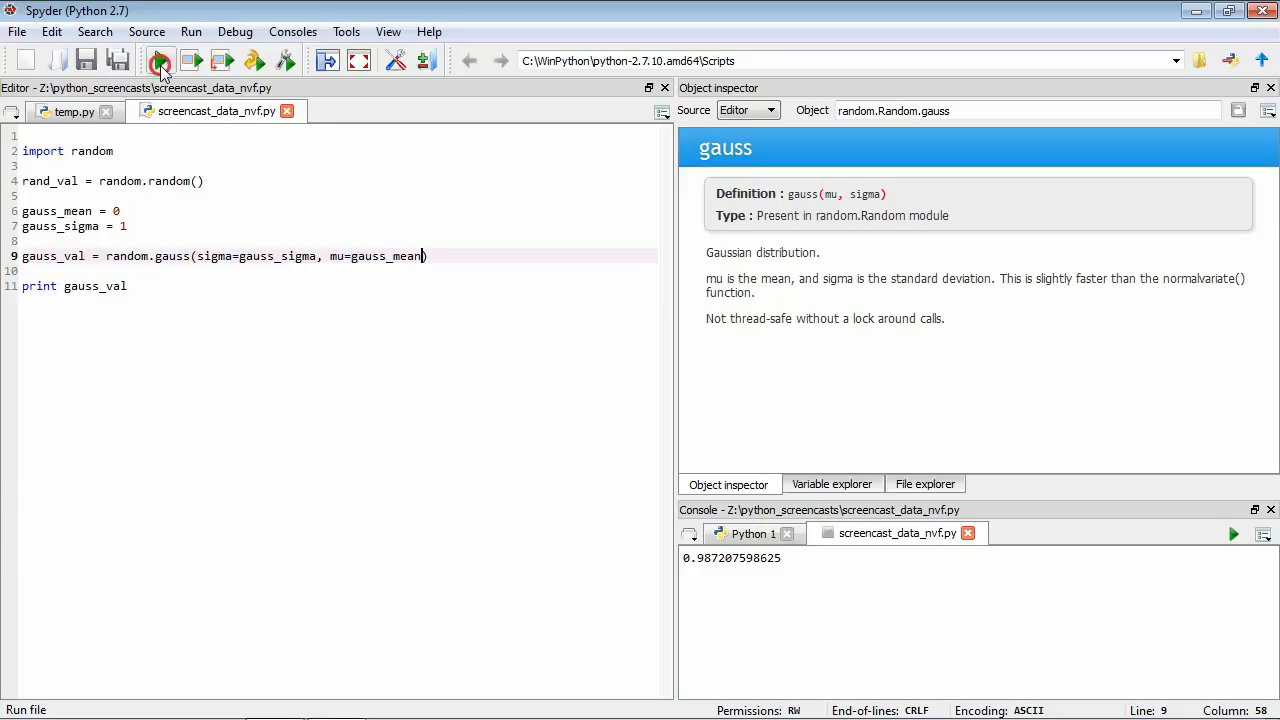
pyautogui.click(160, 60)
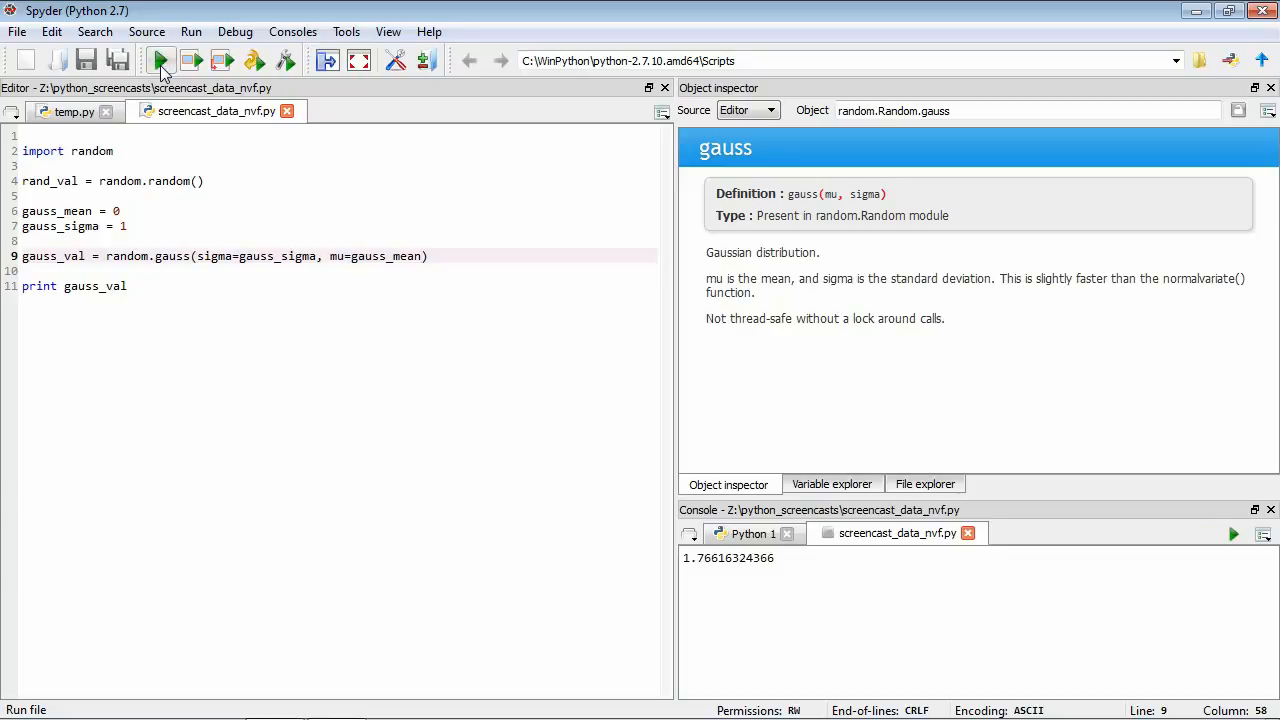